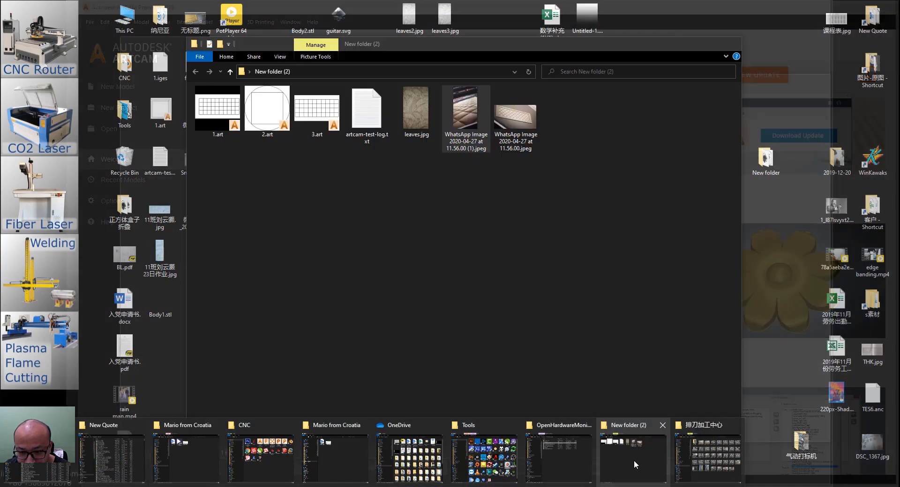
Review both quilted-panel reference photos in Photos and close the viewer.
double_click(465, 108)
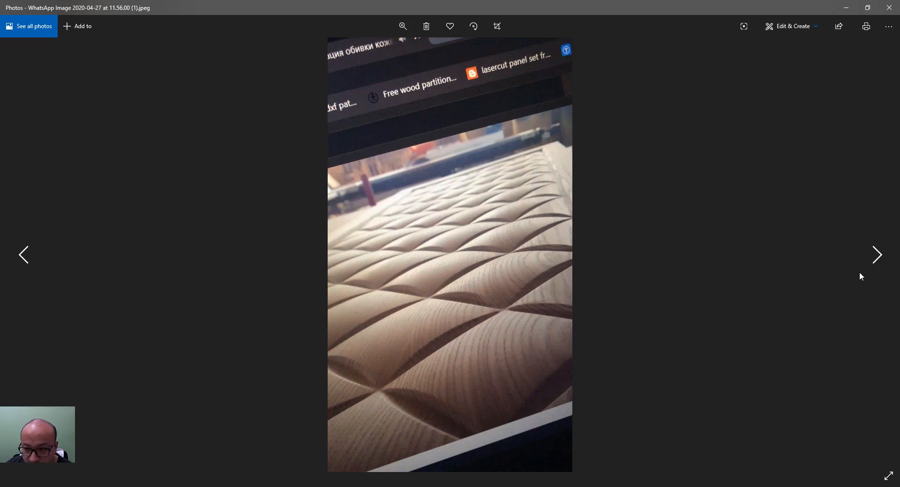
mouse_move(497, 301)
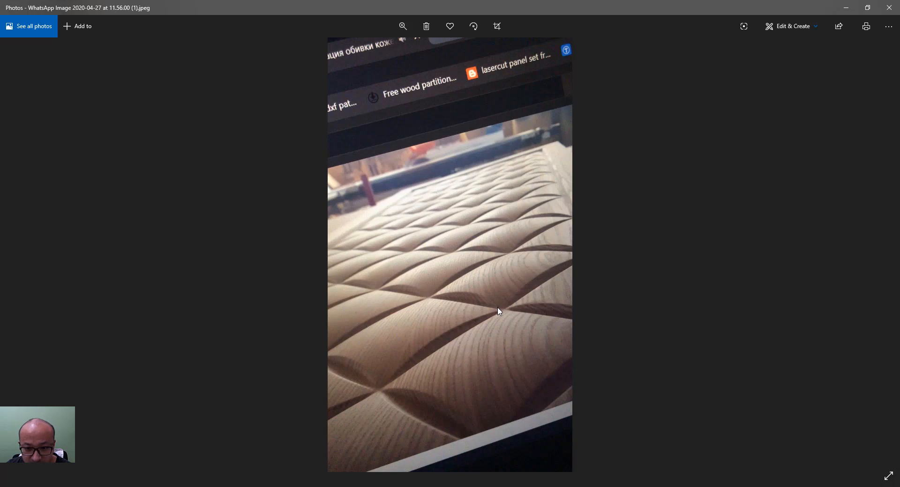
mouse_move(640, 271)
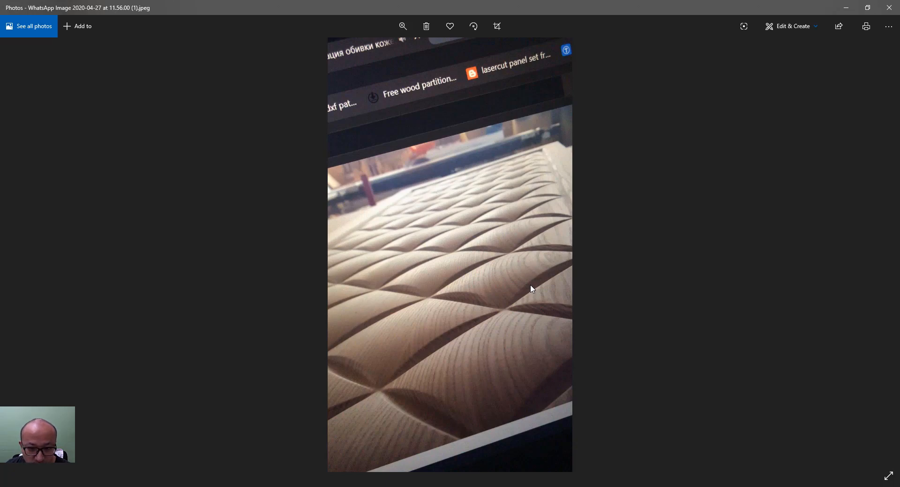
mouse_move(875, 254)
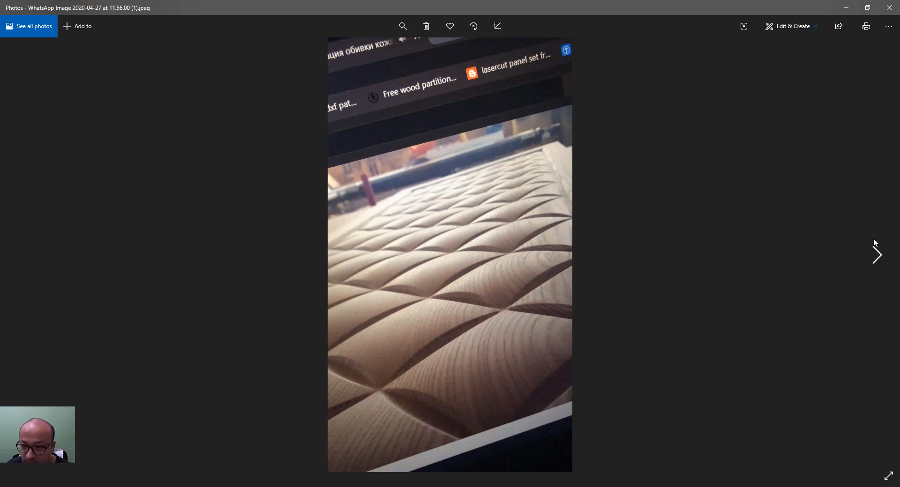
left_click(876, 255)
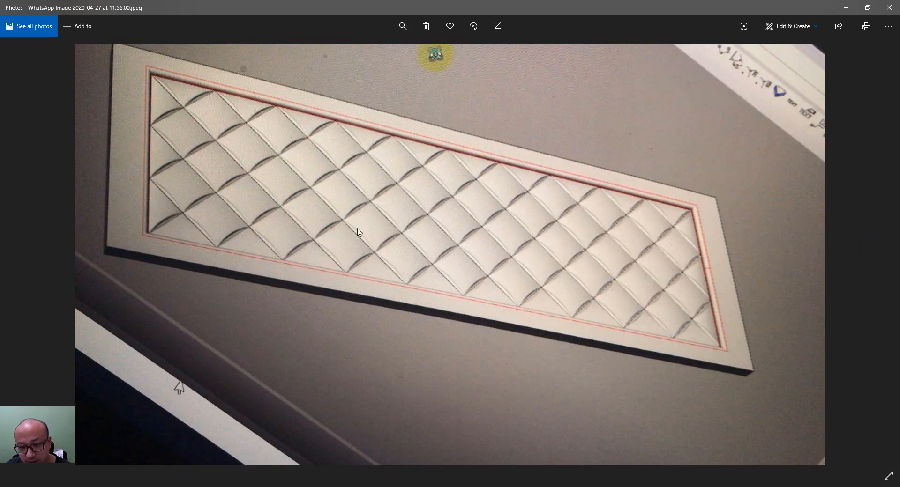
mouse_move(553, 201)
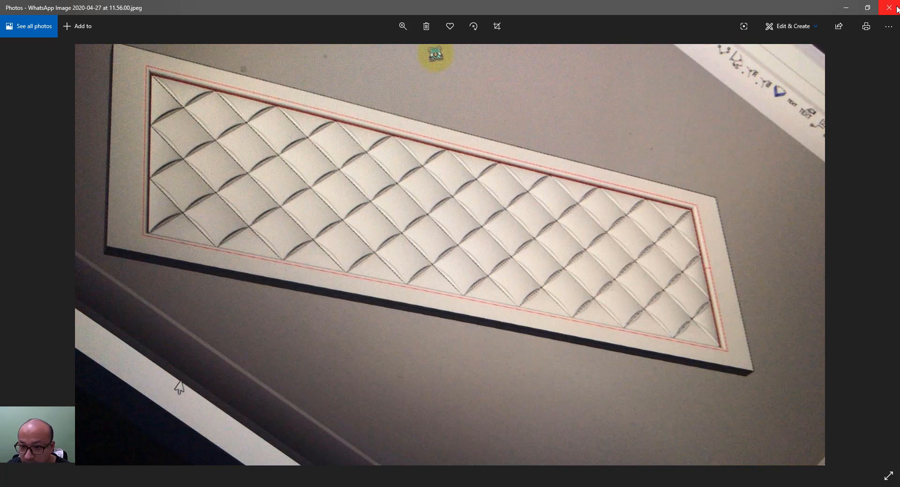
left_click(891, 8)
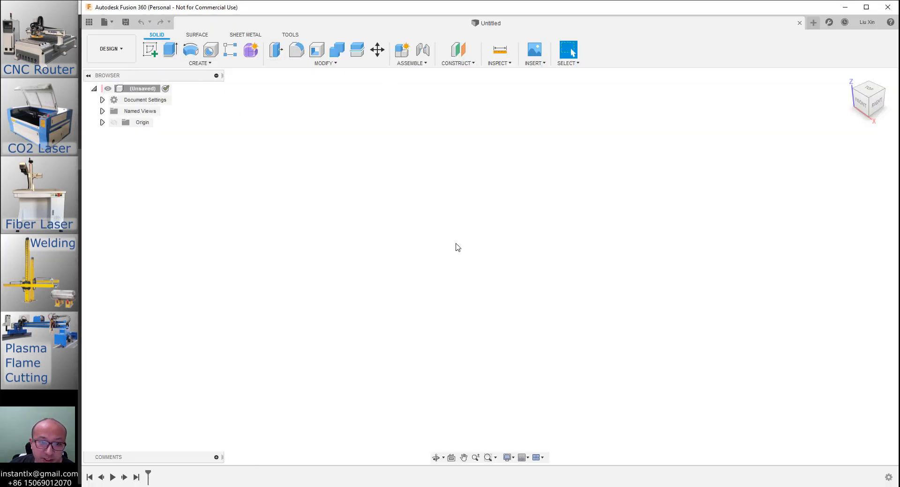
mouse_move(314, 194)
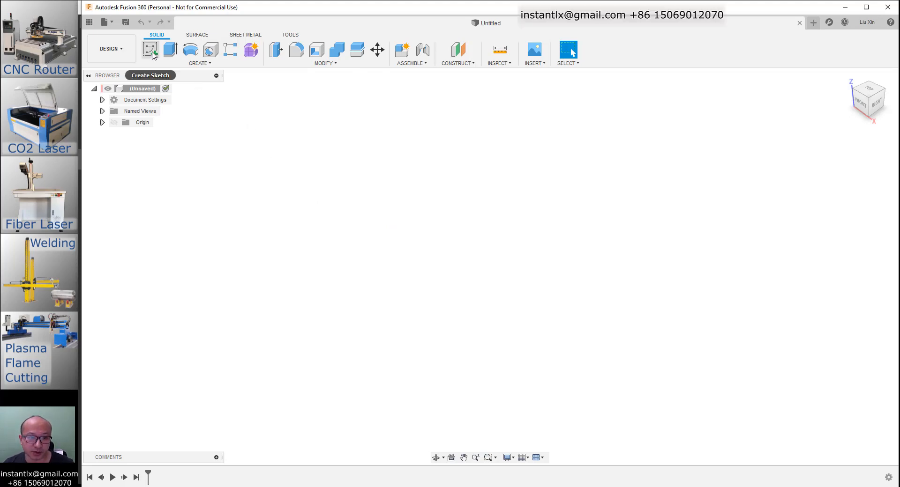
Sketch a 200 by 200 mm centre rectangle on the origin, viewed from the top.
left_click(149, 50)
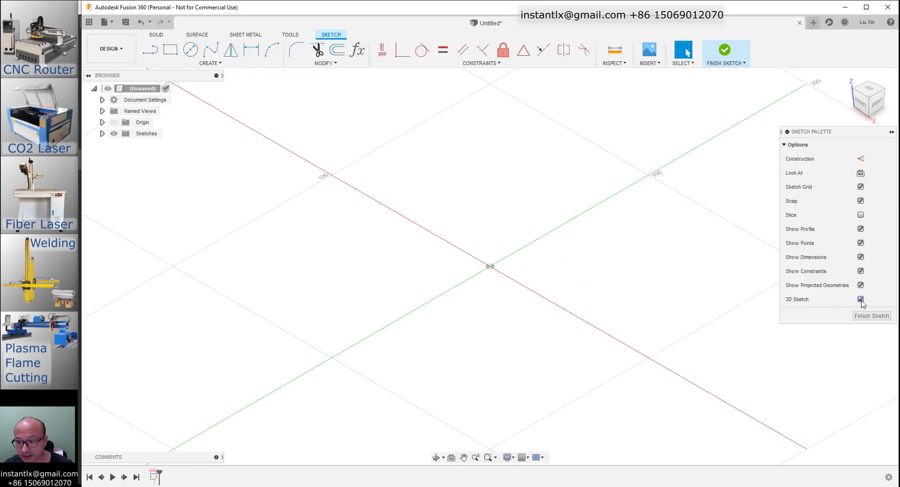
left_click(860, 299)
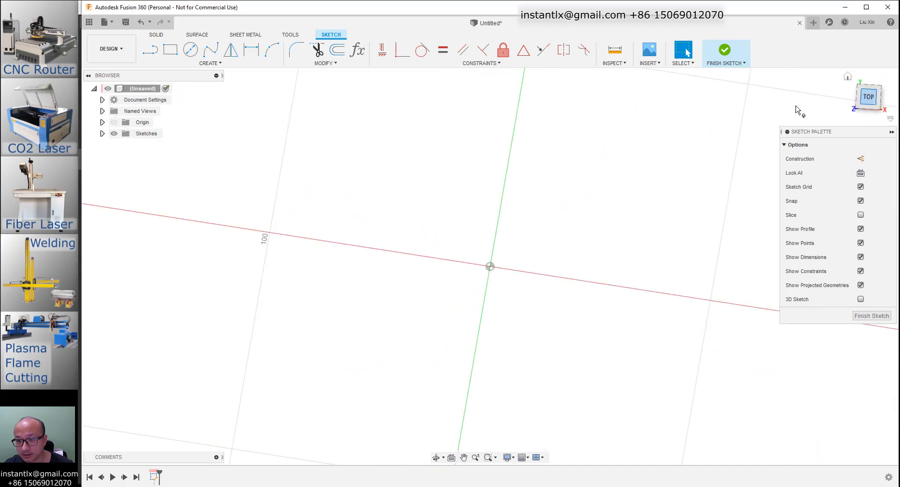
left_click(209, 62)
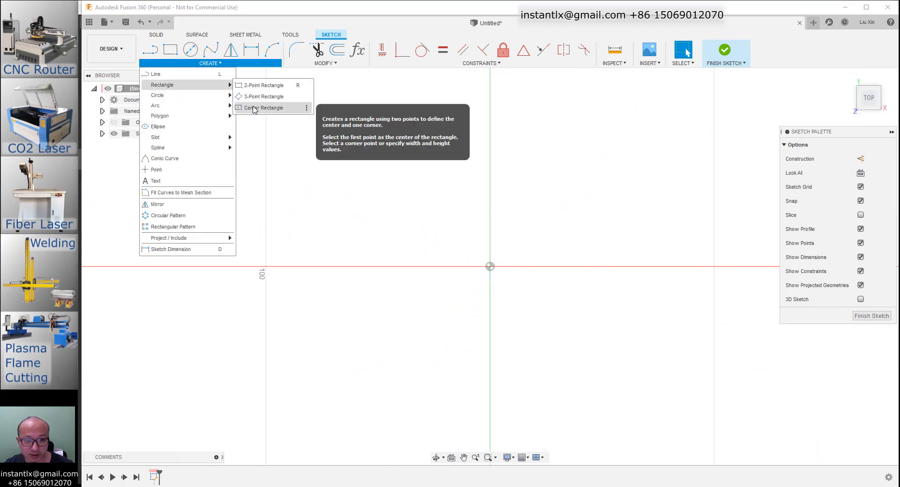
left_click(265, 107)
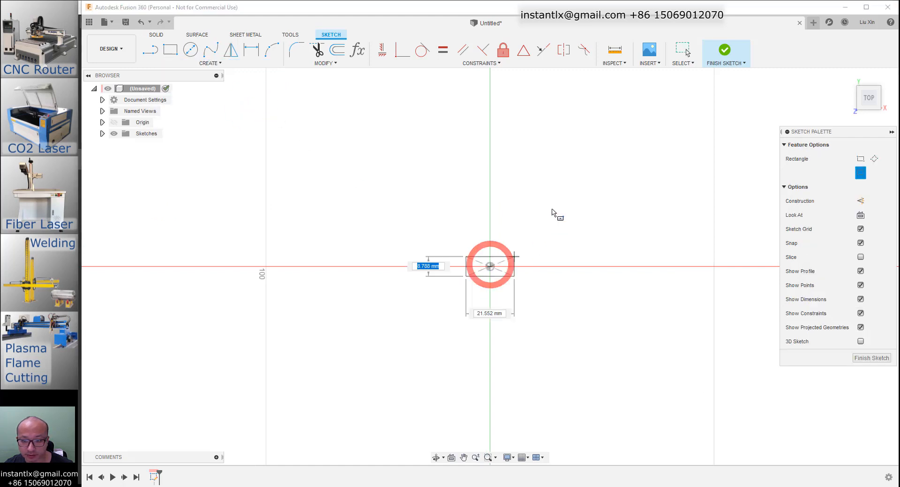
left_click_drag(489, 266, 619, 147)
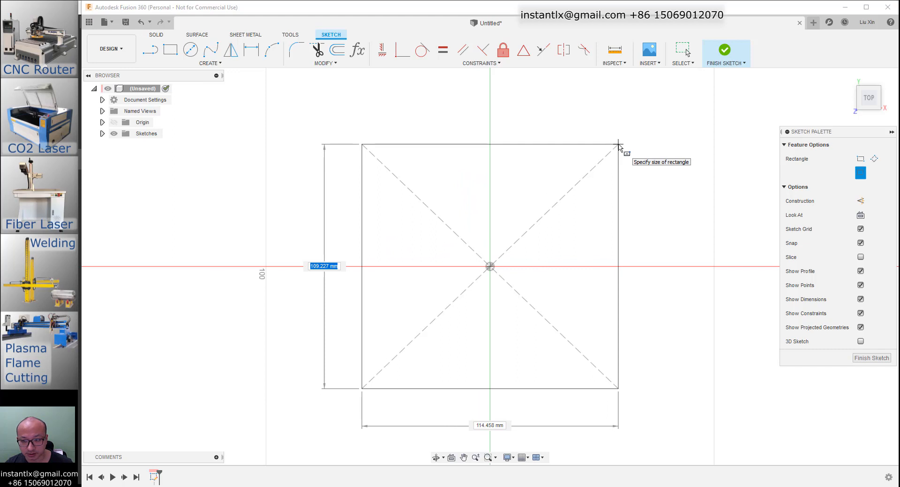
type("10")
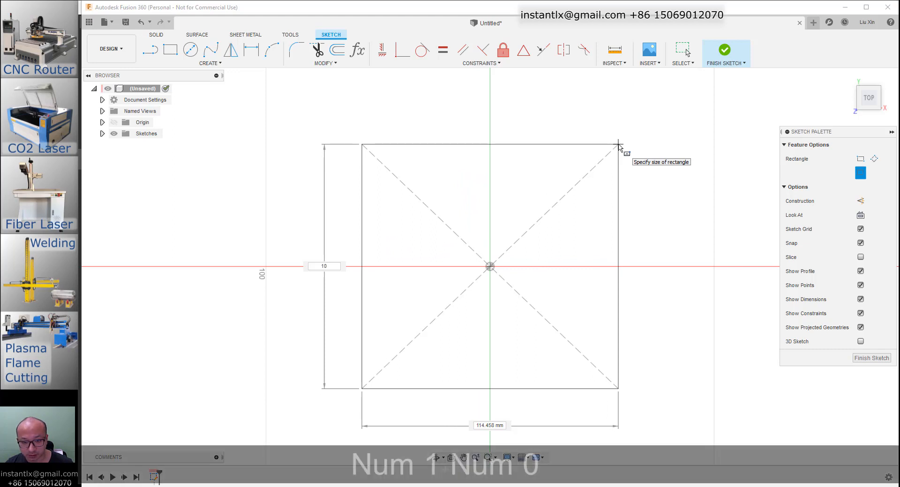
type("100 mm")
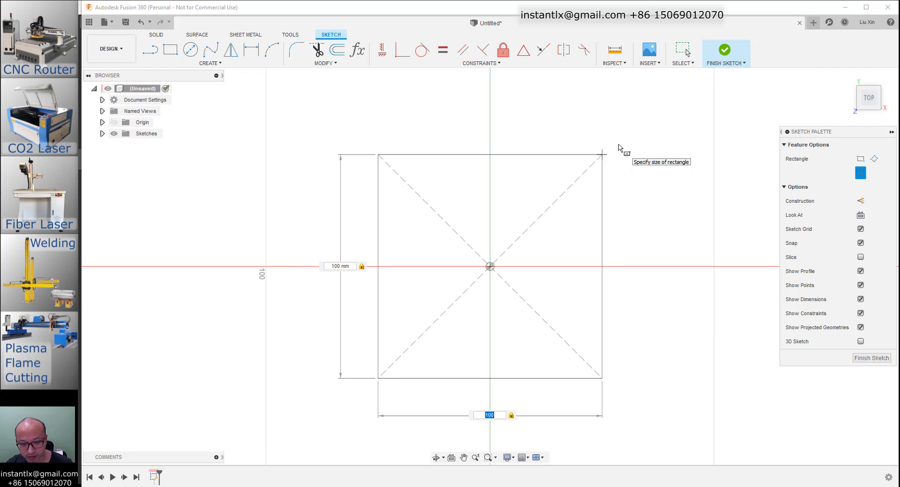
type("200.00")
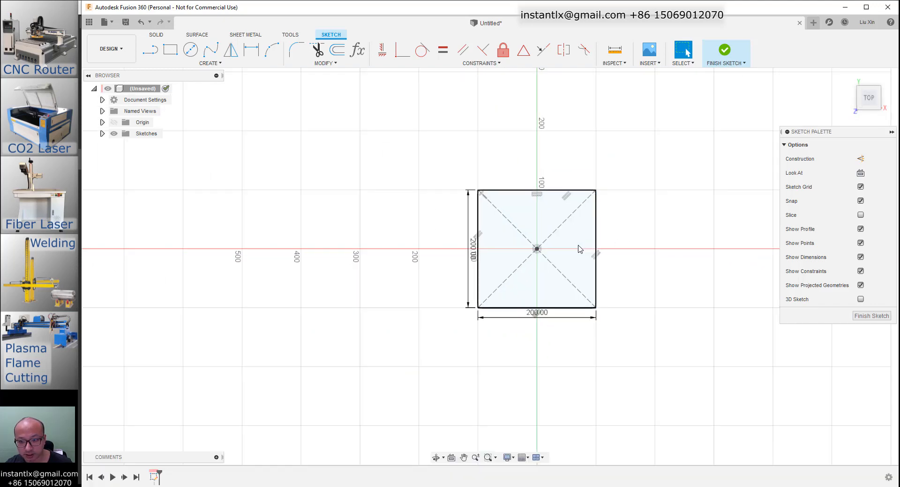
Add an inward-bowing three-point arc along the bottom edge.
left_click(276, 50)
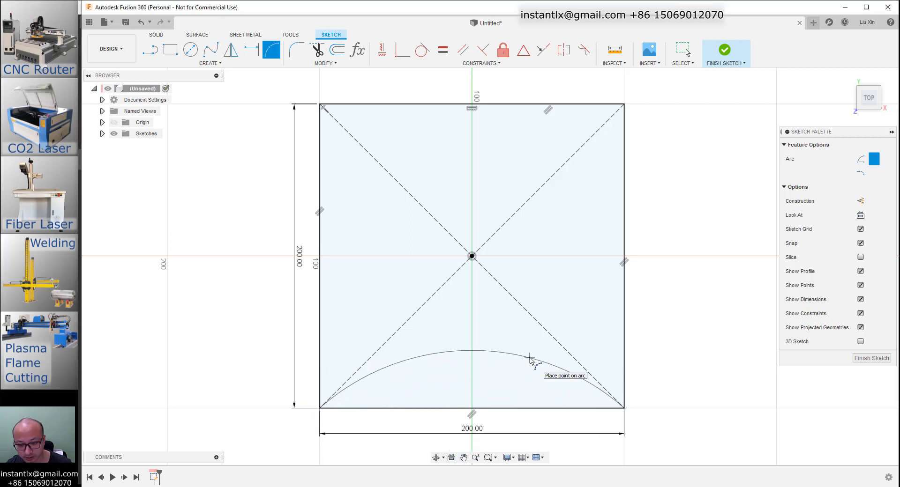
left_click(527, 359)
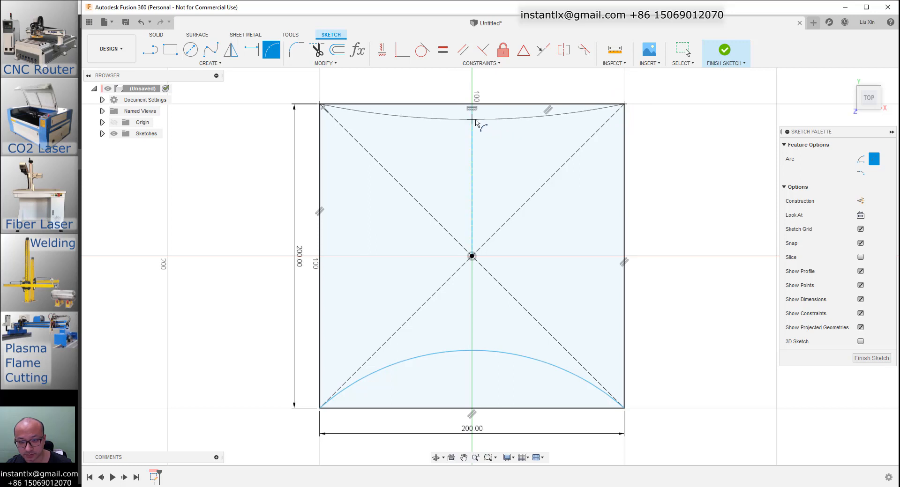
mouse_move(476, 124)
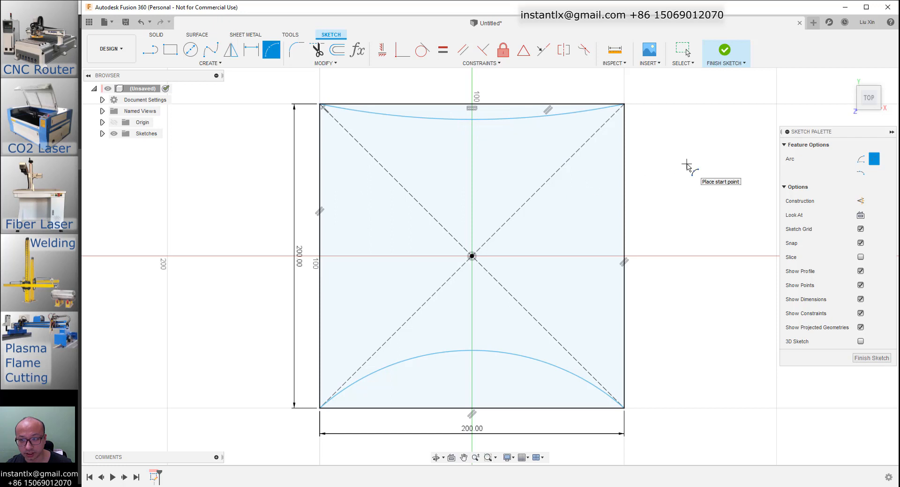
mouse_move(733, 152)
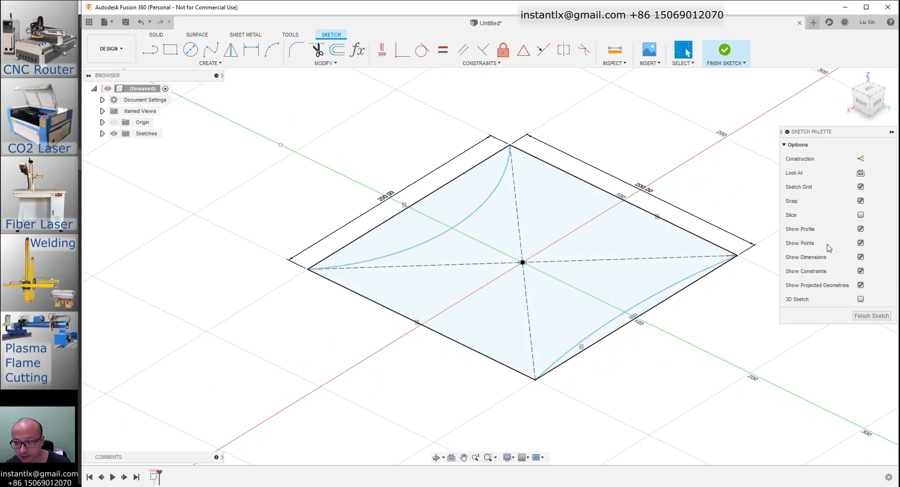
With 3D sketching on, set up a rotate-with-copy move of an edge arc.
left_click(860, 299)
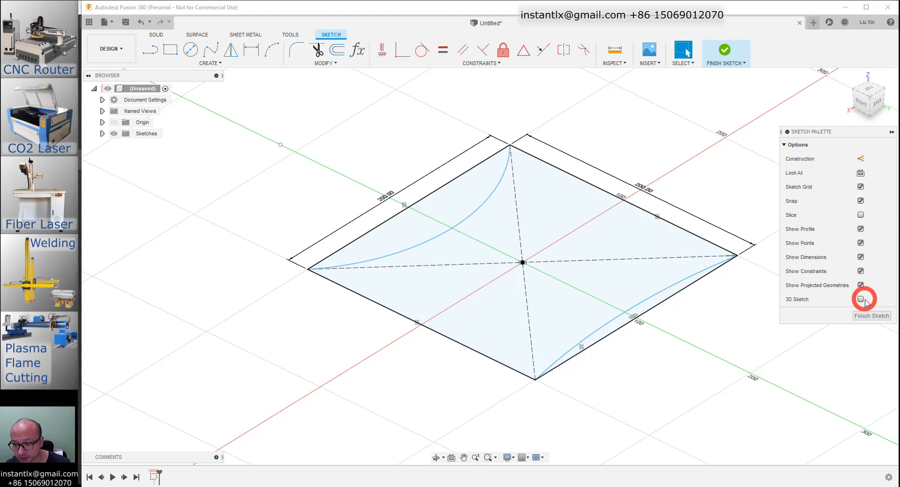
left_click(859, 298)
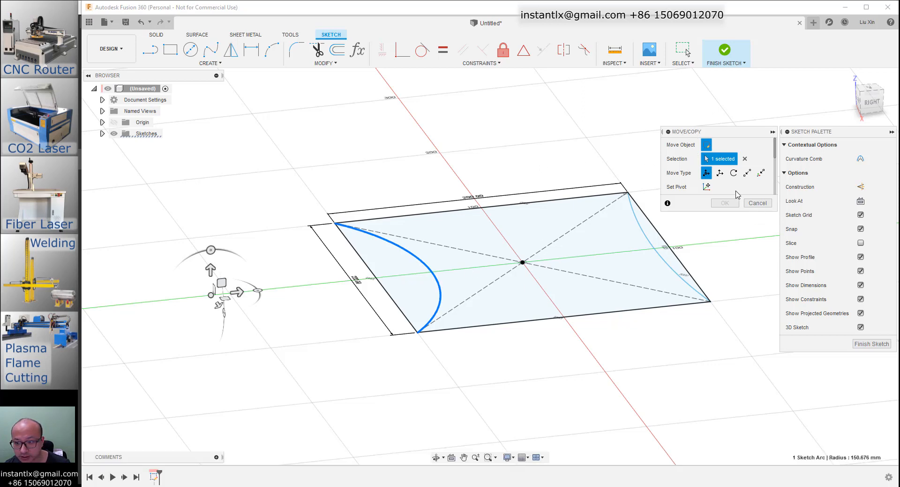
left_click(733, 172)
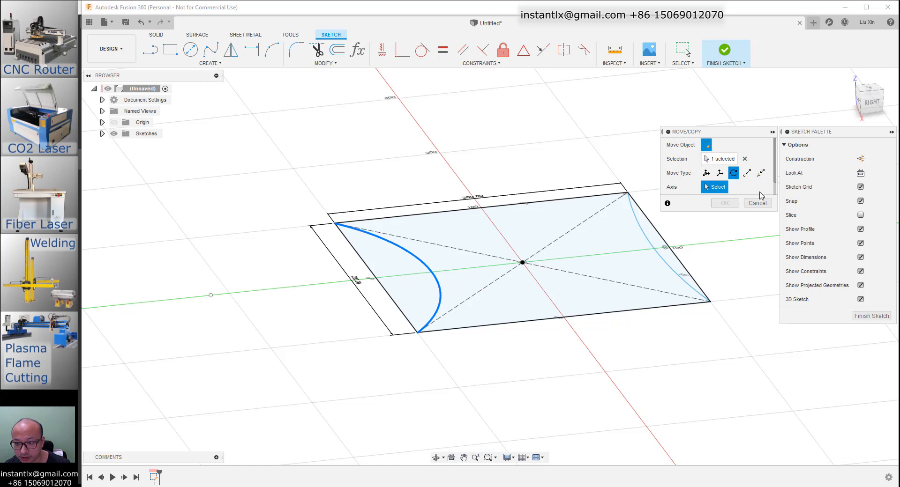
left_click(707, 187)
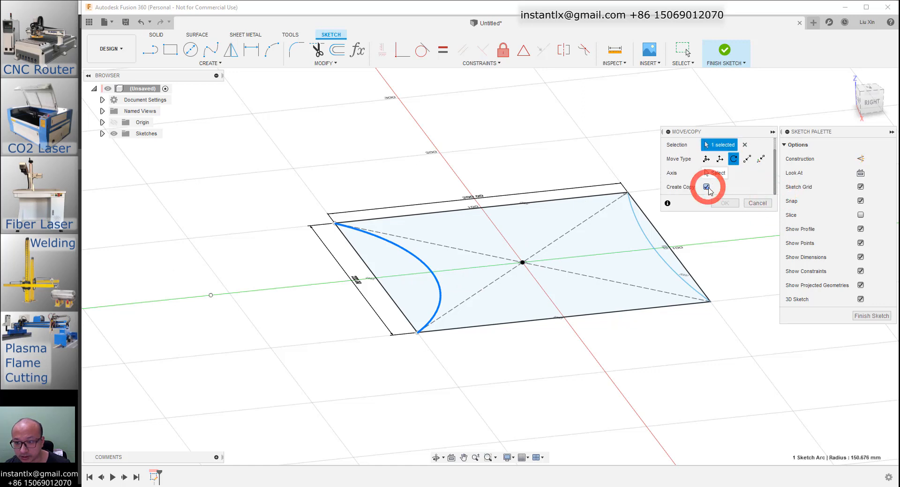
left_click(707, 186)
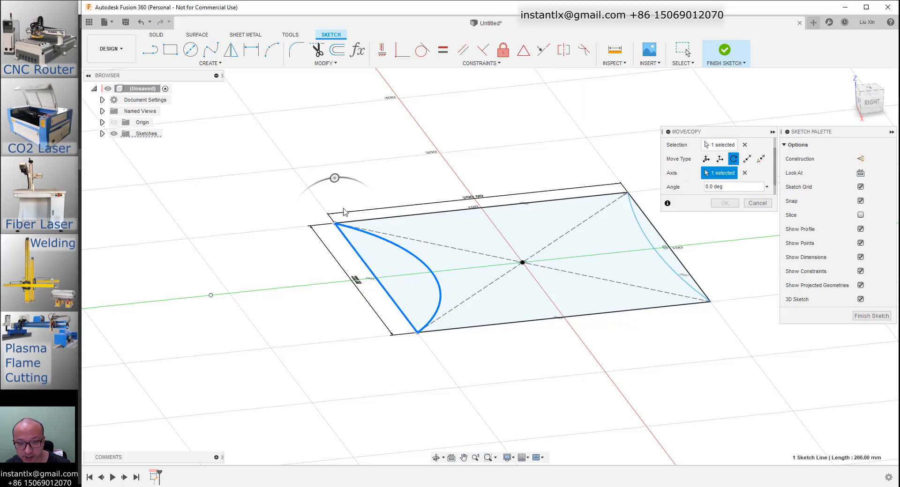
Swing the arc copy 60 degrees up about the square's edge and delete the original.
left_click_drag(344, 211, 303, 191)
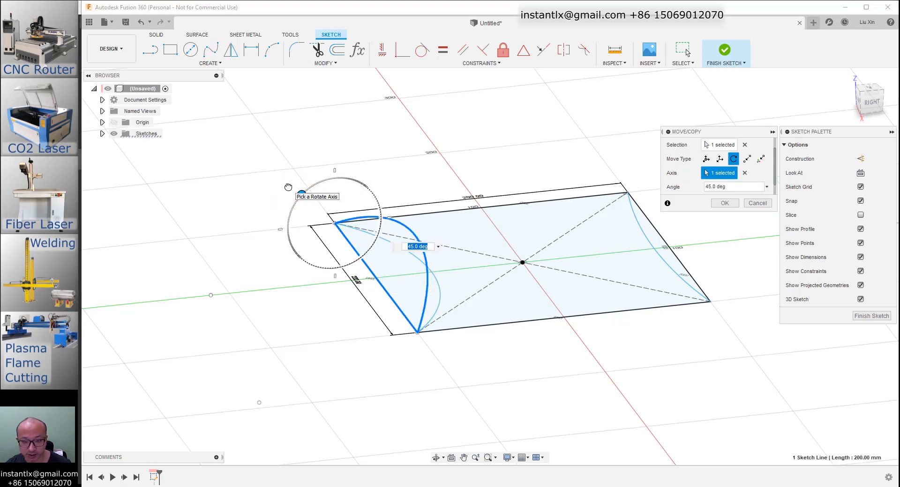
type("60")
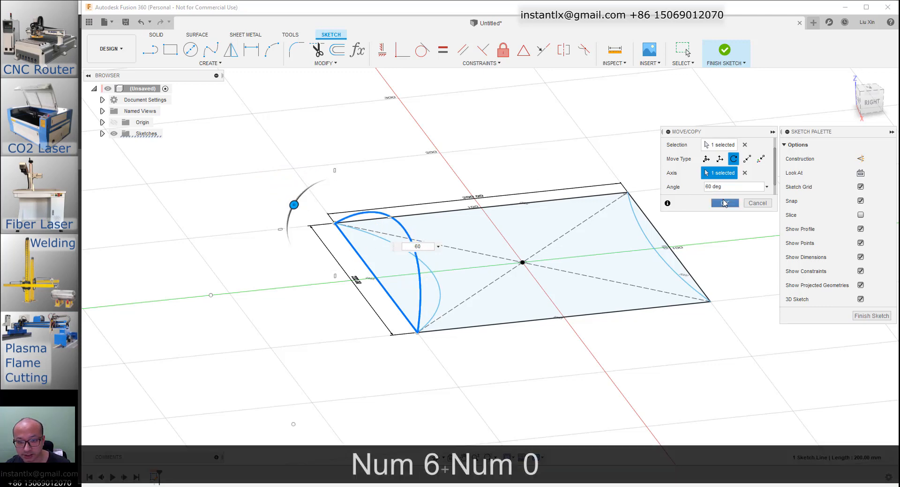
left_click(724, 202)
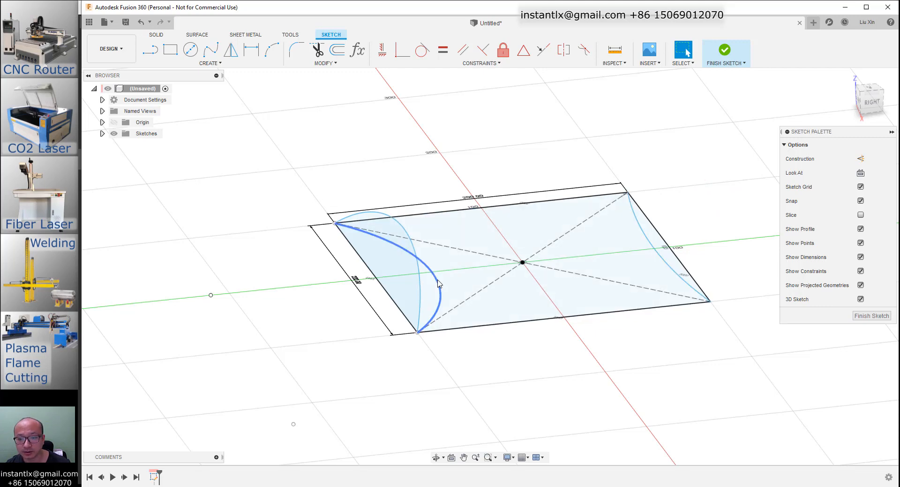
key("Delete")
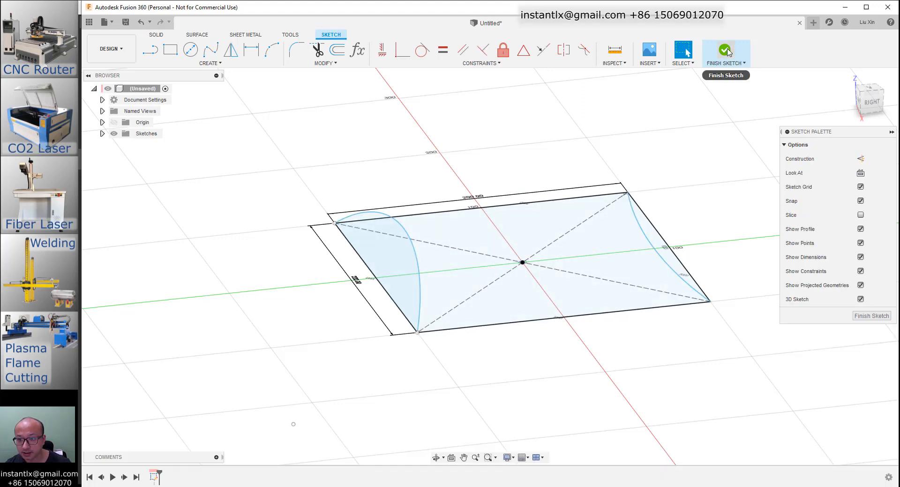
mouse_move(725, 51)
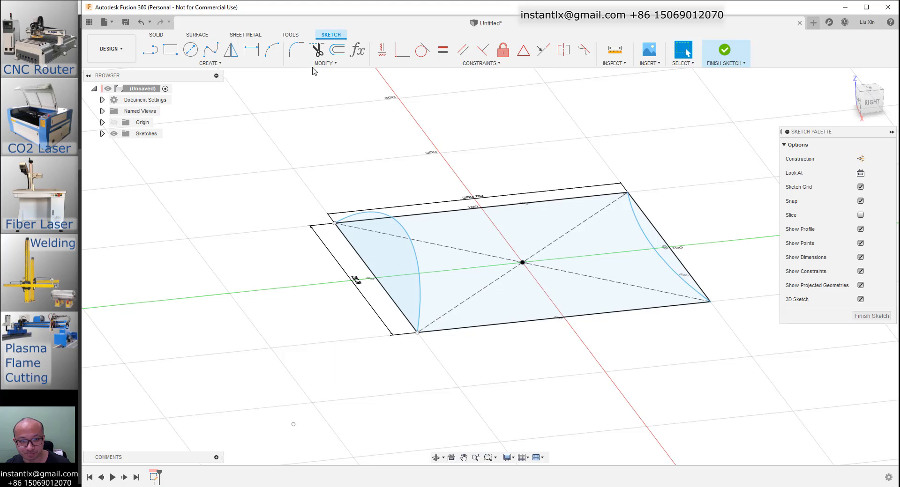
Circular-pattern the side arcs four times about the rectangle centre and finish the sketch.
left_click(208, 63)
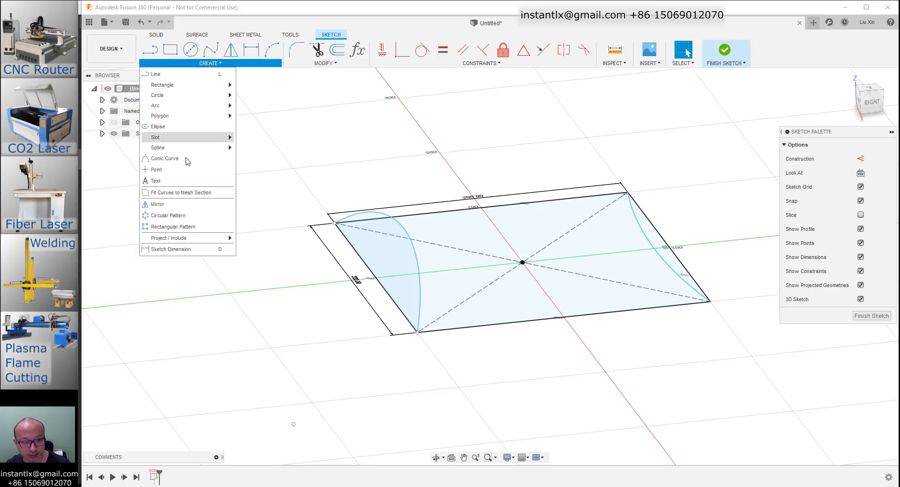
mouse_move(167, 216)
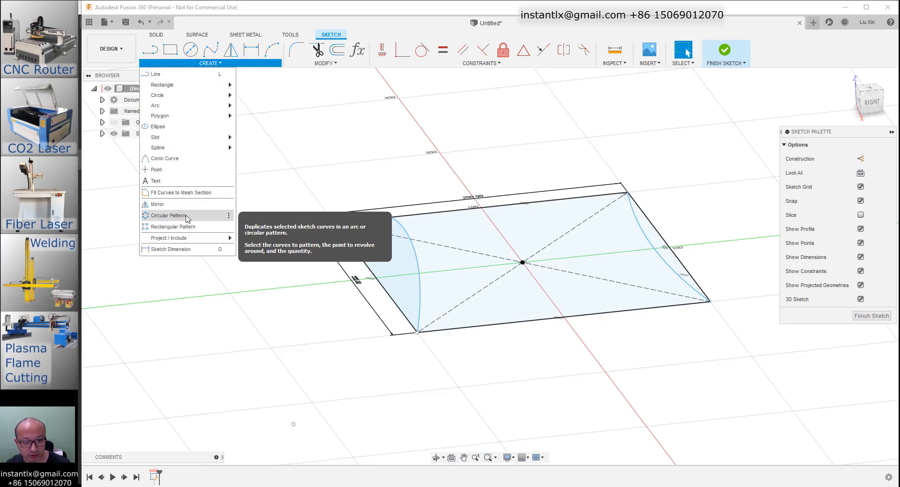
left_click(167, 215)
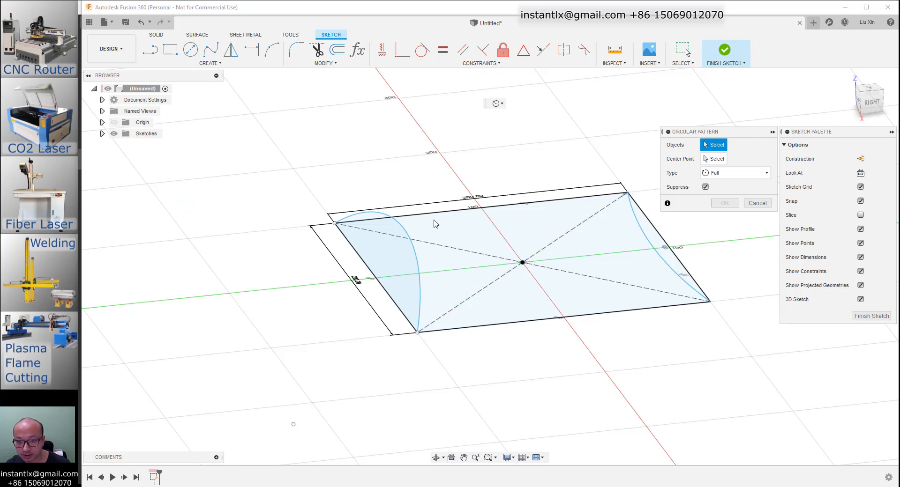
left_click(373, 216)
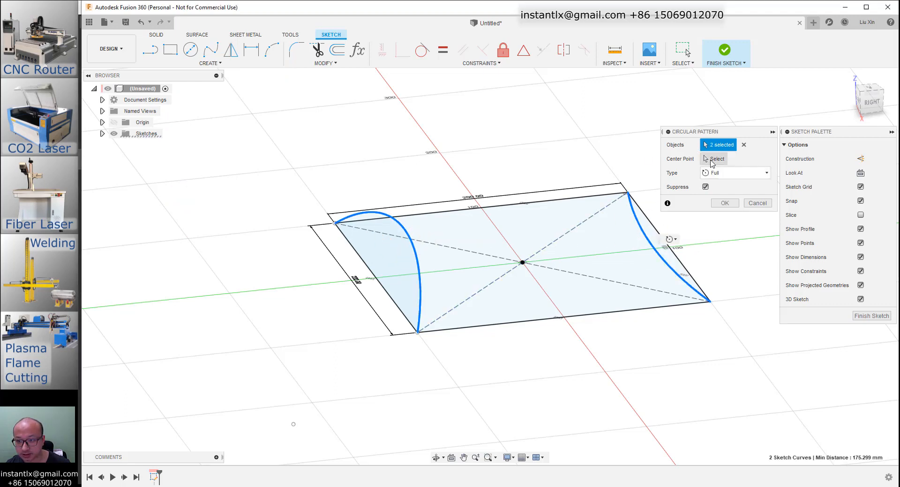
left_click(522, 263)
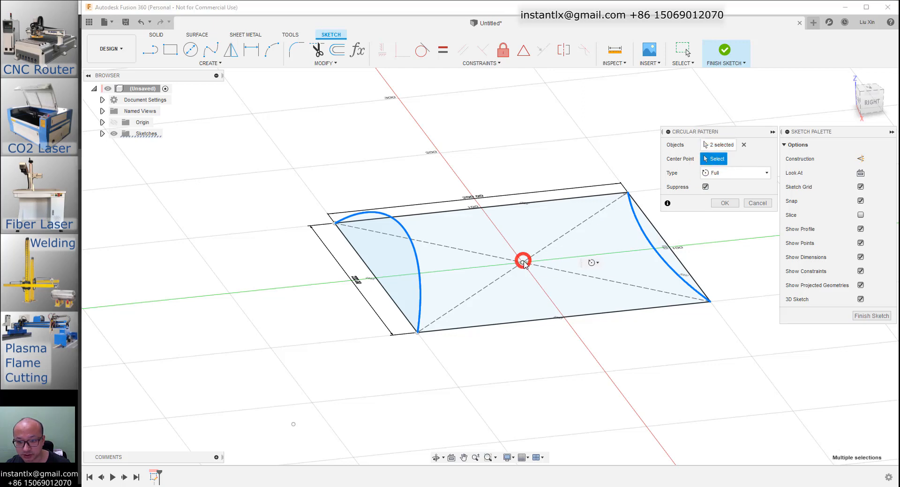
left_click(522, 263)
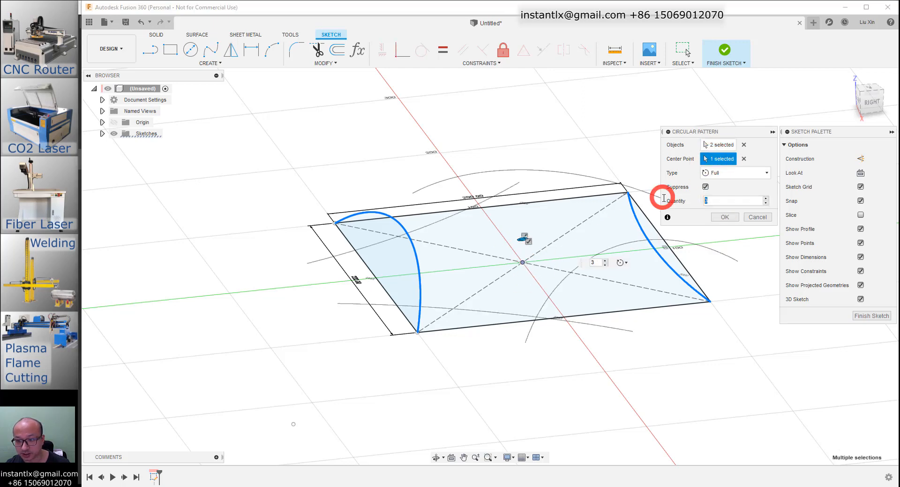
type("4")
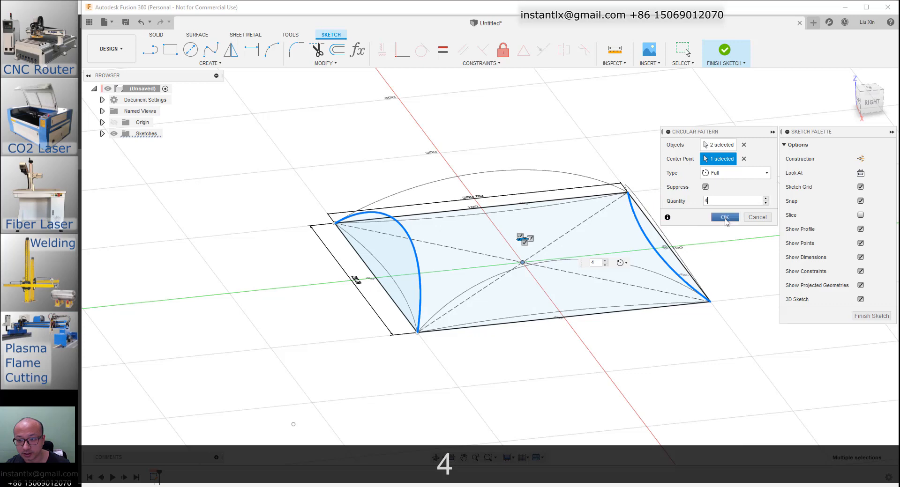
left_click(724, 218)
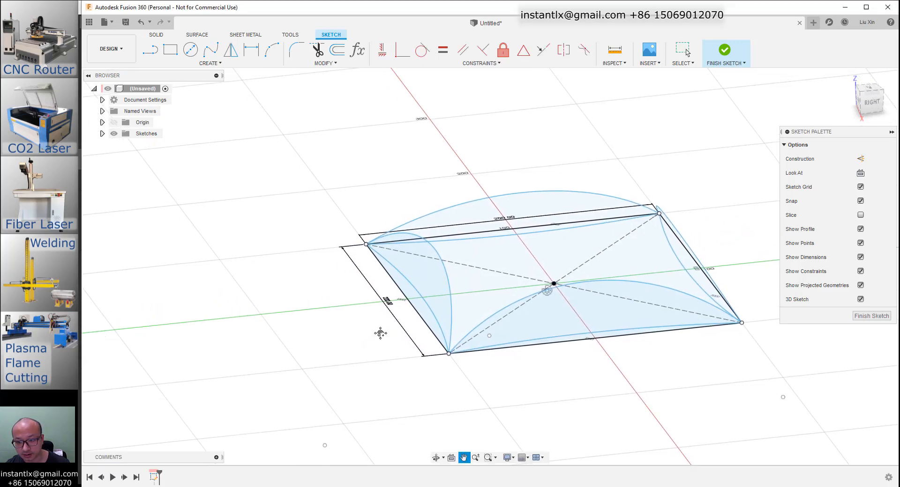
left_click(725, 48)
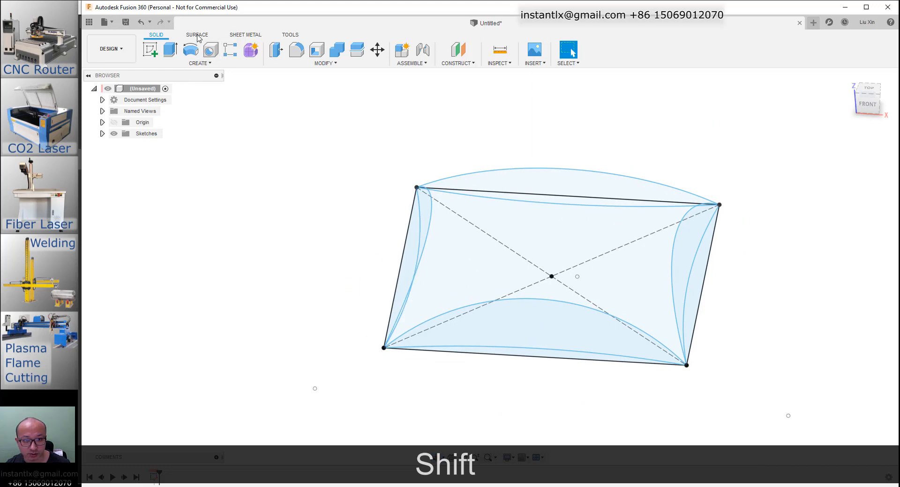
Create a domed patch surface bounded by the four raised arcs.
left_click(197, 35)
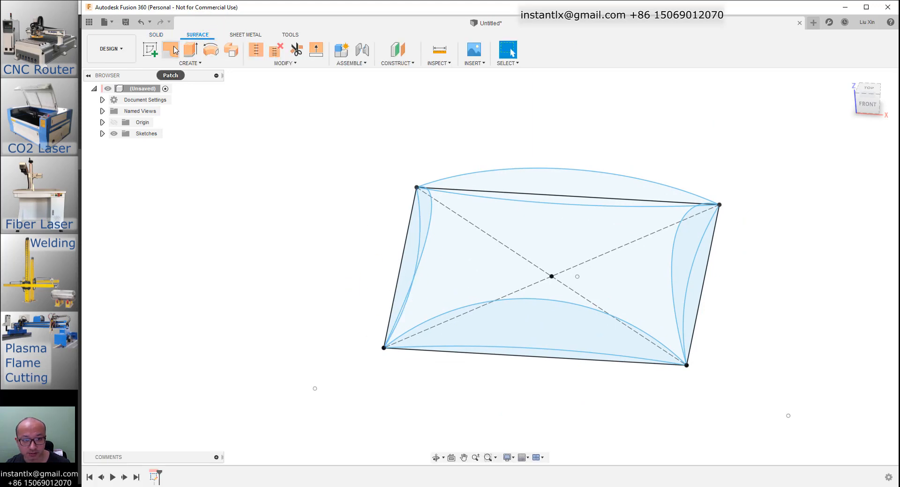
left_click(169, 48)
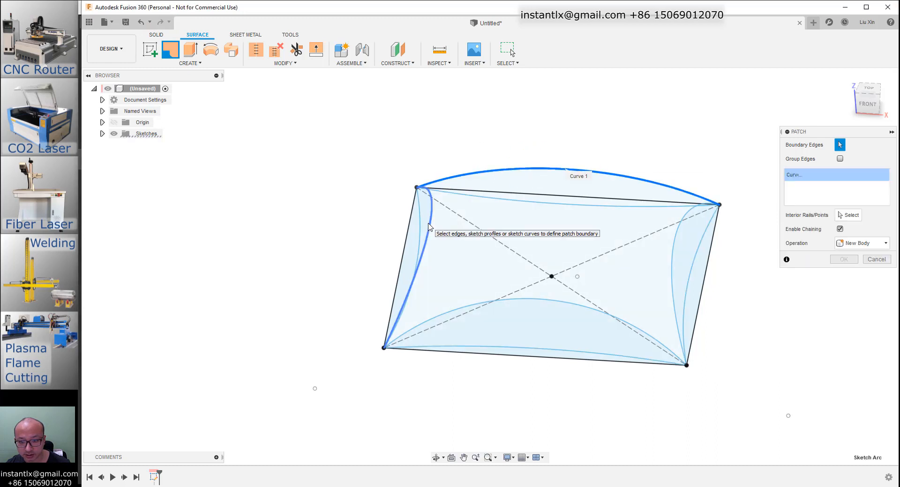
left_click(505, 305)
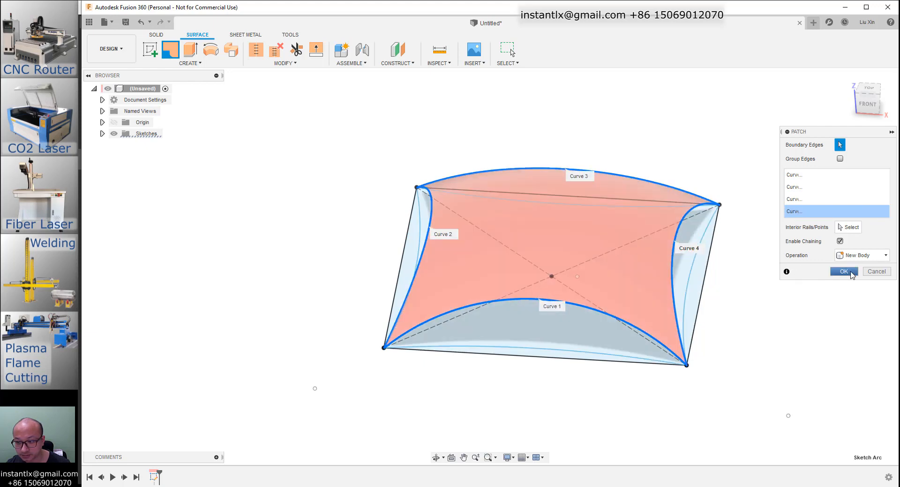
left_click(843, 272)
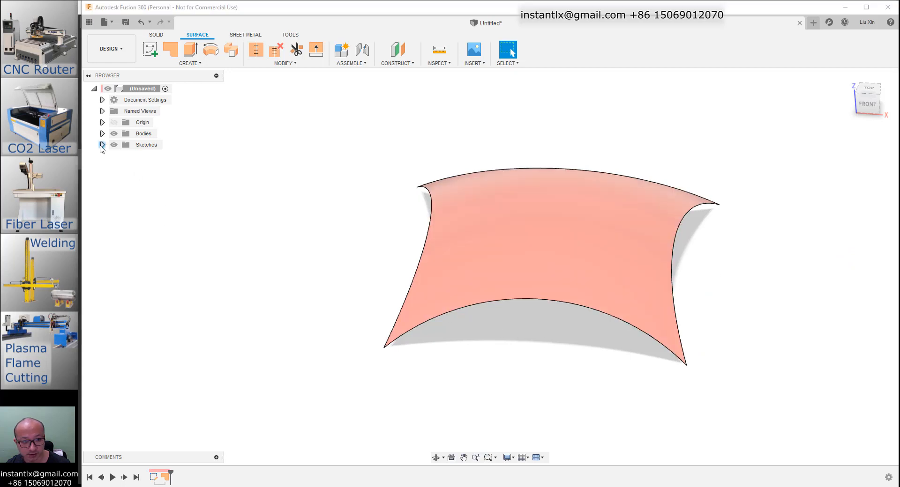
Patch the front side gap from the shown sketch, then hide the sketch curves.
left_click(102, 145)
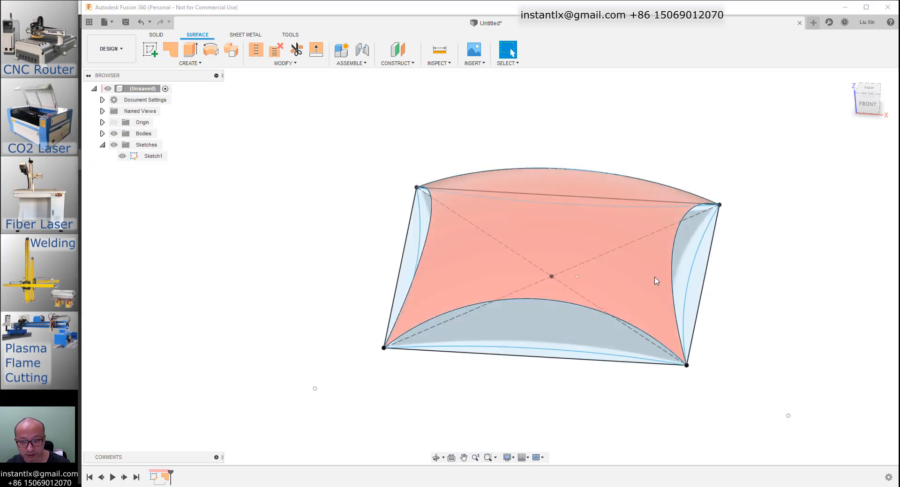
mouse_move(578, 426)
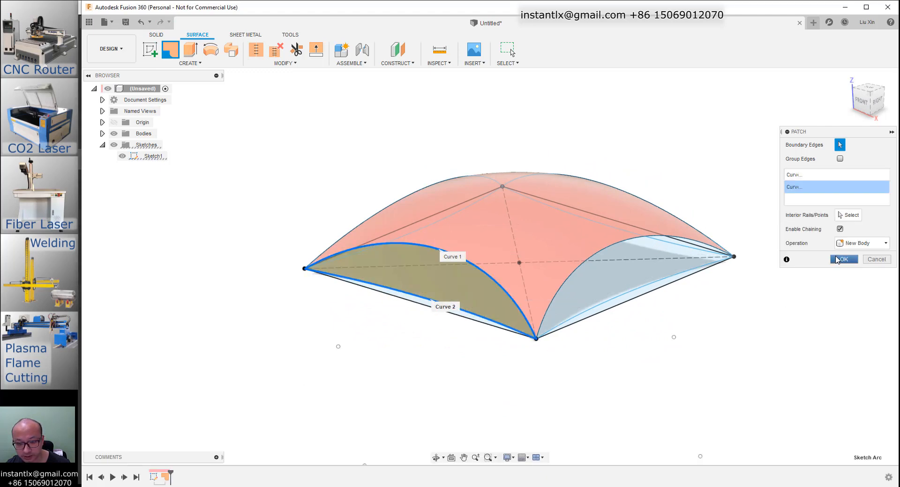
left_click(841, 259)
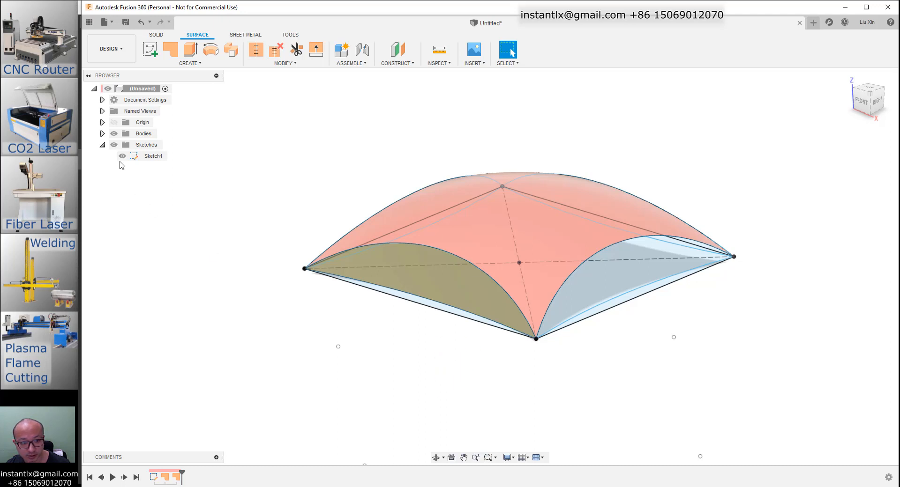
left_click(418, 270)
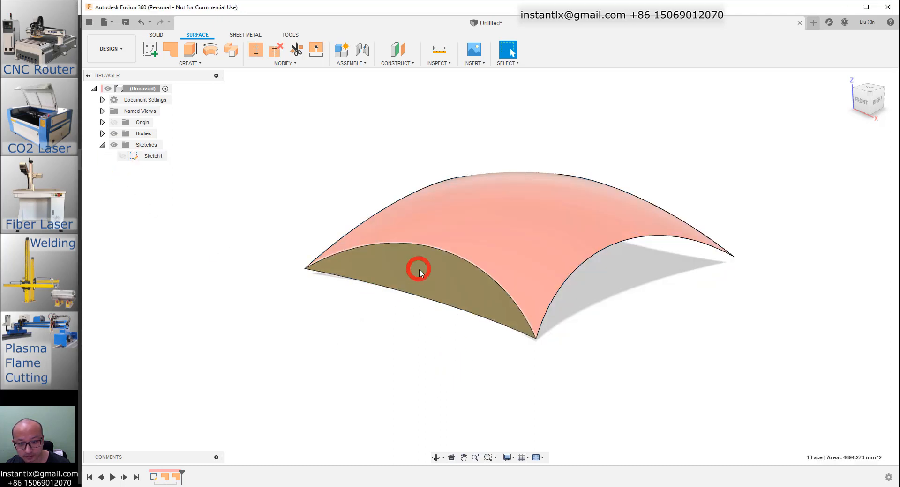
left_click(419, 271)
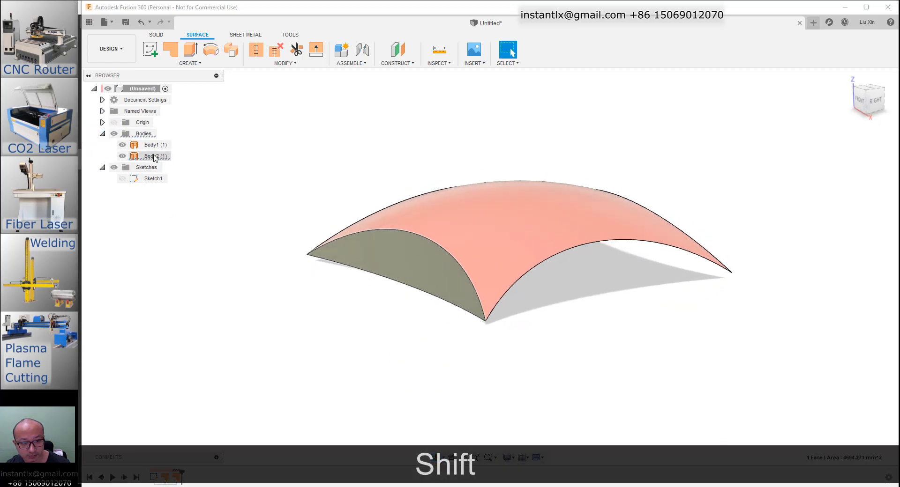
Circular-pattern the side face four times about the vertical centre axis.
left_click(154, 156)
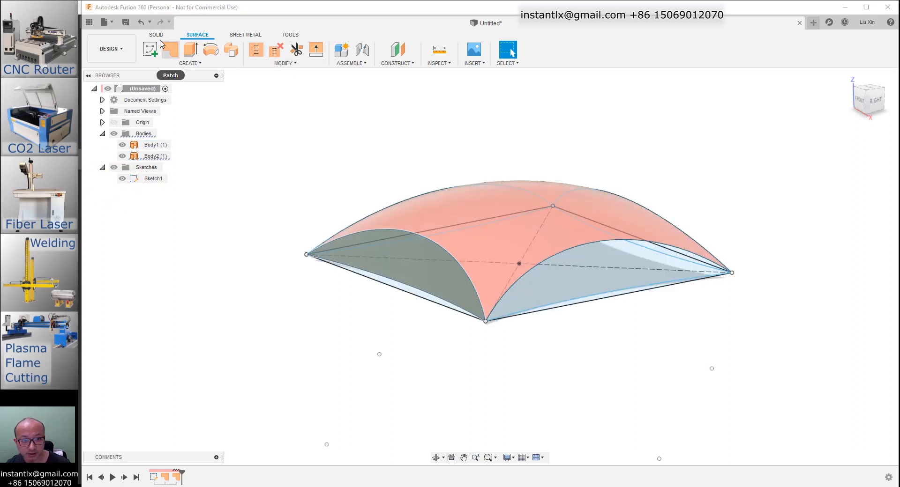
left_click(198, 63)
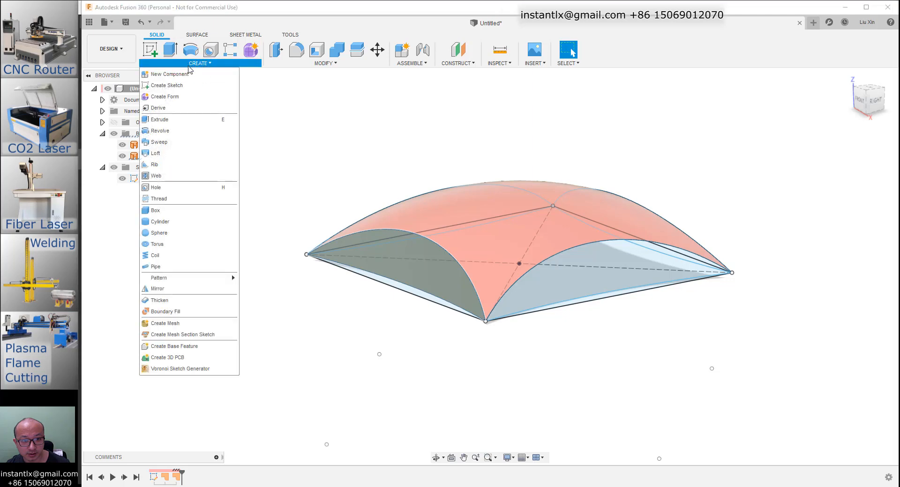
mouse_move(158, 277)
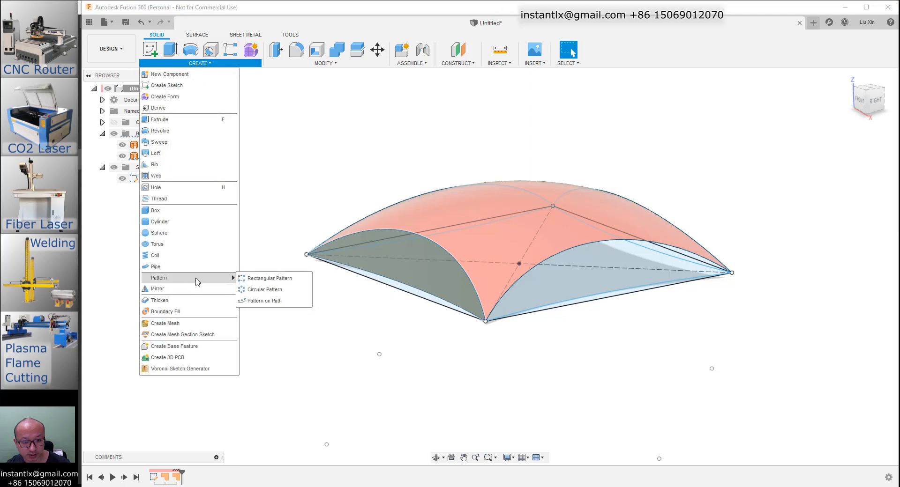
left_click(265, 289)
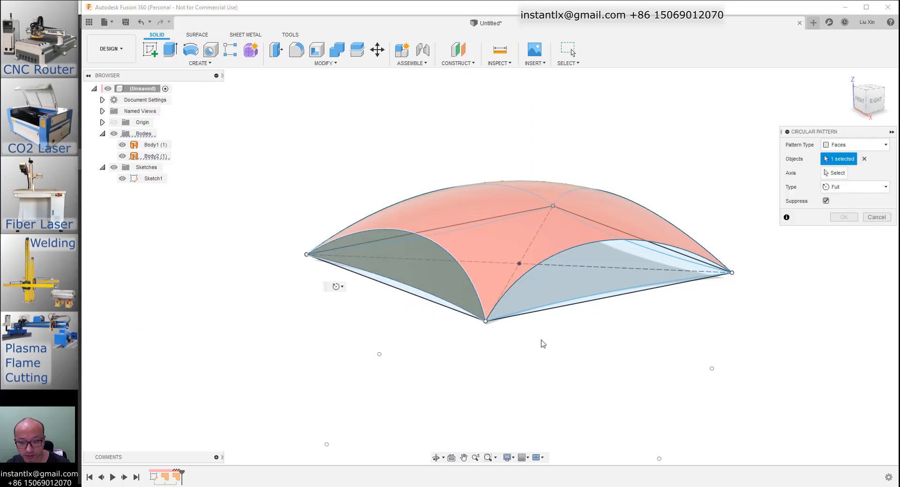
mouse_move(770, 262)
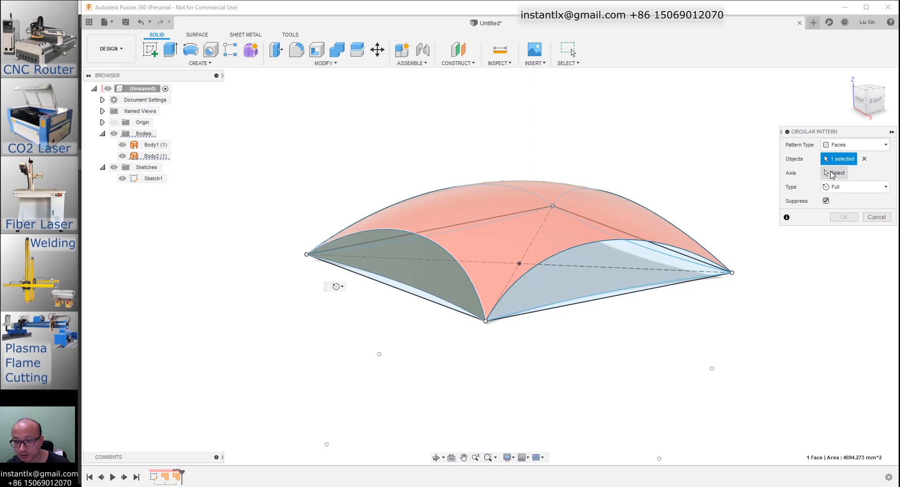
left_click(834, 173)
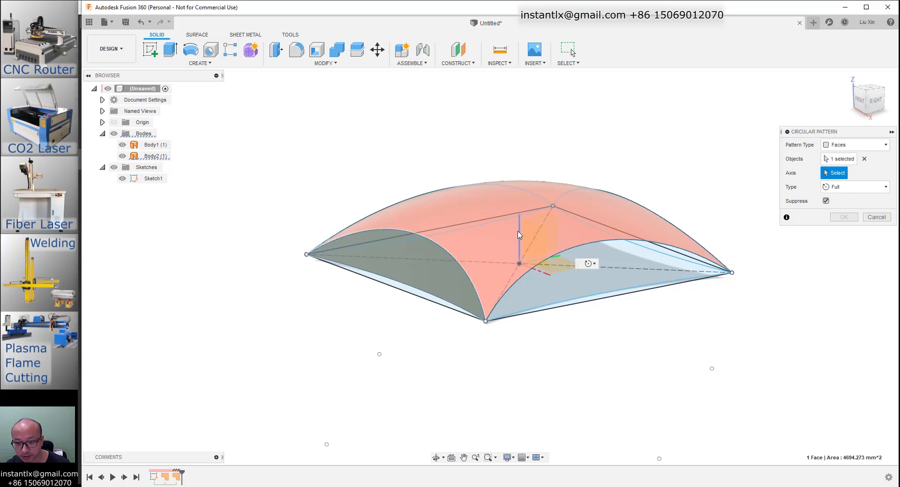
left_click(518, 235)
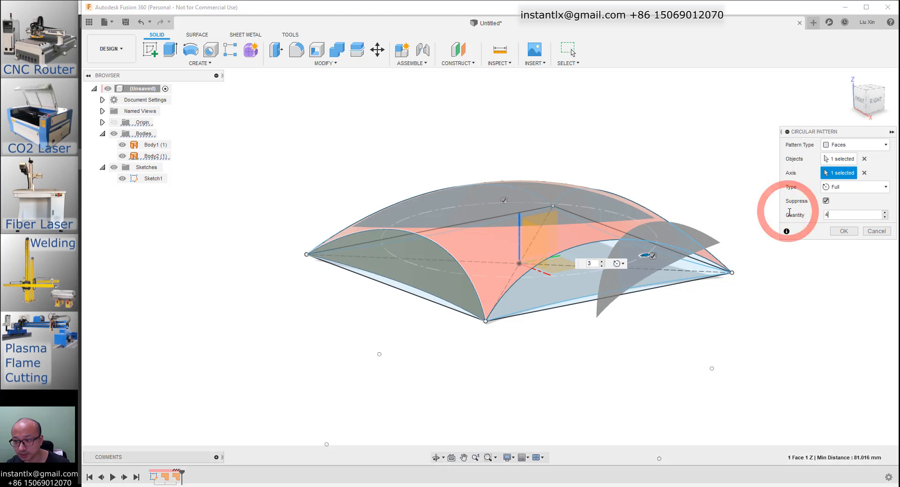
left_click(842, 230)
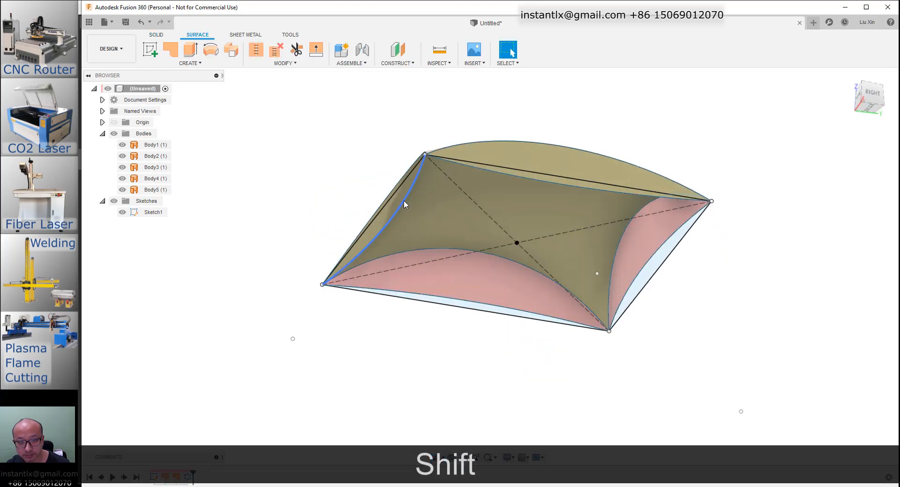
Add a flat patch surface closing the pillow's bottom edge.
left_click(169, 49)
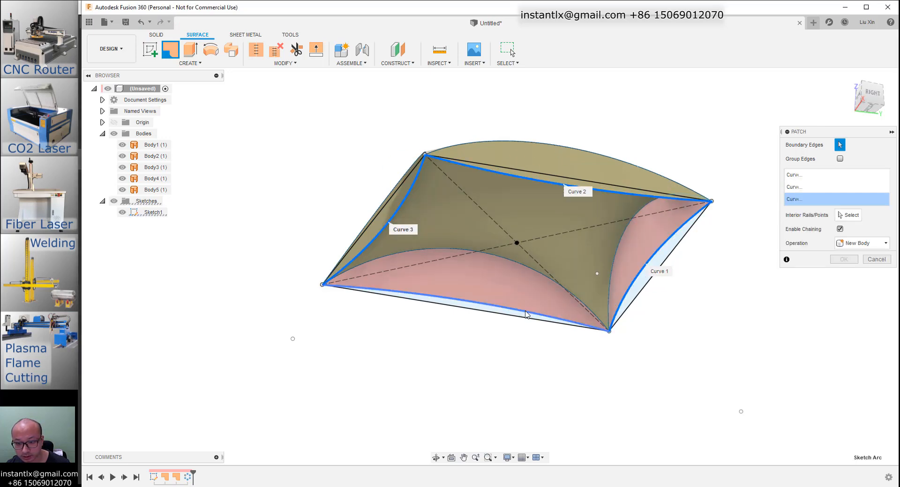
left_click(842, 259)
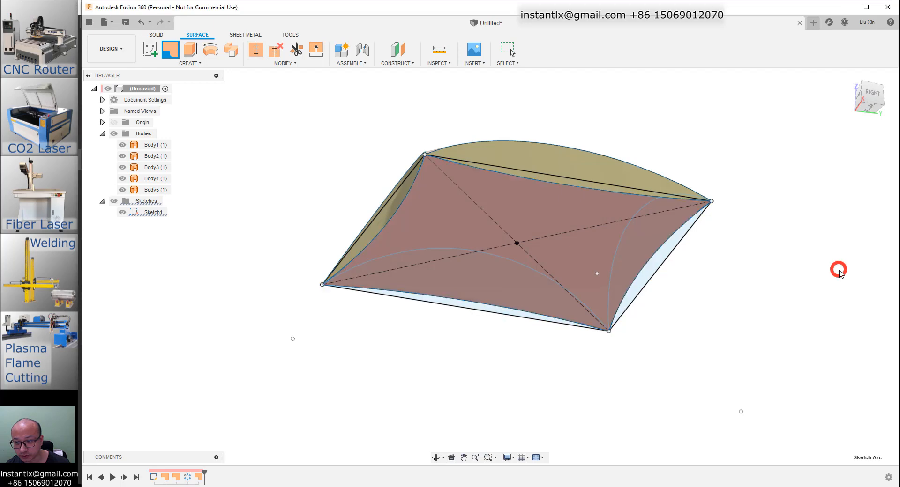
left_click(152, 144)
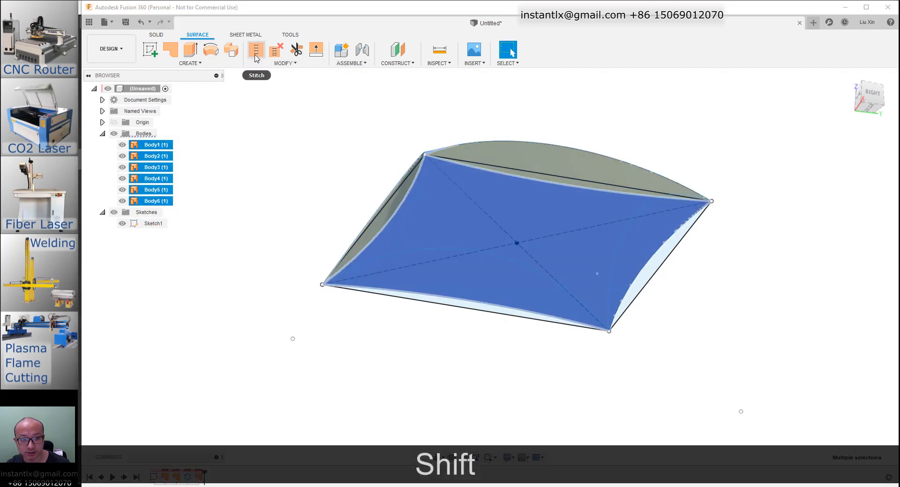
Stitch all six patches into one pillow body and view it from the top.
left_click(256, 49)
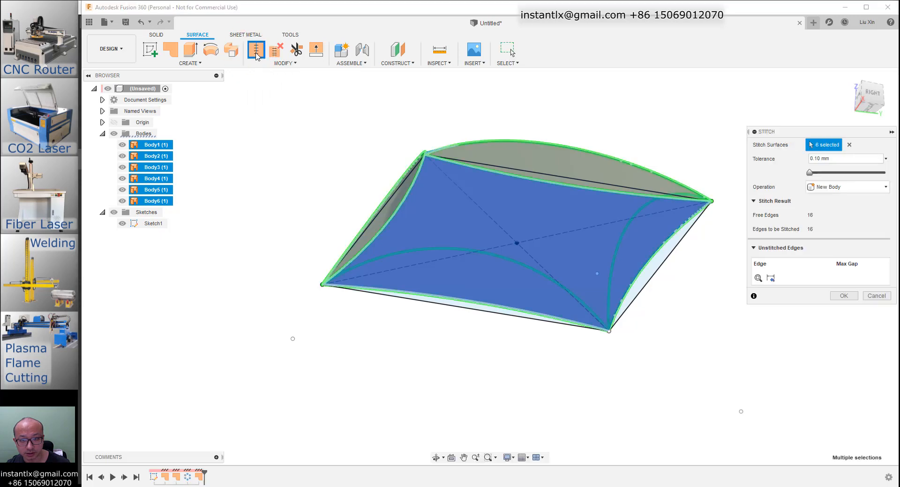
left_click(844, 295)
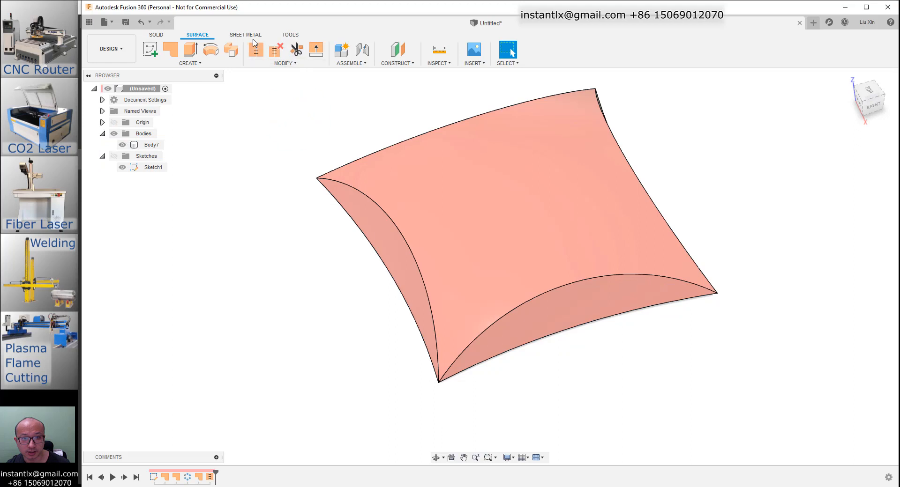
left_click(289, 34)
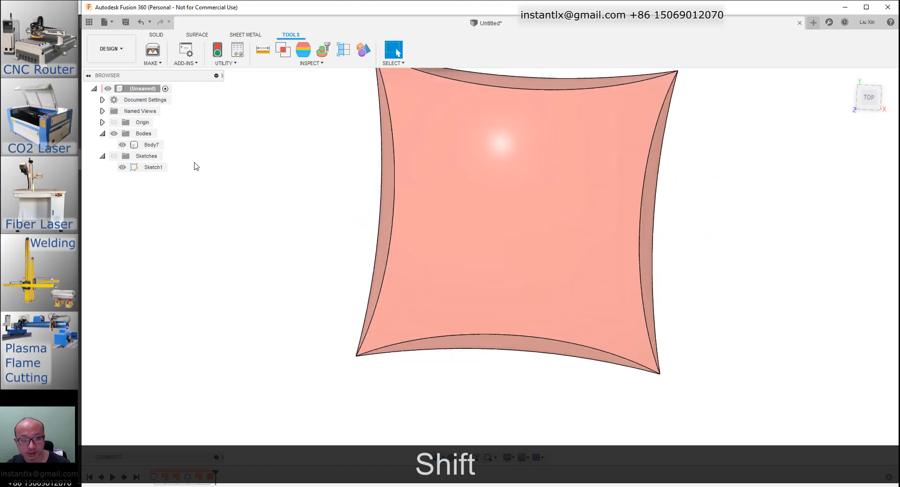
Export the pillow body as an STL mesh at medium refinement.
right_click(151, 144)
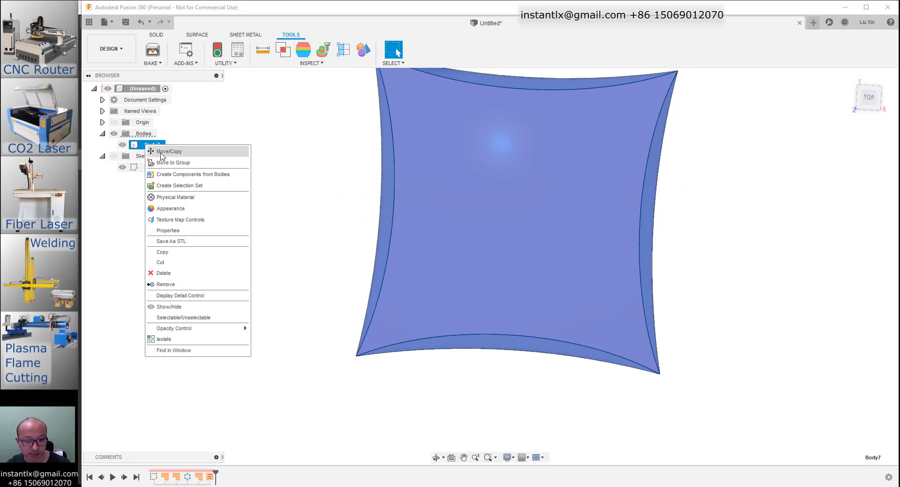
left_click(170, 241)
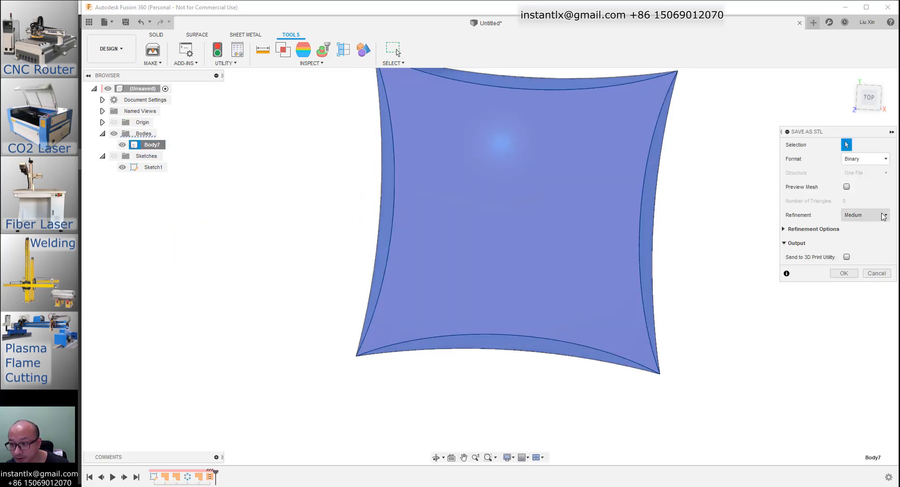
left_click(884, 215)
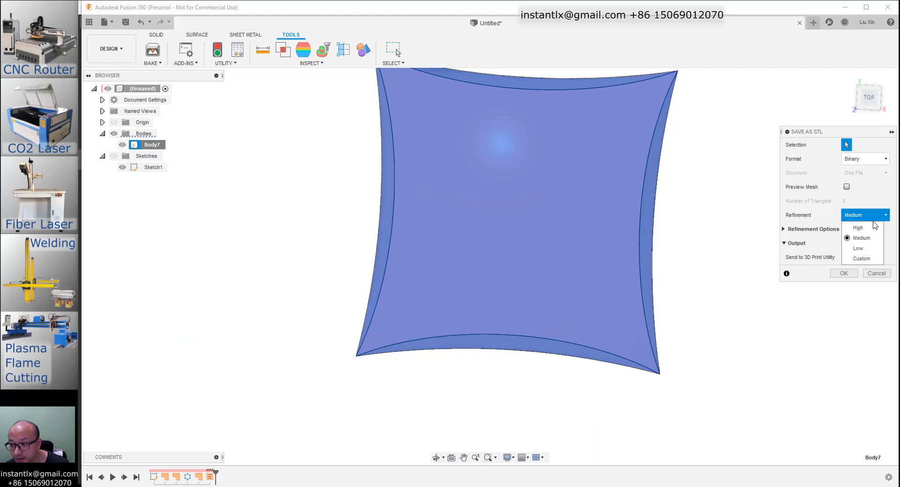
left_click(863, 159)
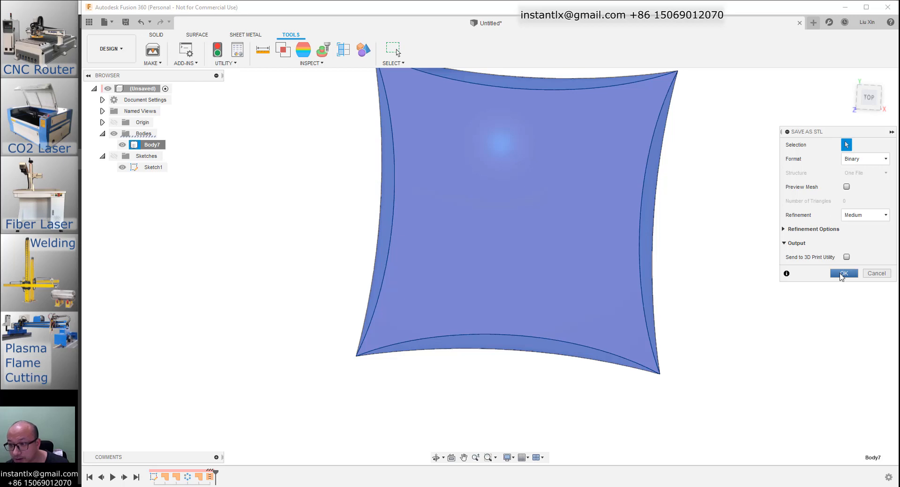
left_click(842, 273)
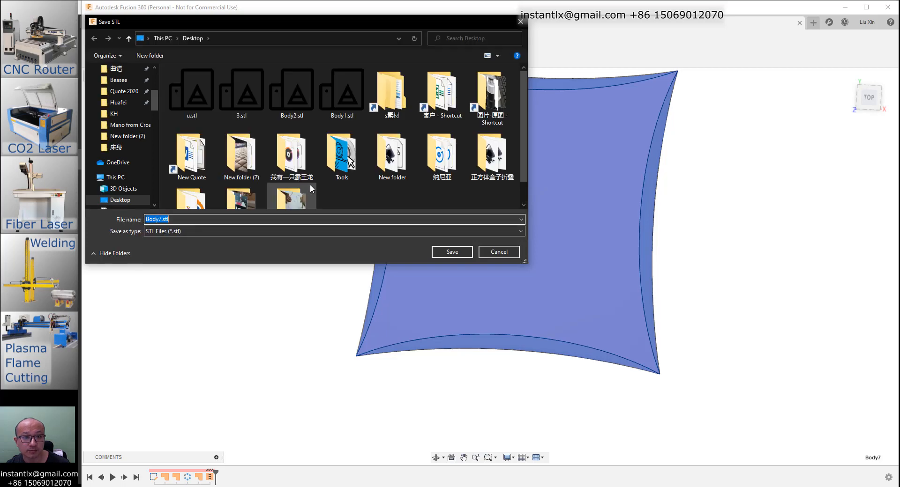
Save the STL into the desktop's New folder (2).
scroll("down", 3)
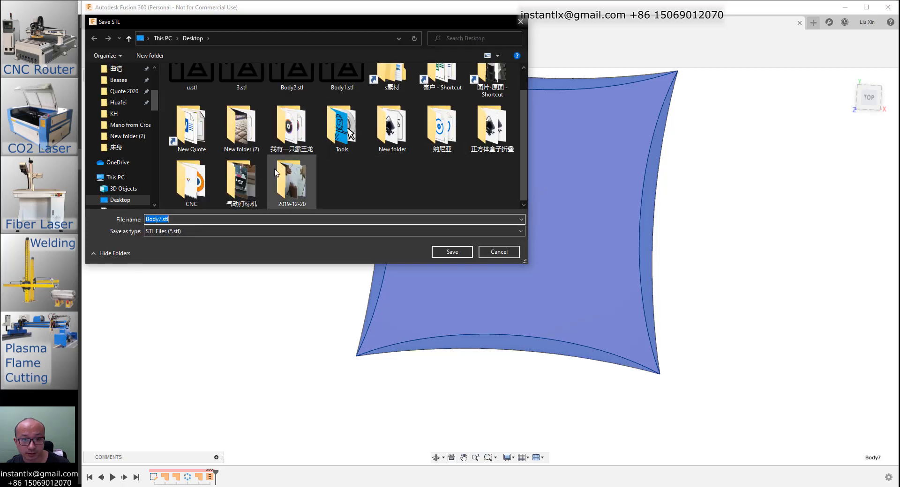
double_click(241, 127)
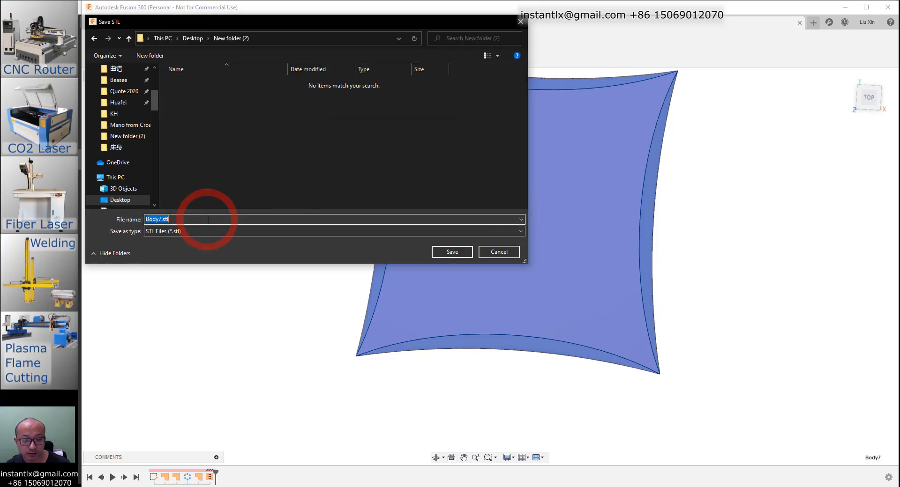
left_click(216, 219)
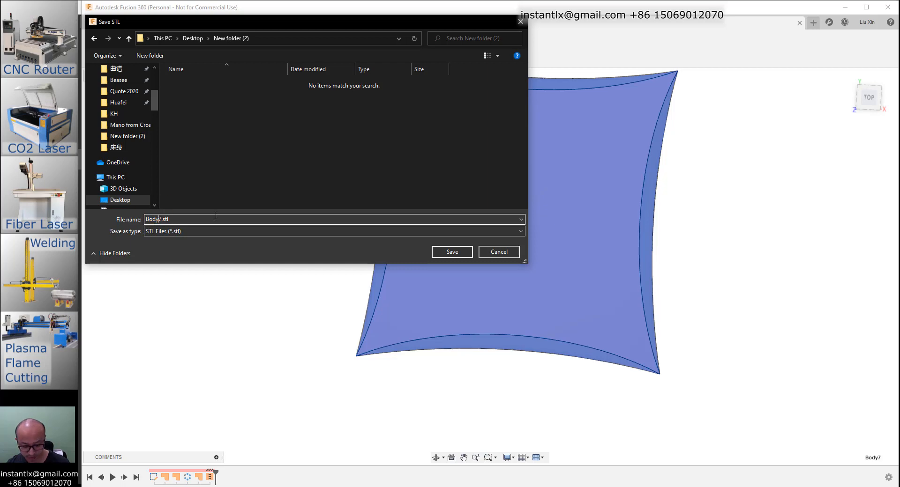
left_click(451, 251)
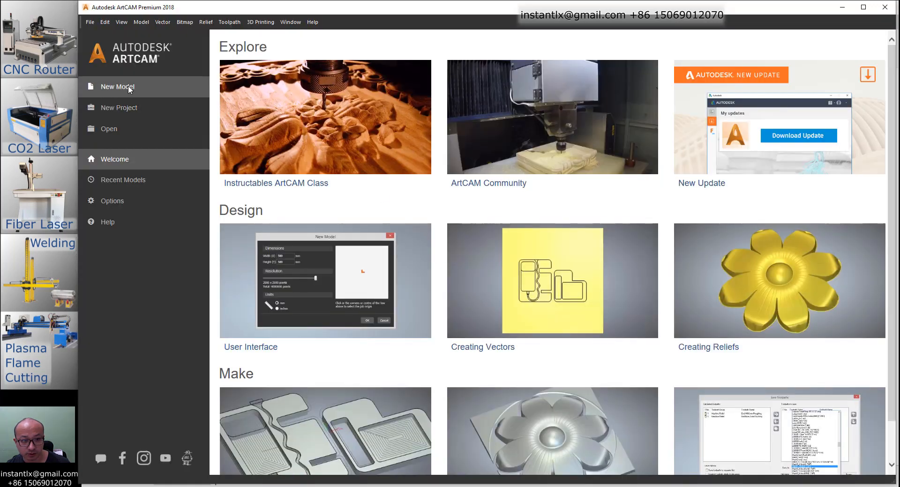
Create a new ArtCAM model 1200 mm wide by 2400 mm high.
left_click(117, 86)
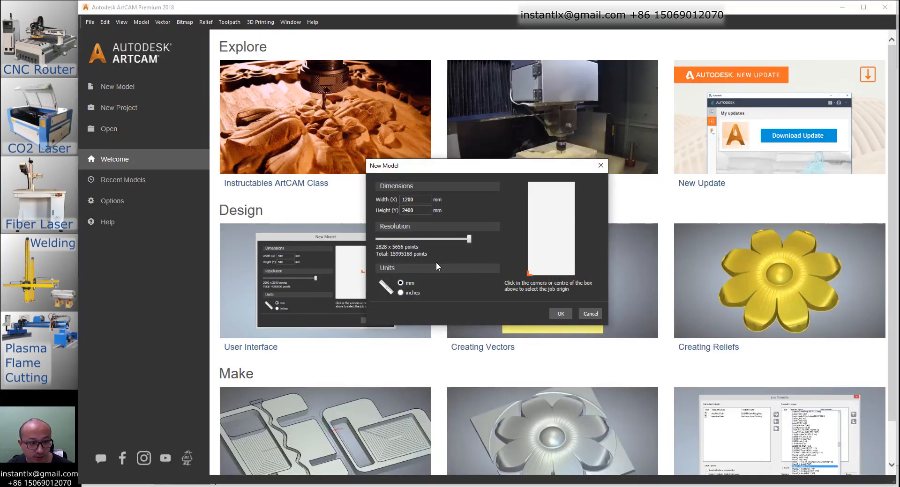
left_click(416, 199)
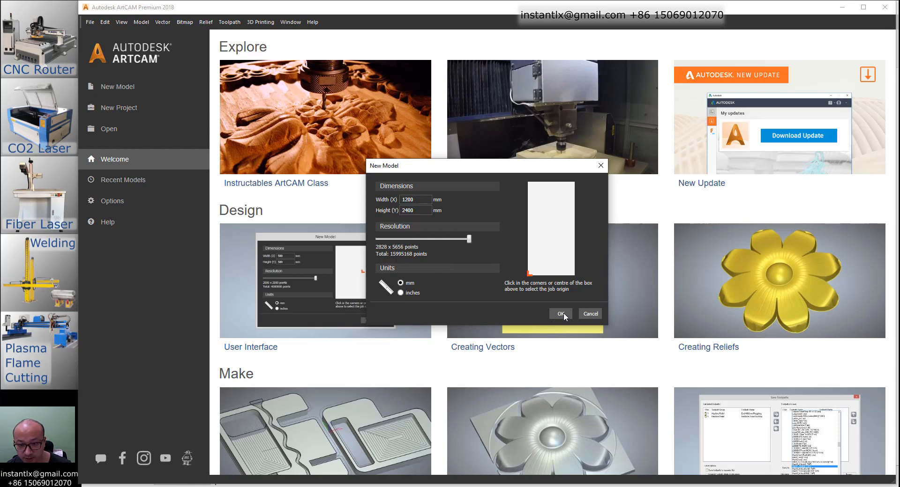
left_click(560, 314)
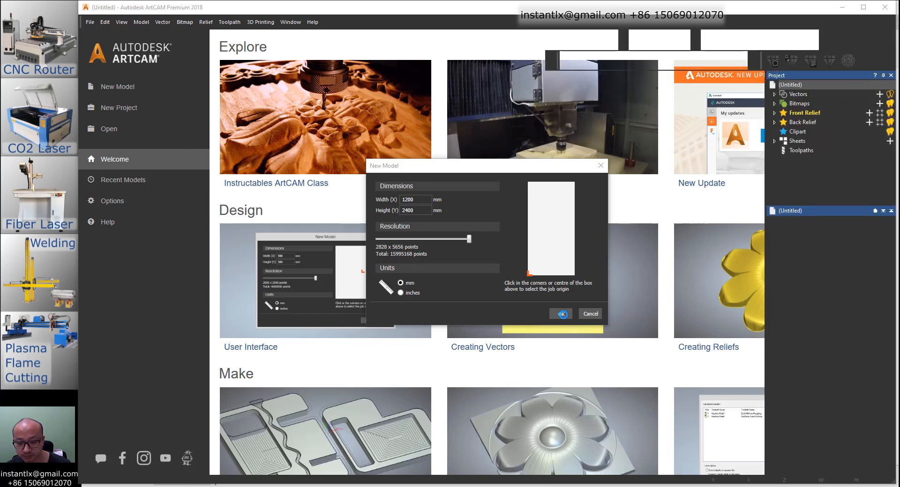
left_click(559, 314)
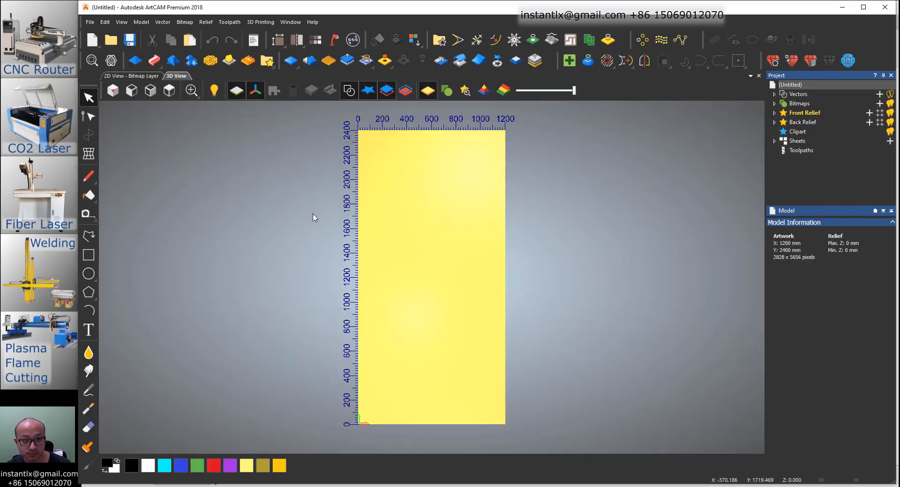
mouse_move(270, 211)
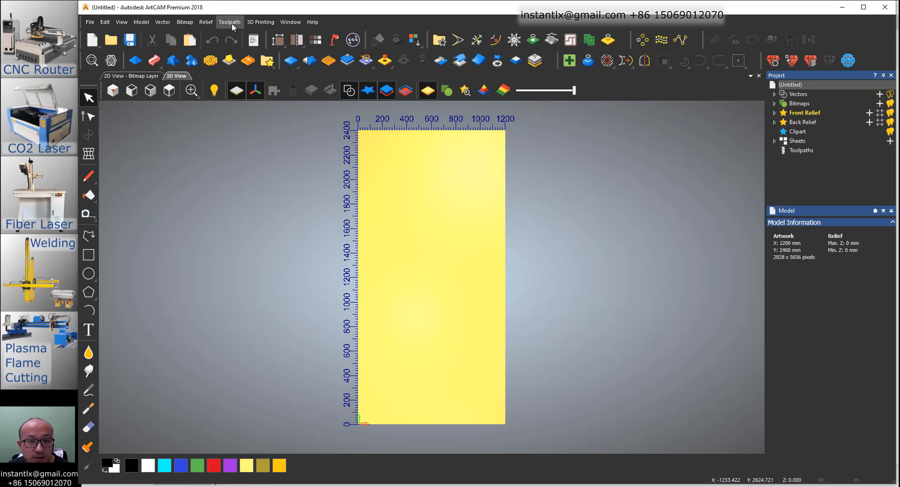
mouse_move(291, 21)
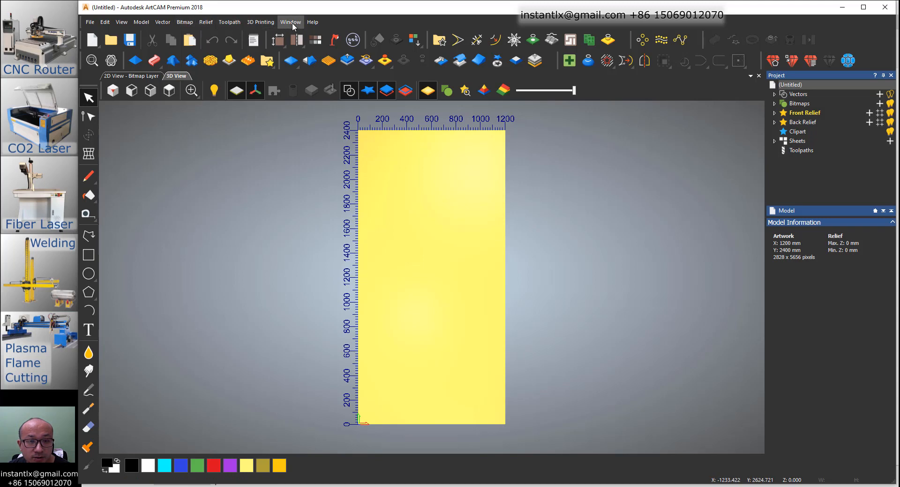
Import the pillow STL as a relief at X 100 Y 100 near the lower-left corner.
left_click(205, 22)
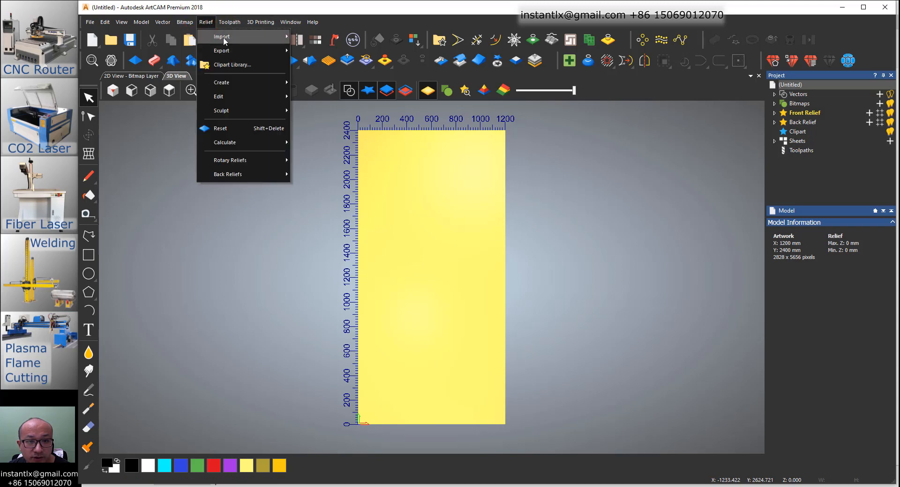
mouse_move(221, 37)
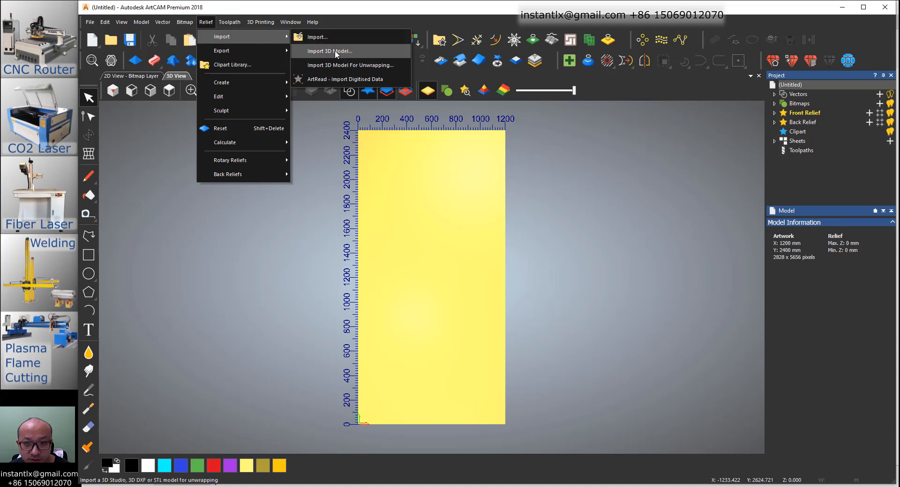
left_click(329, 51)
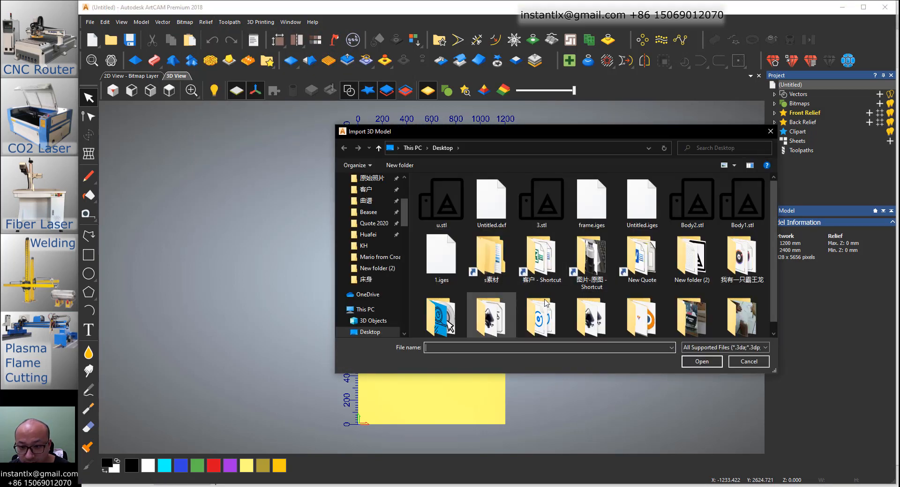
double_click(490, 316)
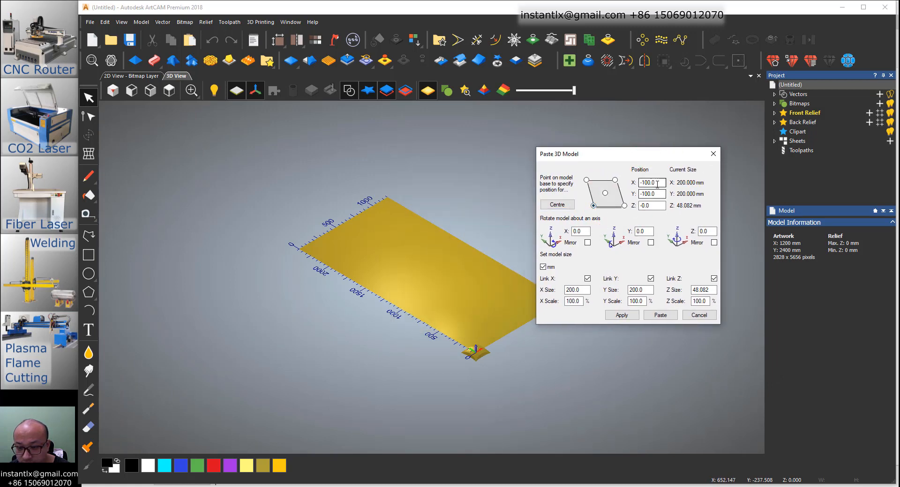
type("100")
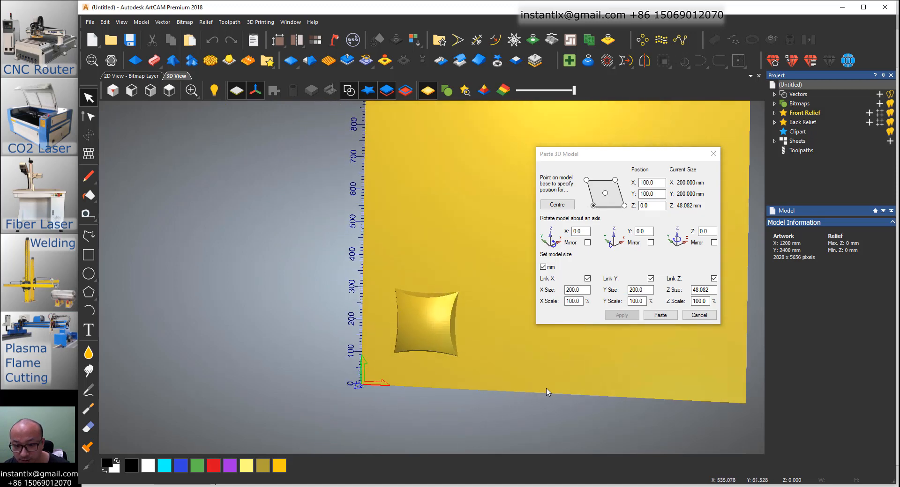
left_click_drag(545, 391, 436, 297)
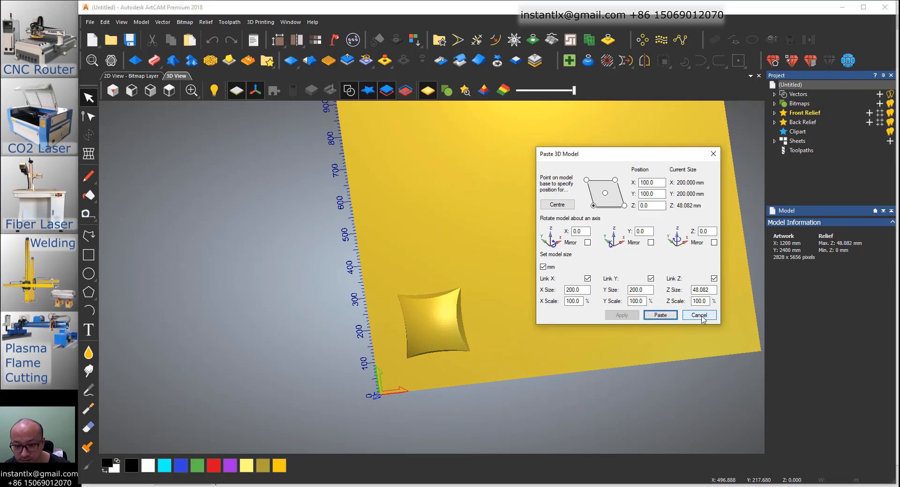
Close the paste settings, view the panel straight on and reset the panel relief to zero height.
left_click(698, 314)
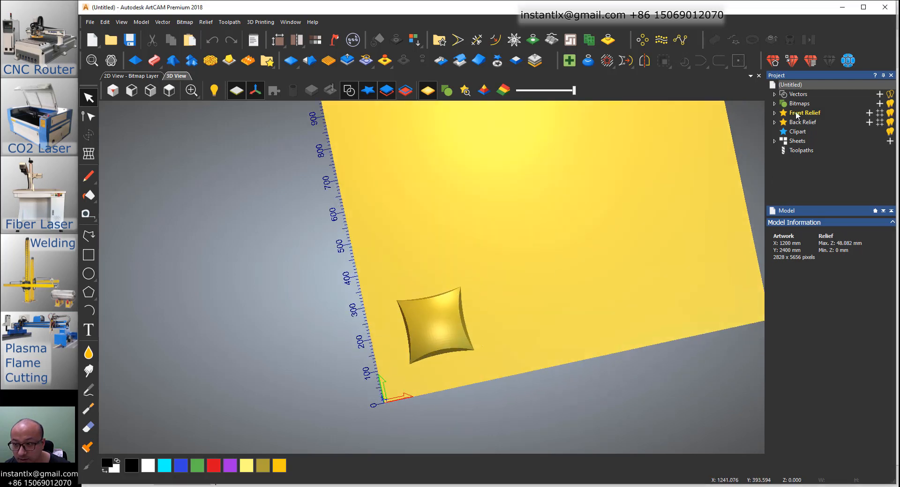
left_click(775, 113)
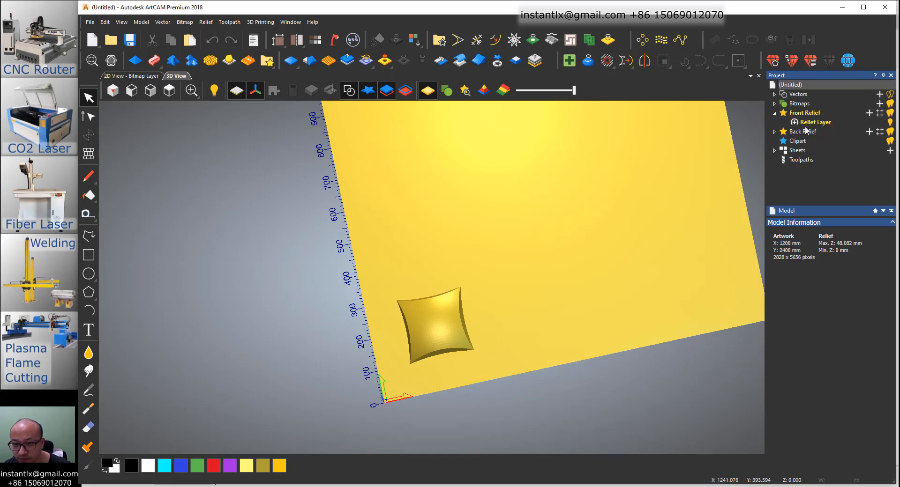
left_click(266, 60)
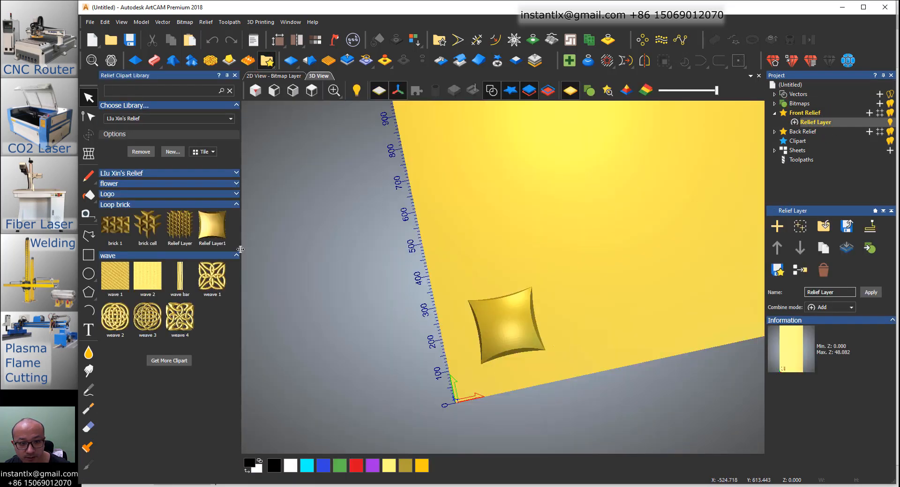
mouse_move(821, 127)
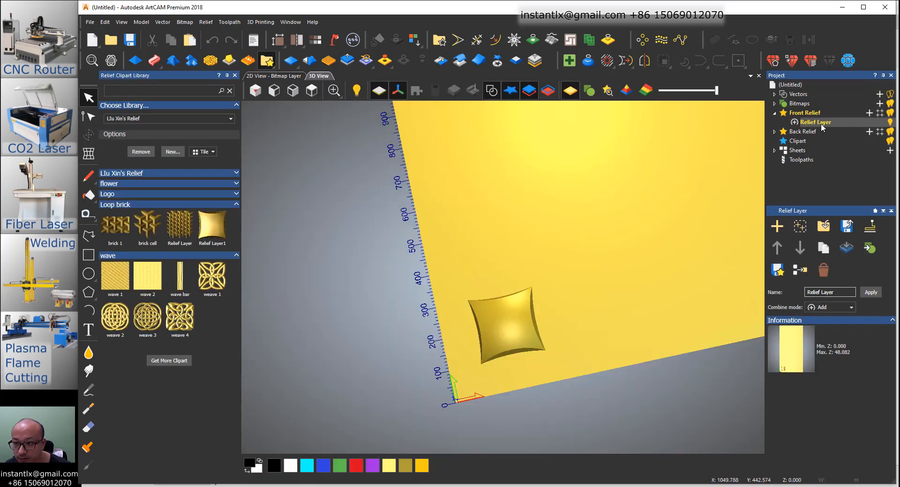
mouse_move(759, 126)
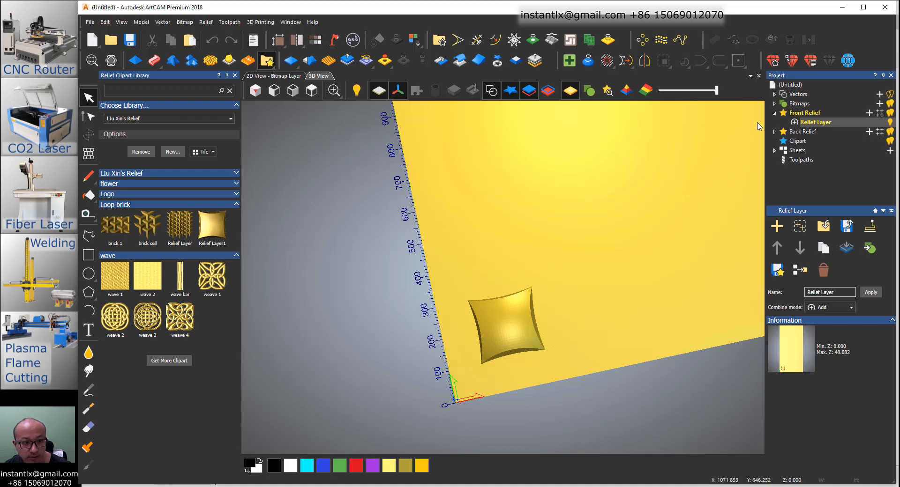
mouse_move(821, 132)
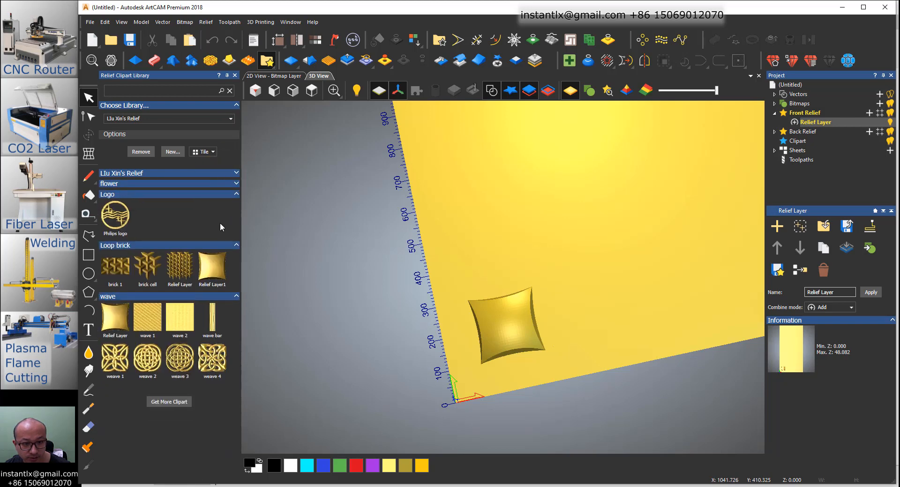
left_click(236, 194)
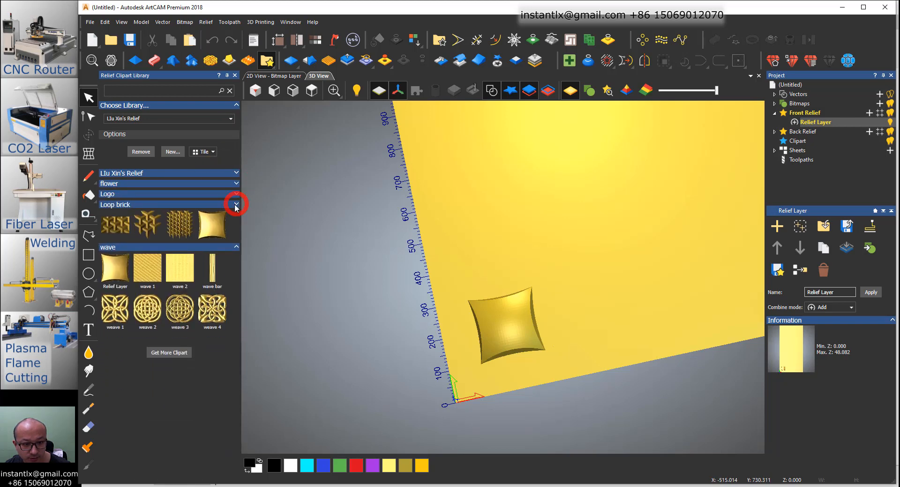
left_click(235, 205)
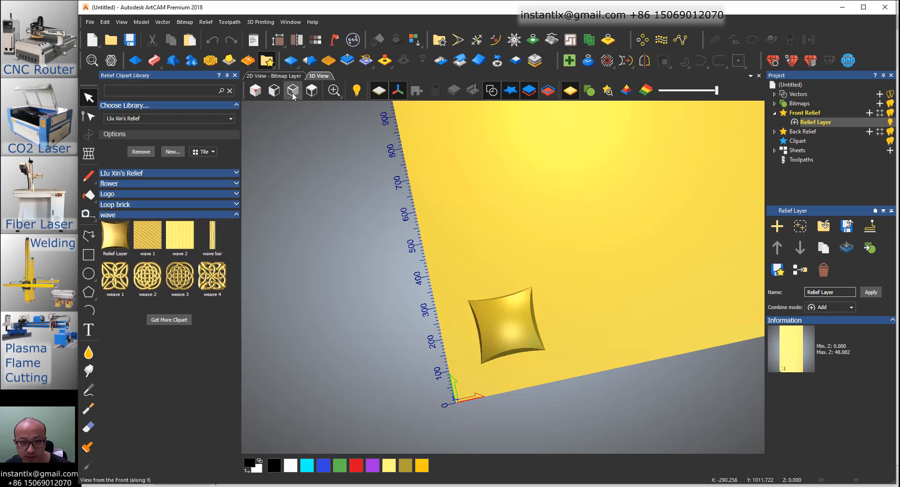
mouse_move(292, 60)
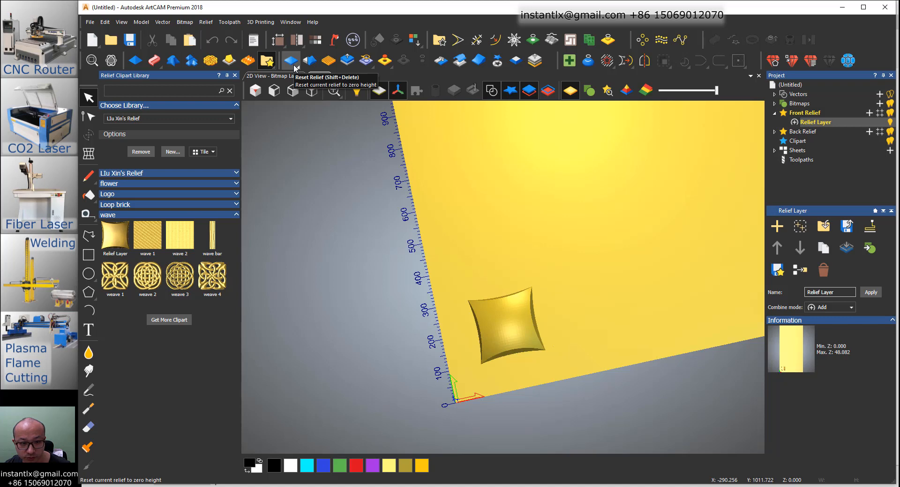
left_click(291, 60)
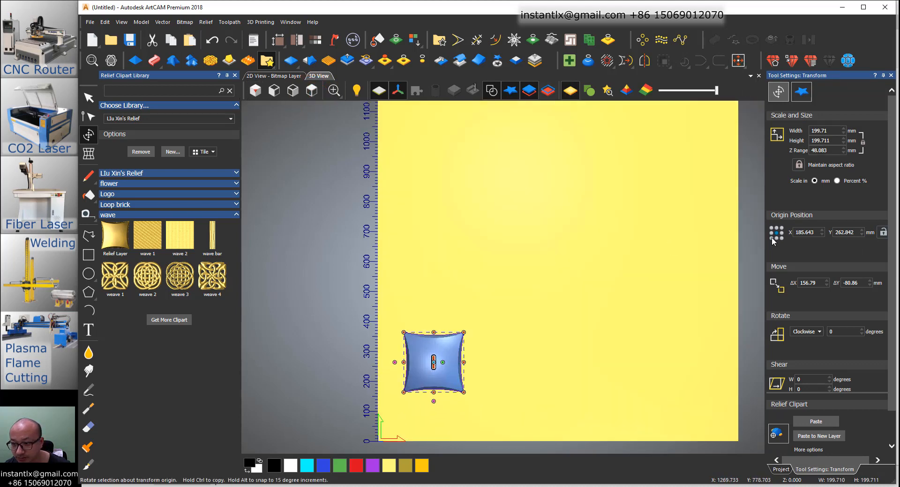
Place the pillow clipart's origin at X 100 Y 100 and rotate it 45° into a diamond.
type("100")
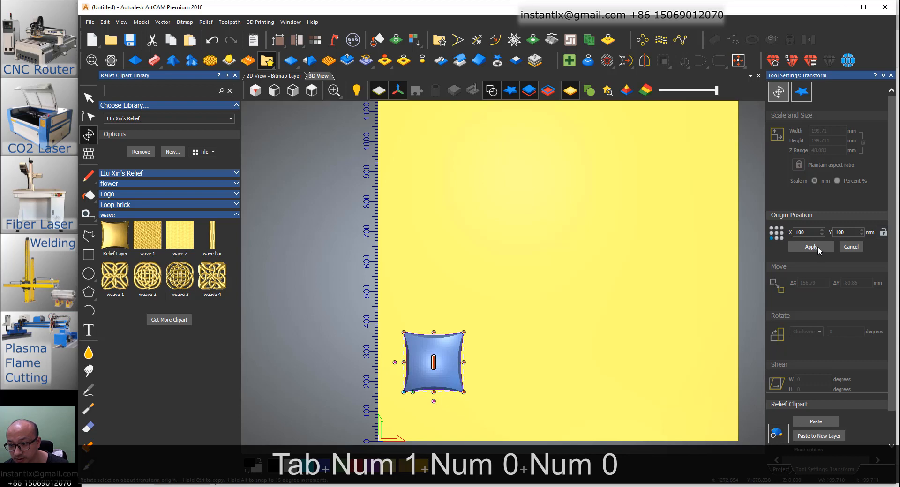
left_click(810, 247)
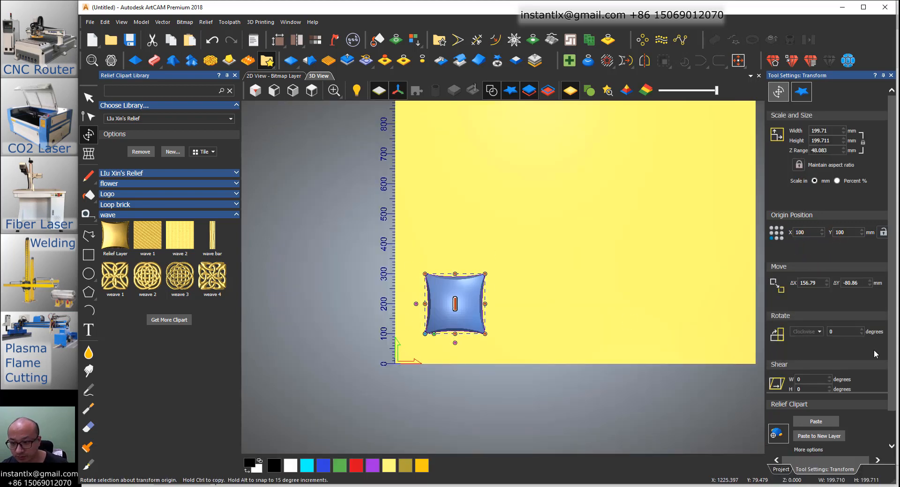
left_click(843, 331)
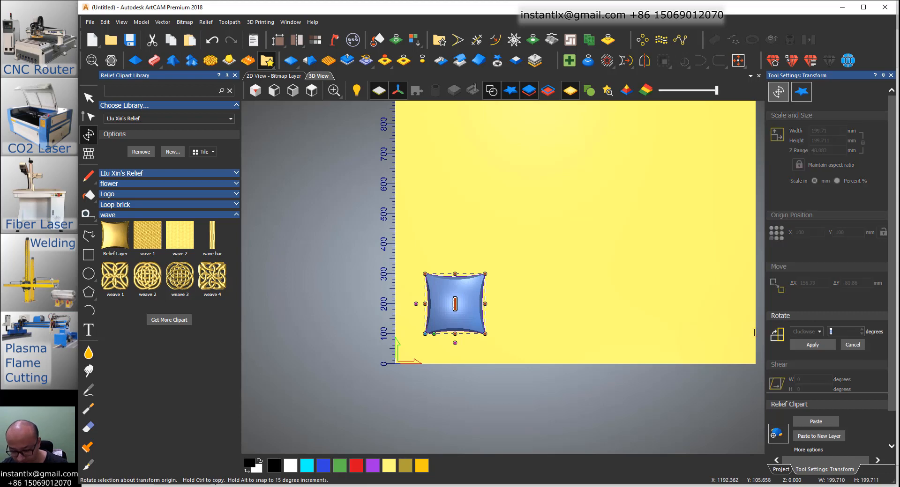
left_click(811, 344)
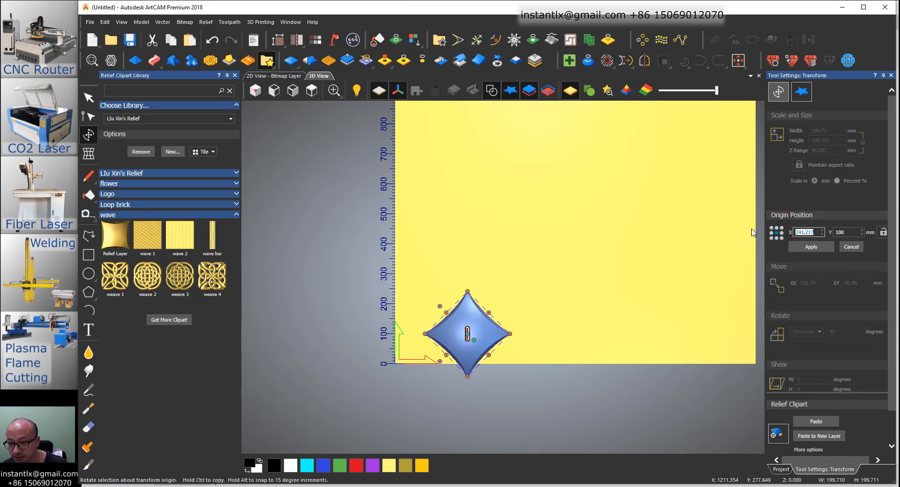
type("100")
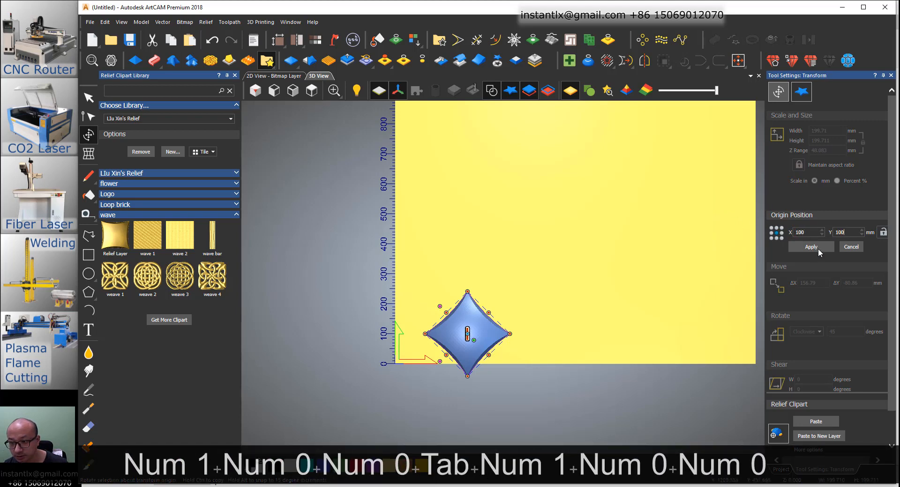
left_click(810, 246)
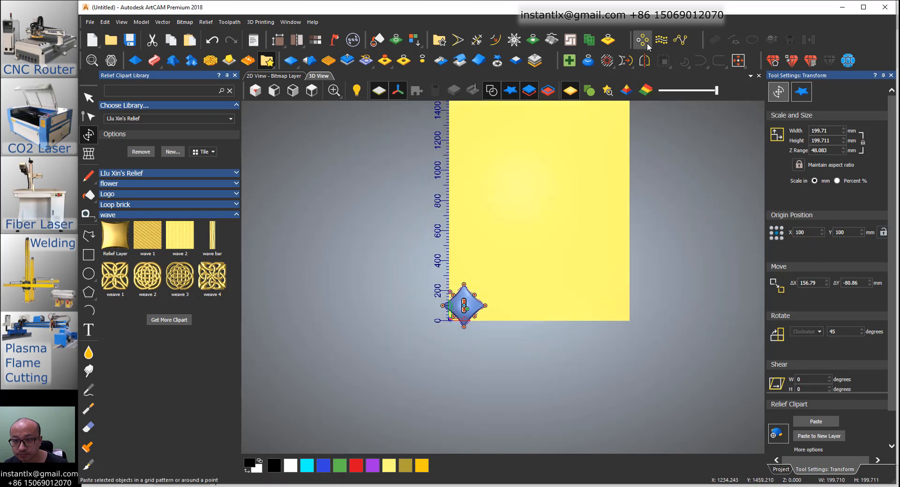
Block-copy the diamond 5 columns by 9 rows with distances as gaps and paste into the relief.
left_click(642, 40)
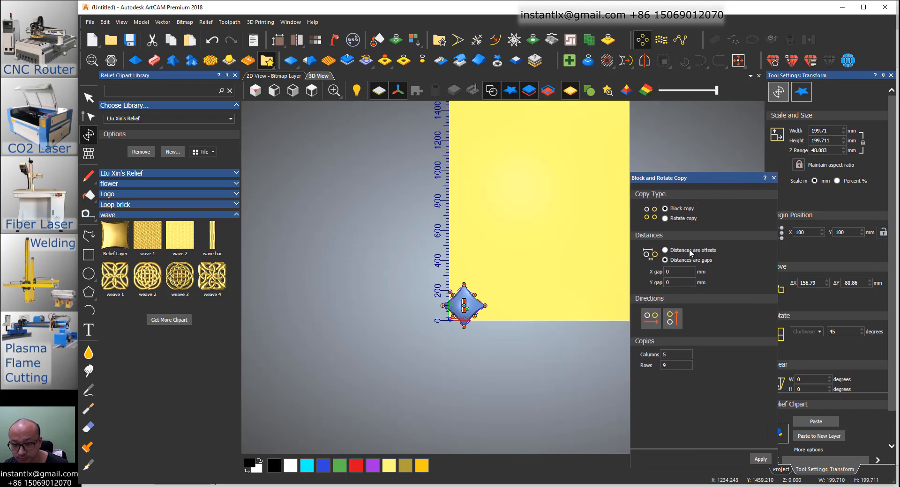
left_click(676, 354)
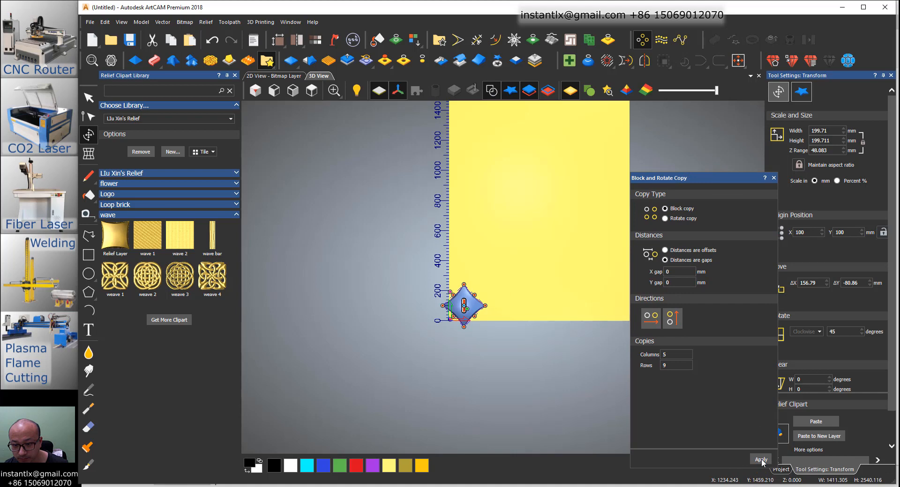
left_click(760, 458)
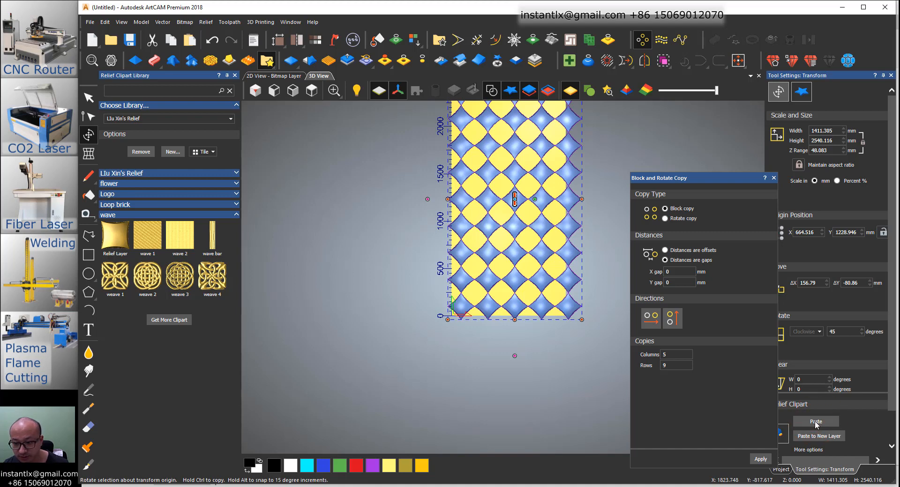
left_click(815, 421)
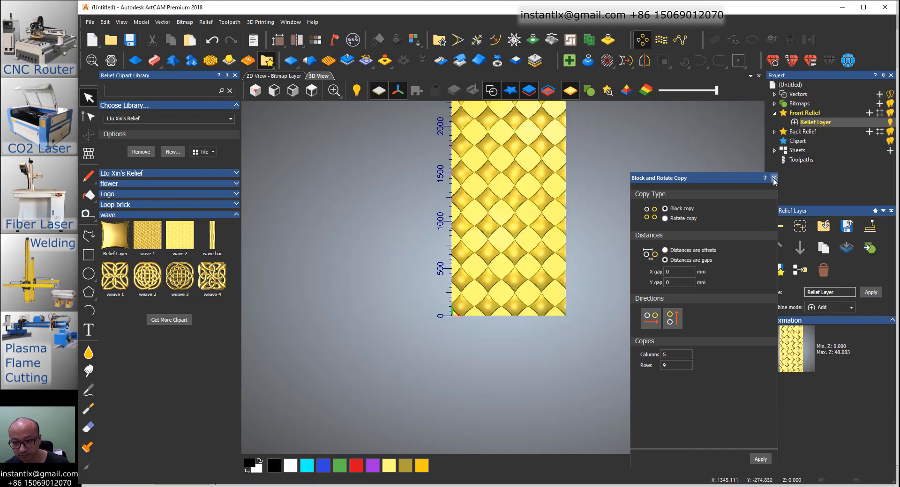
left_click(773, 178)
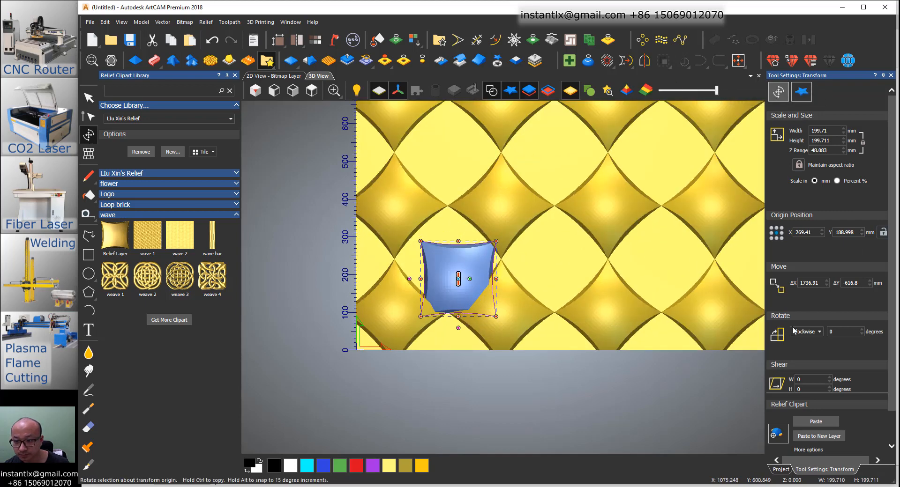
Rotate the second pillow 45° and drag it to centre in the hollow between four diamonds.
type("45")
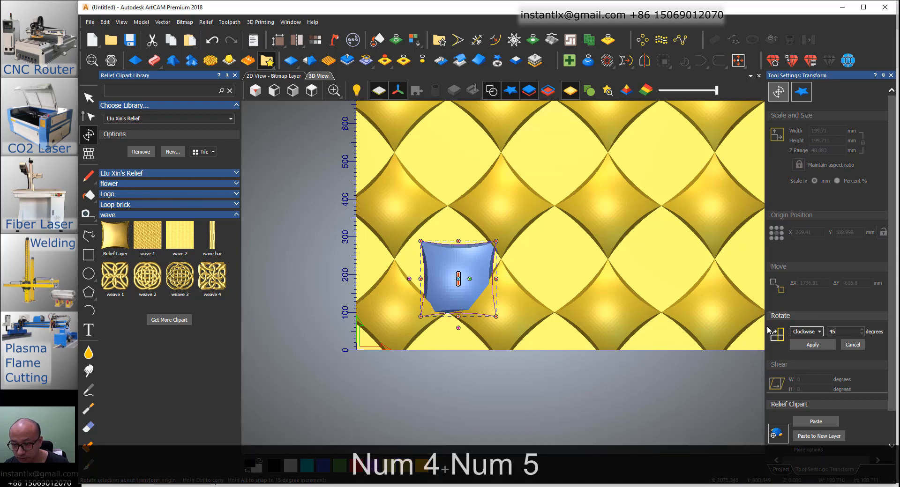
left_click(812, 344)
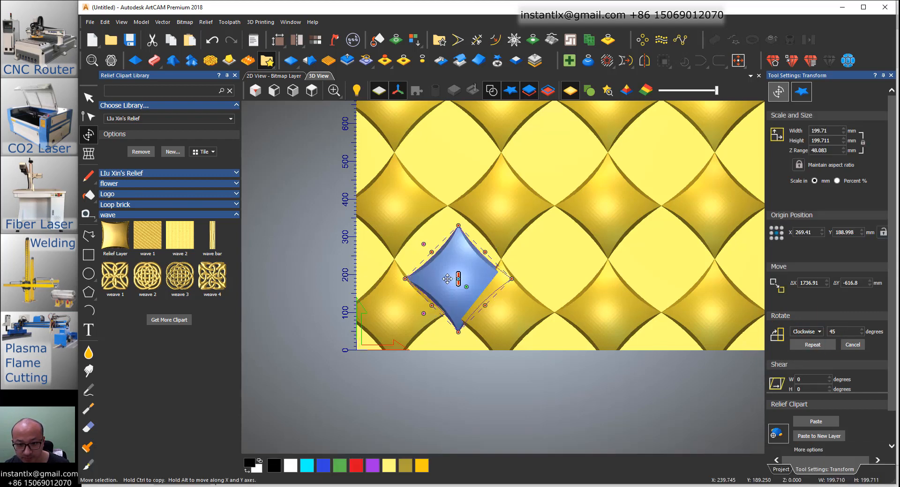
left_click_drag(457, 279, 451, 257)
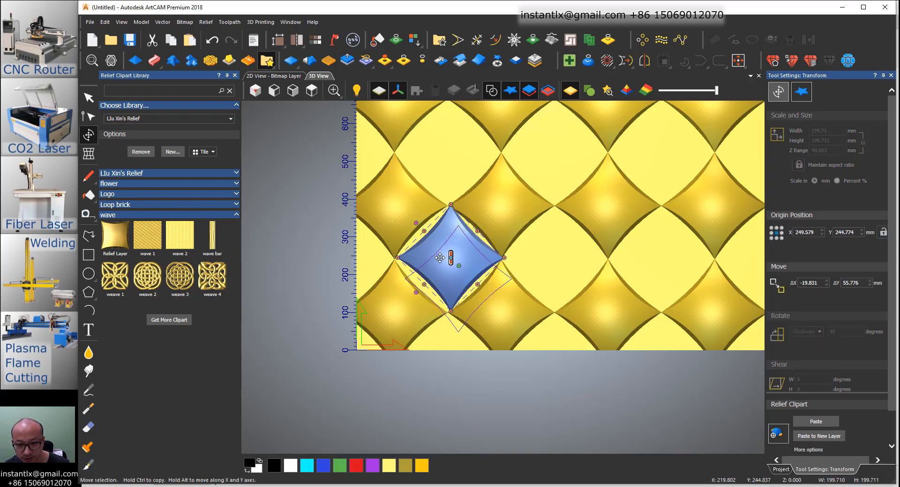
left_click_drag(451, 257, 446, 260)
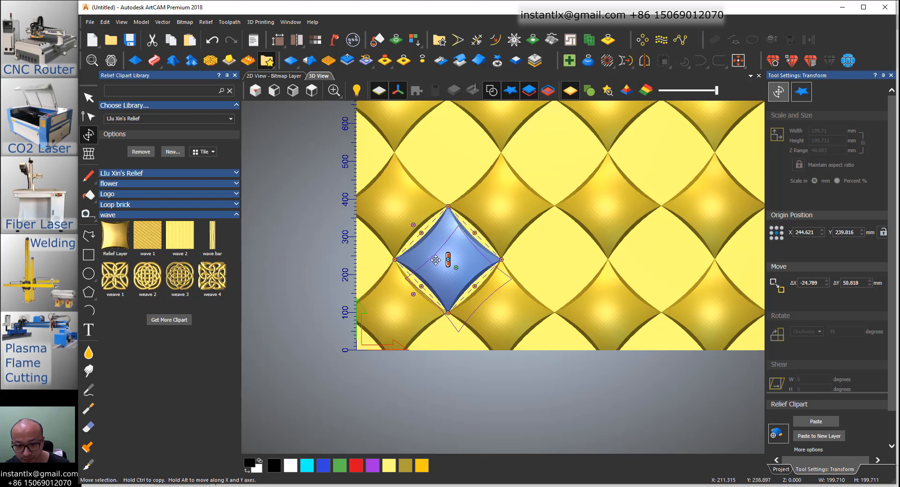
left_click_drag(438, 259, 437, 262)
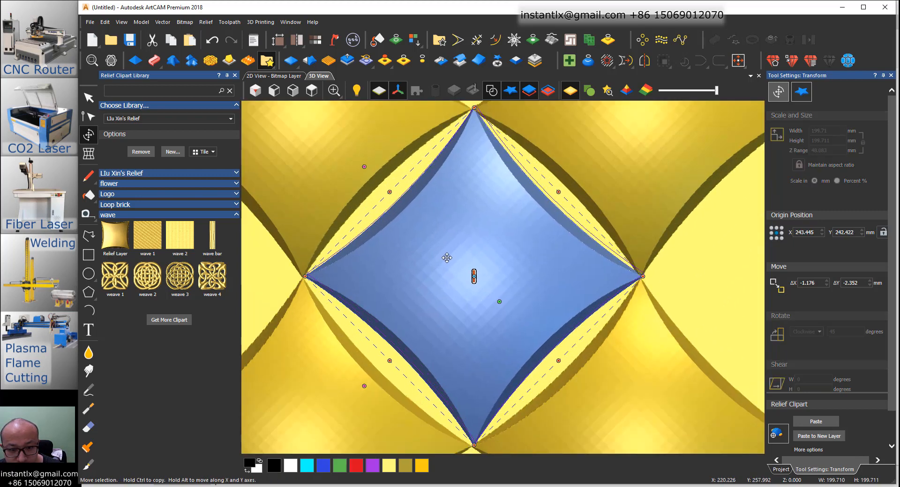
left_click_drag(446, 258, 445, 259)
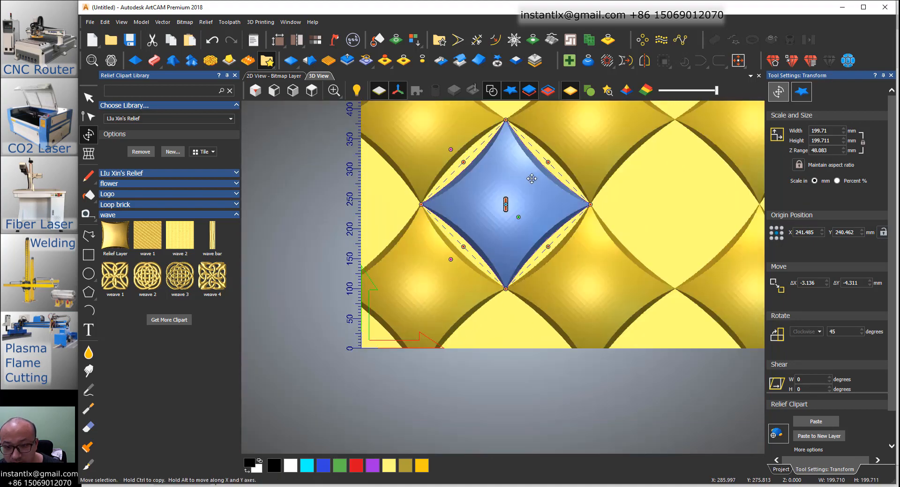
Block-copy the offset diamond 4 columns by 8 rows and paste the copies into the relief.
left_click(642, 40)
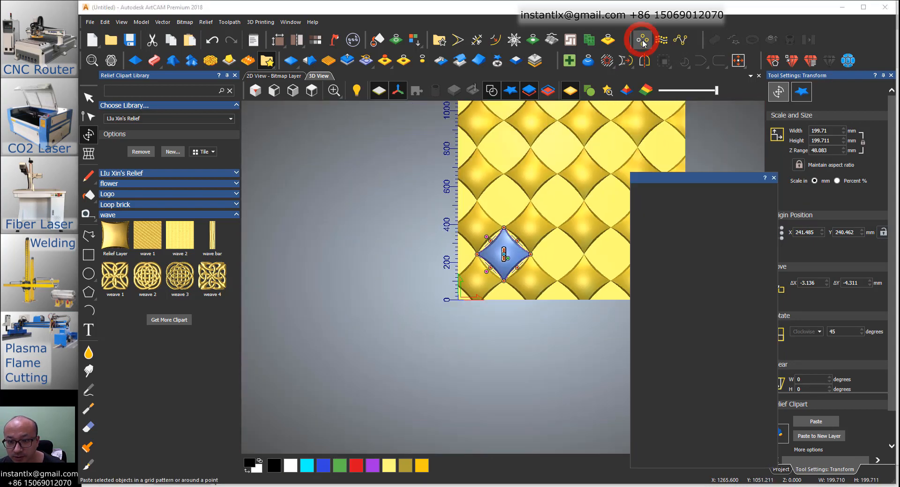
left_click(641, 40)
type("4")
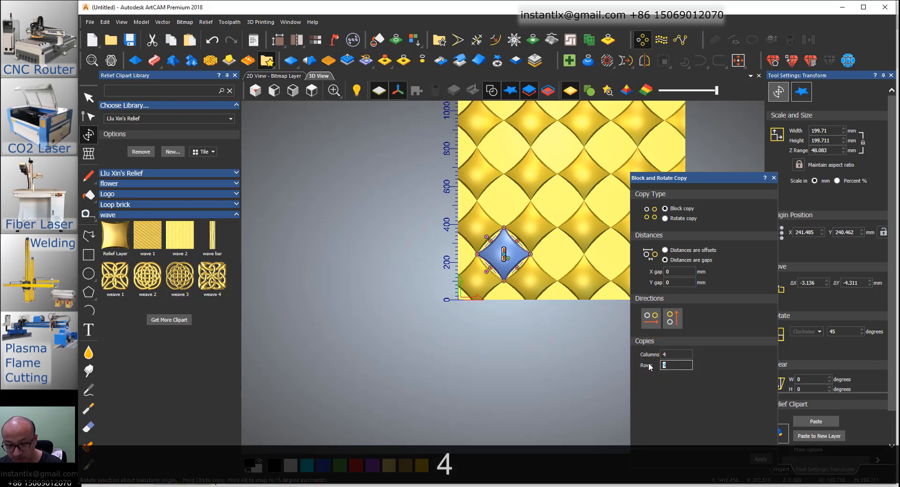
type("8")
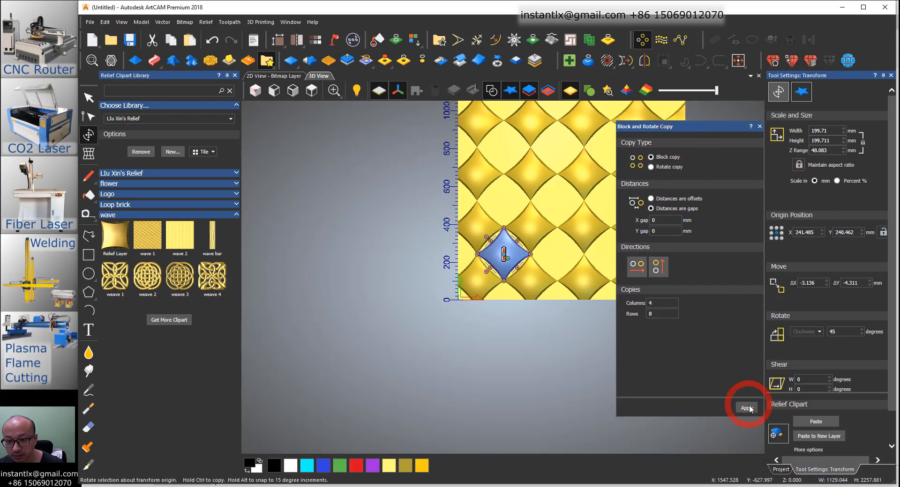
left_click(746, 407)
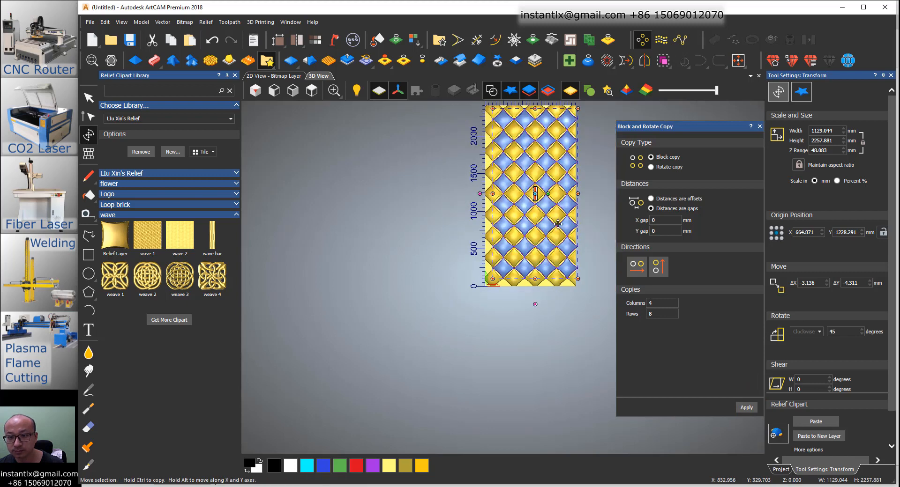
mouse_move(559, 199)
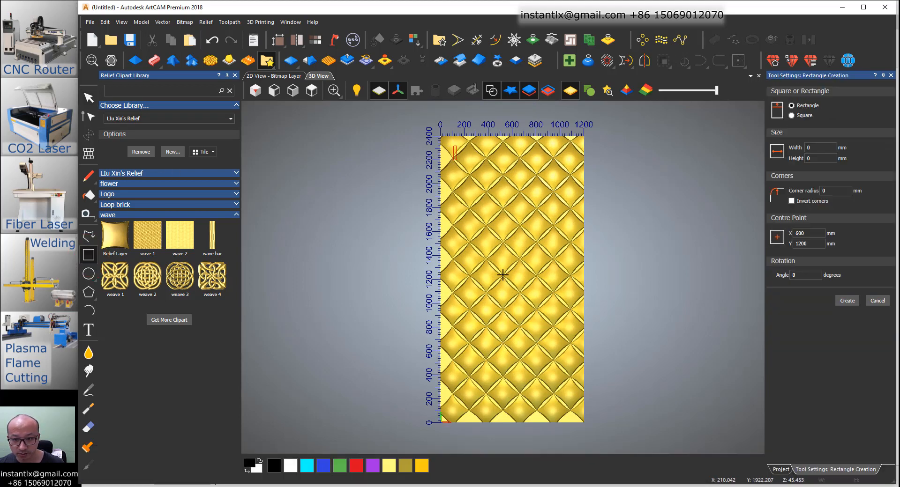
Draw an inset rectangle border on the panel and resize it to roughly 988 by 2118 mm.
left_click_drag(454, 150, 575, 413)
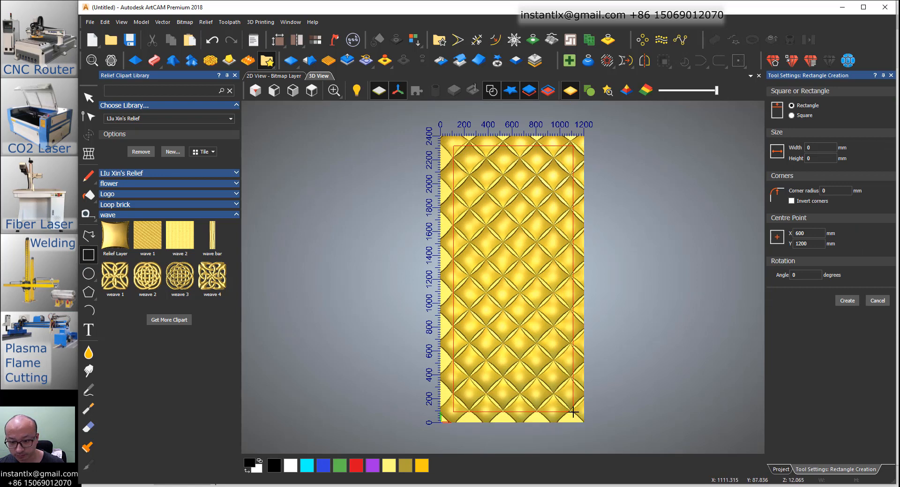
left_click_drag(451, 146, 572, 412)
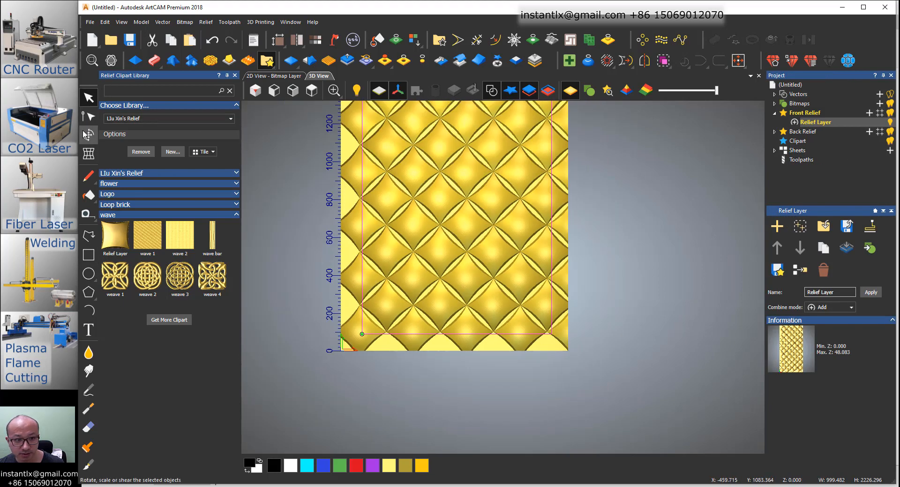
left_click(88, 134)
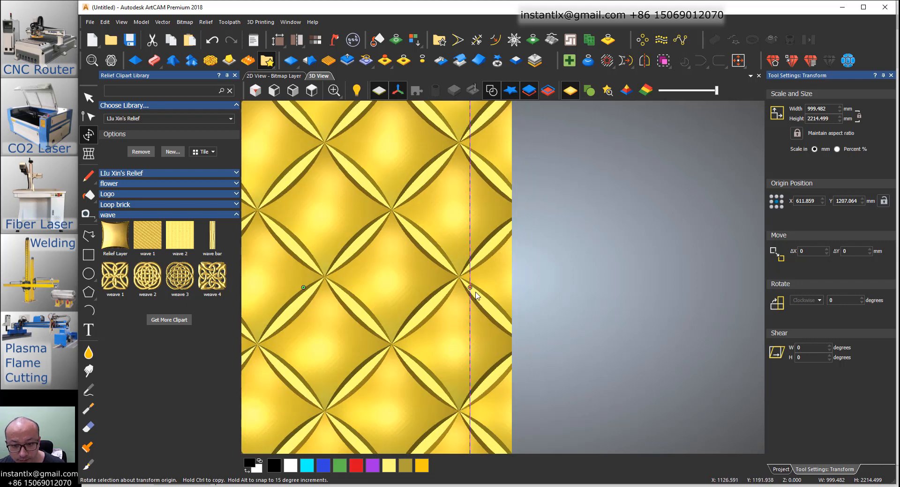
left_click_drag(470, 288, 459, 288)
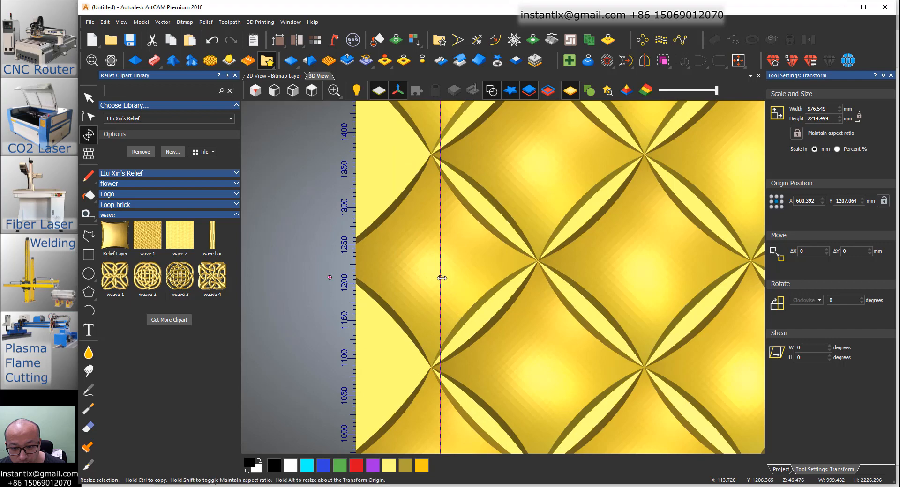
left_click_drag(442, 278, 433, 278)
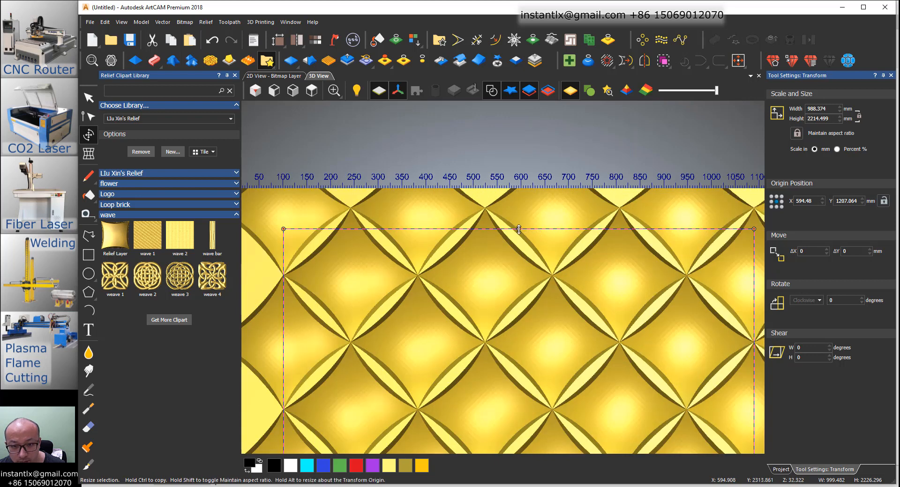
left_click_drag(518, 230, 509, 274)
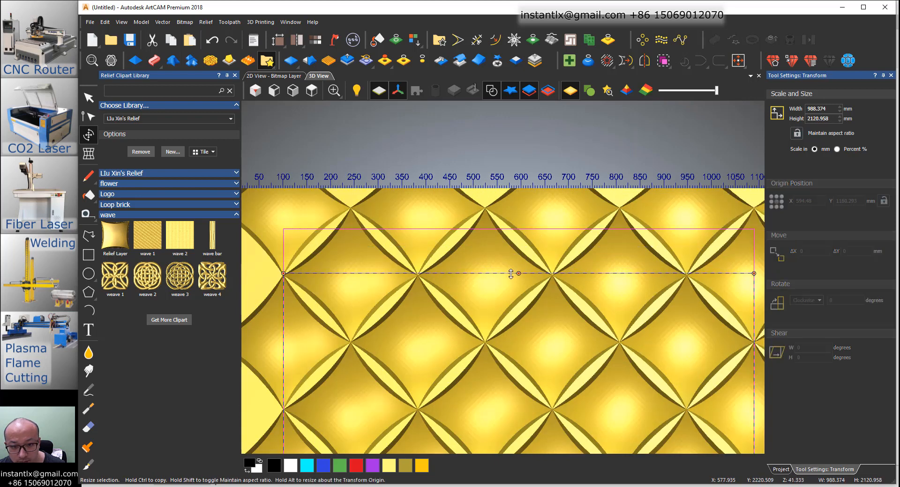
left_click_drag(511, 274, 543, 277)
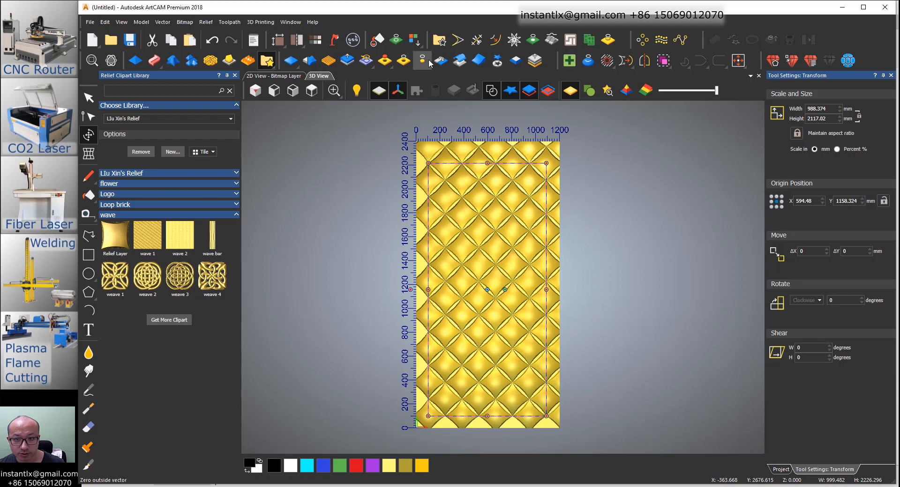
mouse_move(421, 60)
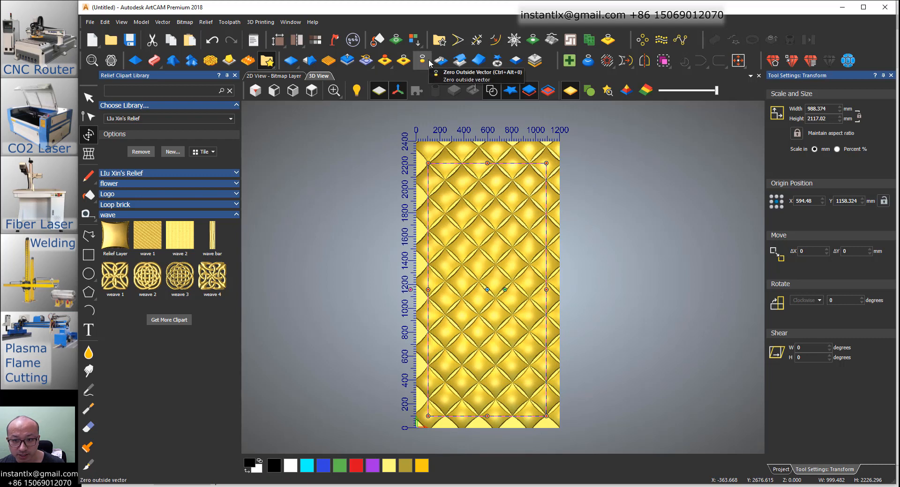
mouse_move(422, 60)
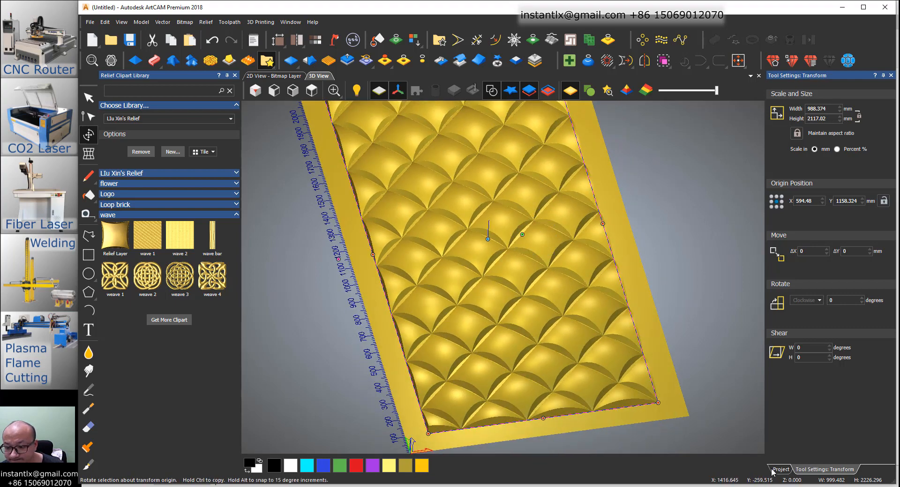
Show the project layer tree and tidy the clipart library, collapsing the Loop brick category.
left_click(779, 470)
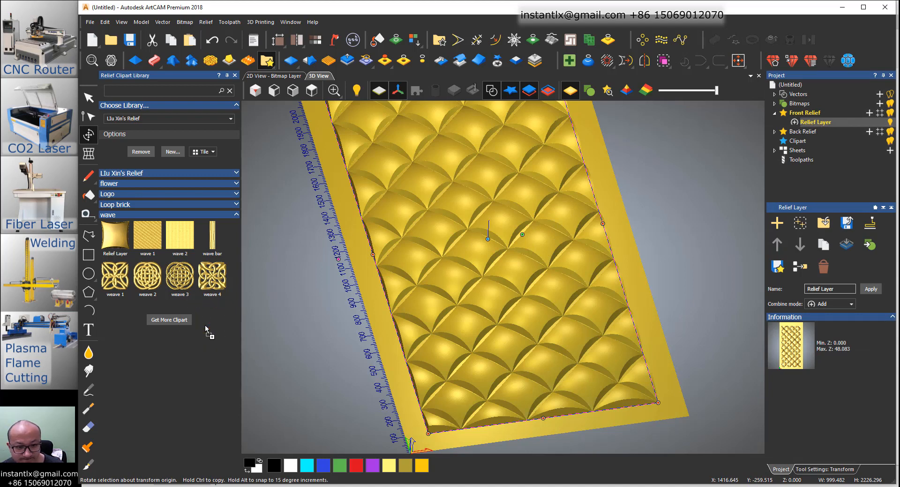
left_click(228, 173)
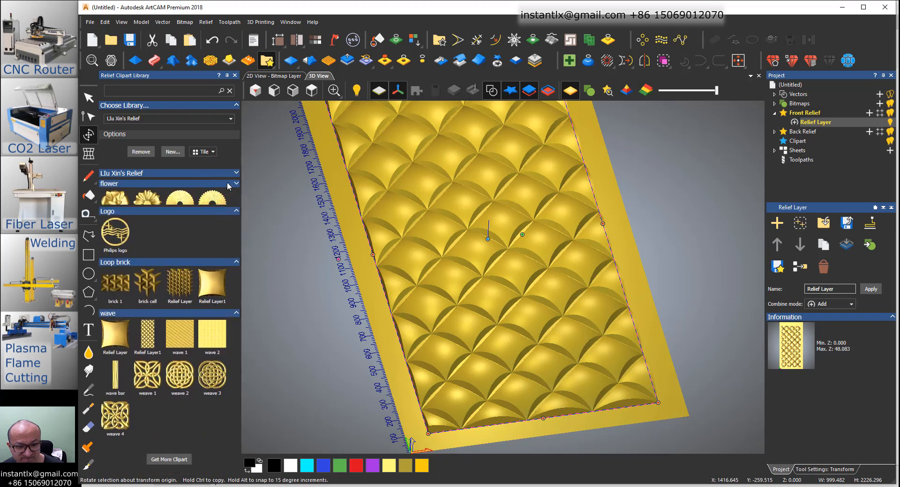
left_click(235, 210)
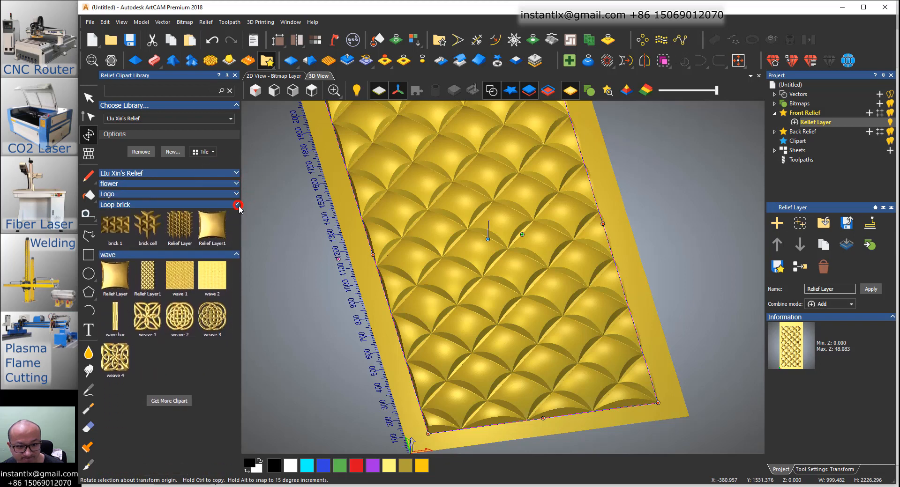
left_click(237, 204)
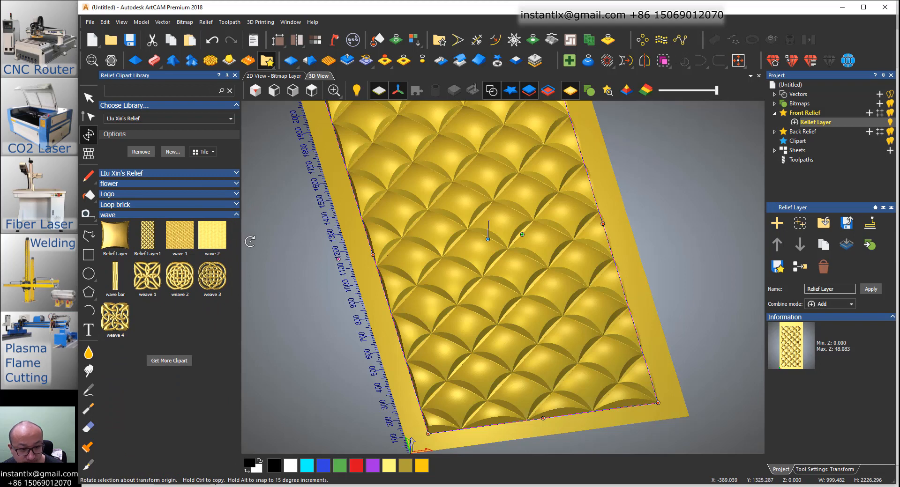
mouse_move(290, 248)
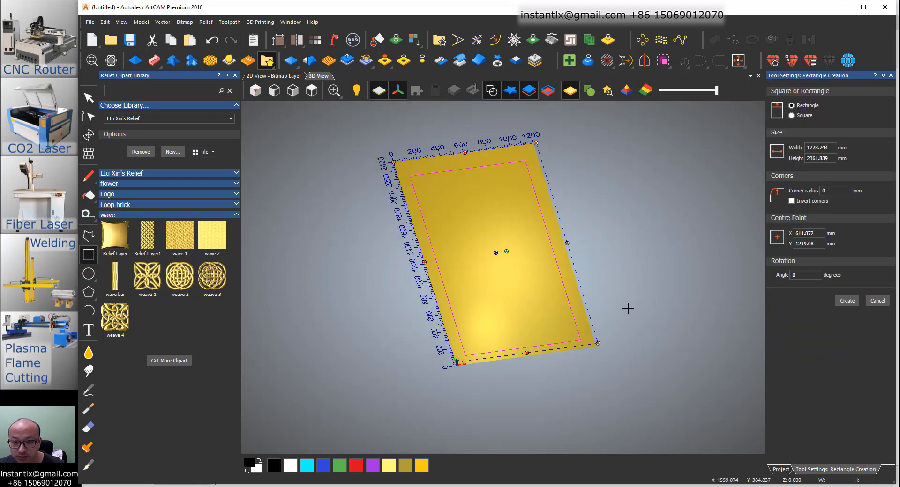
Create a 1200 by 2400 mm panel rectangle.
left_click(820, 147)
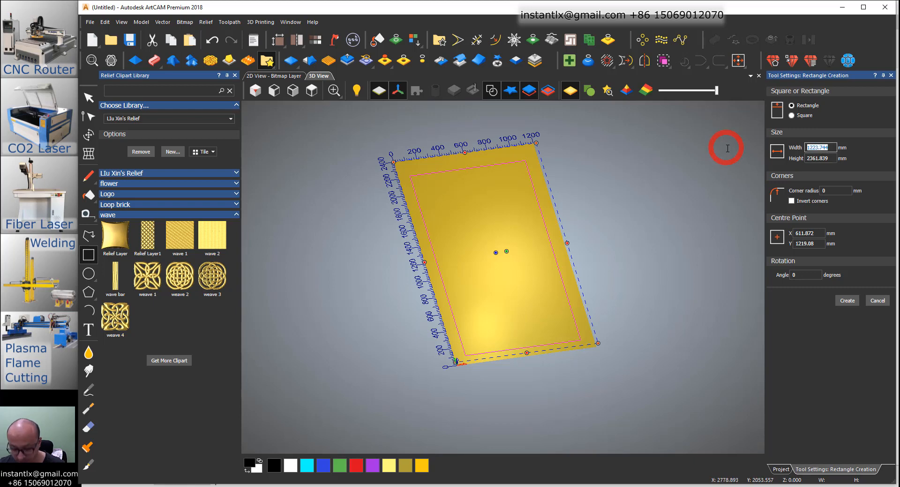
type("2")
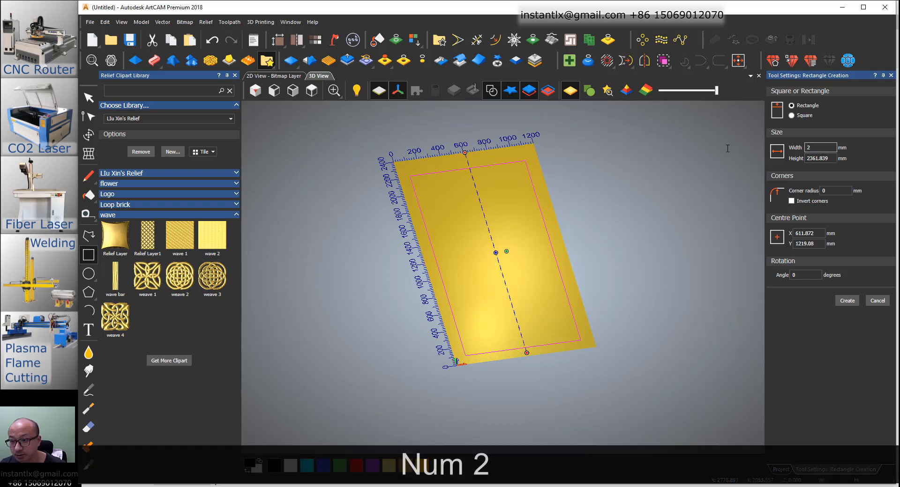
type("1200")
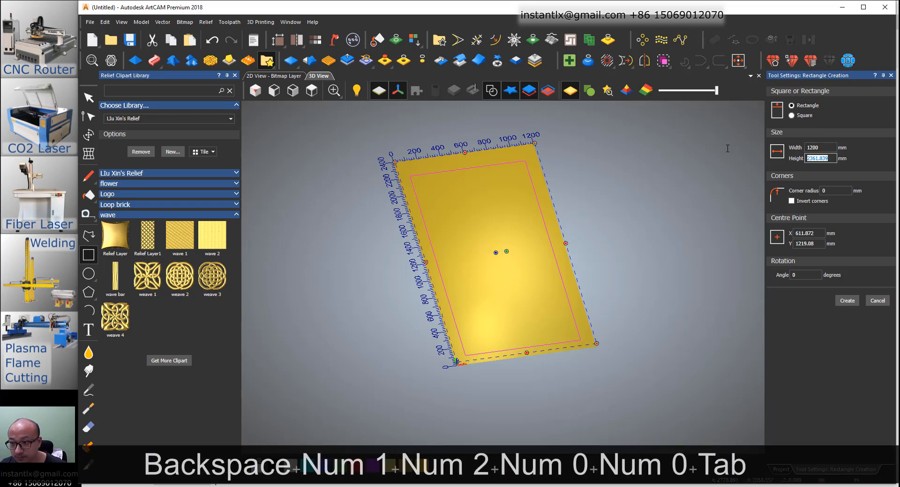
type("2400")
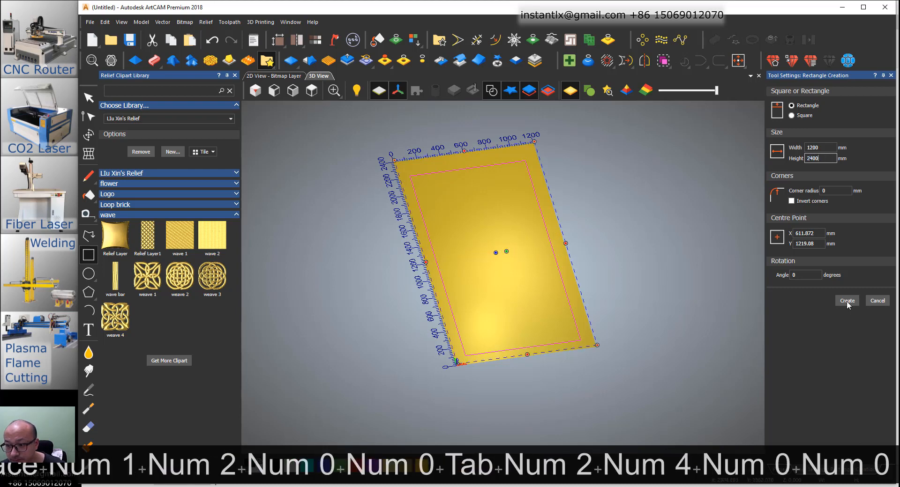
left_click(845, 300)
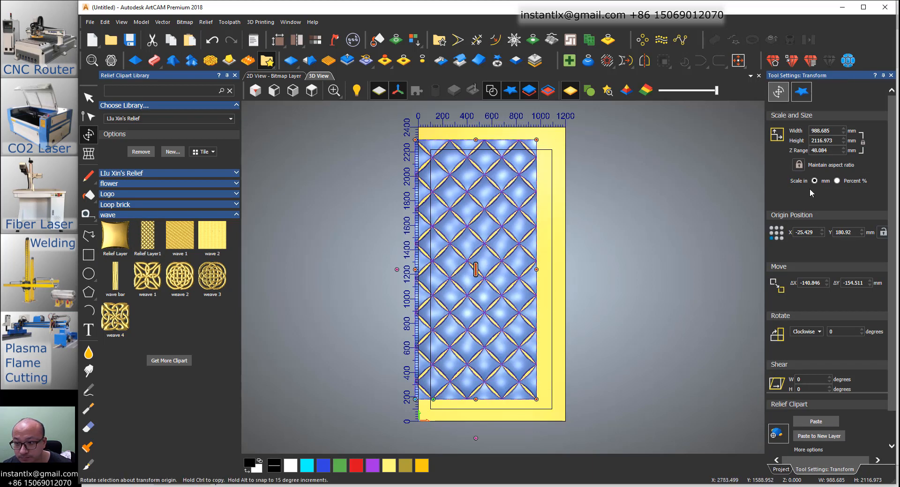
Set the quilted relief clipart's X origin to 100 to centre it inside the border.
left_click(805, 231)
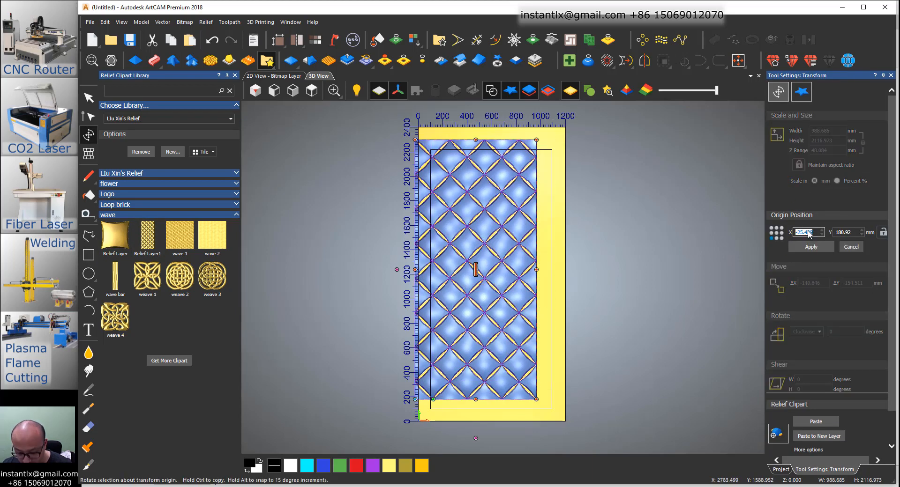
type("100")
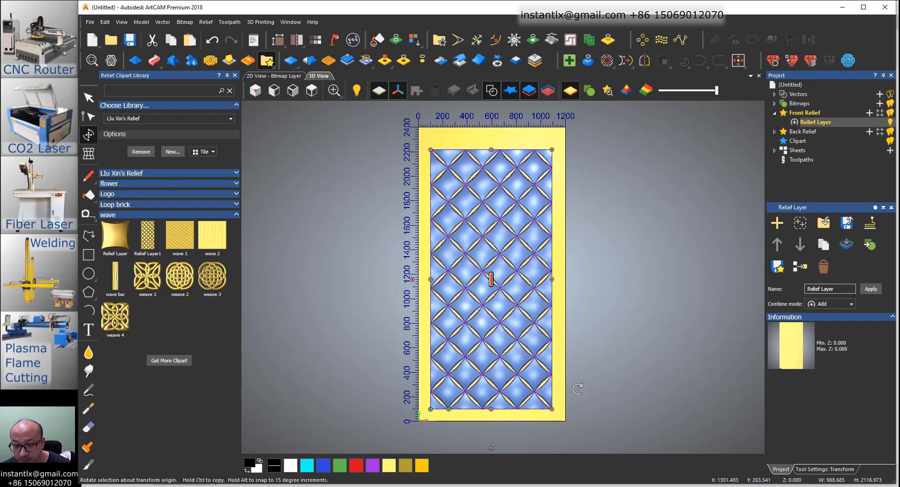
mouse_move(827, 406)
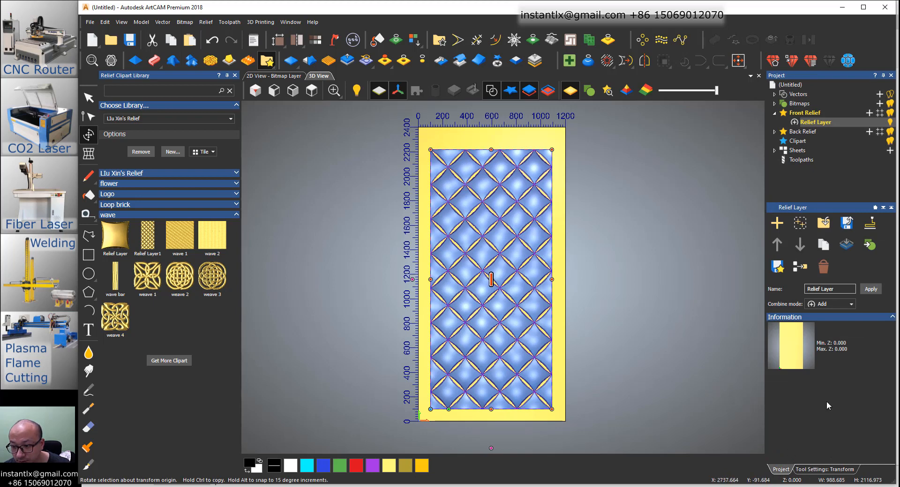
left_click(824, 470)
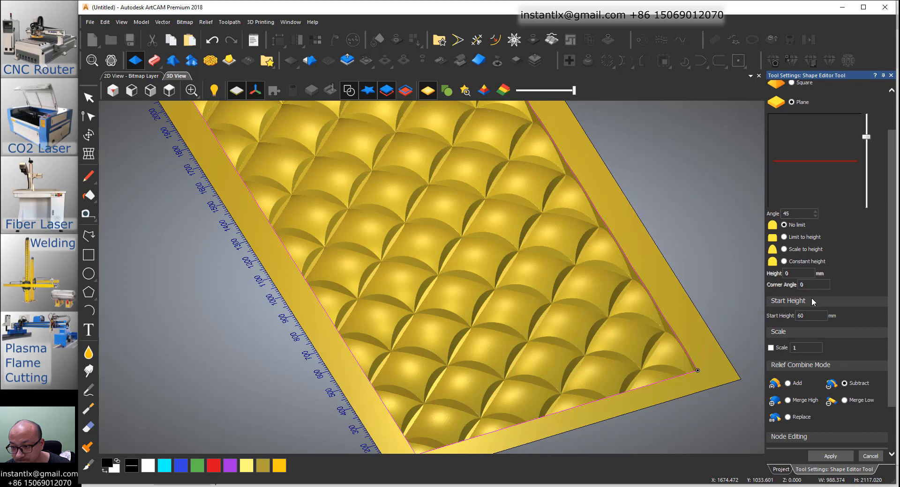
Set the plane relief start height to 100, inspect the edge thickness in 3D, then change it to 60.
left_click(809, 316)
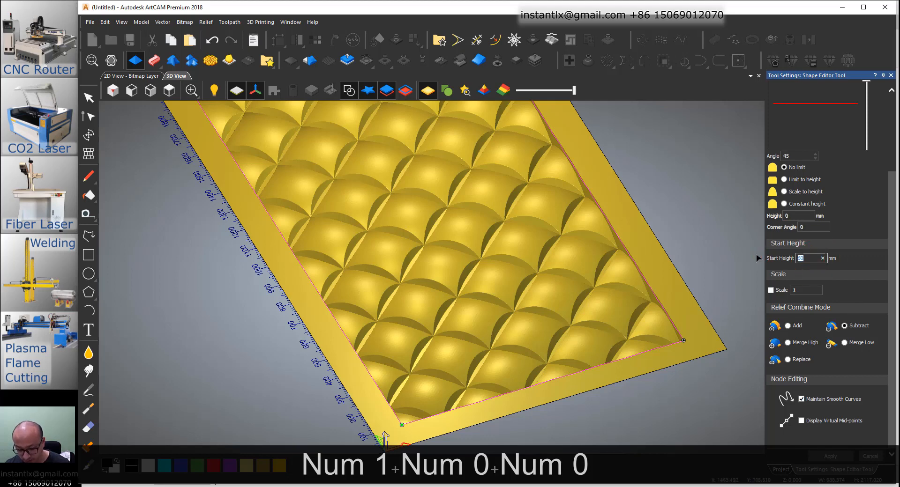
type("100")
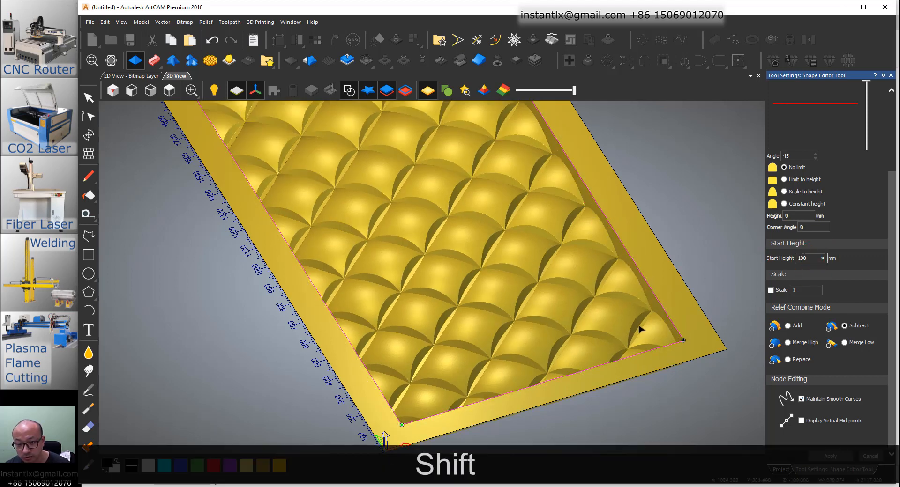
left_click_drag(641, 330, 646, 272)
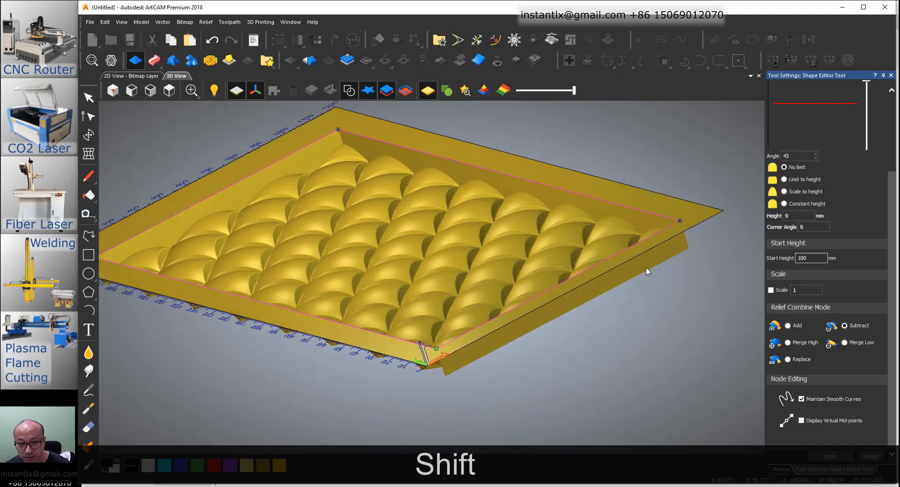
left_click_drag(647, 271, 479, 265)
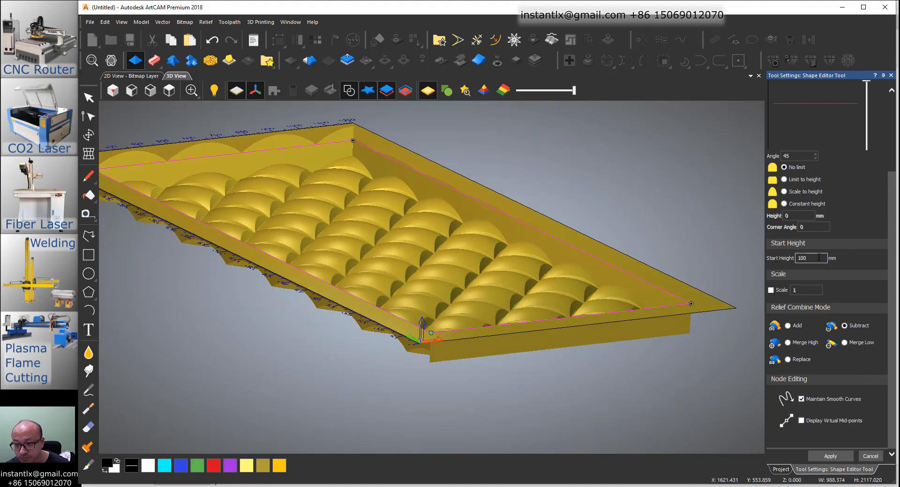
type("60")
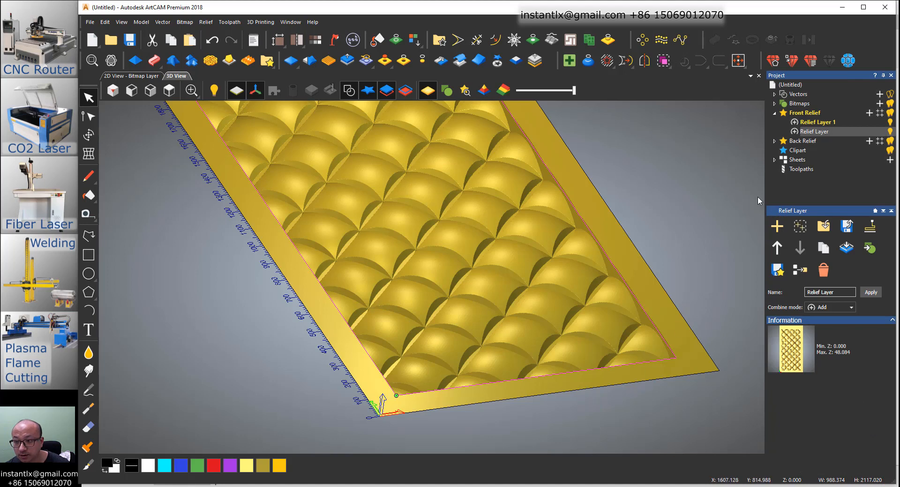
left_click(804, 112)
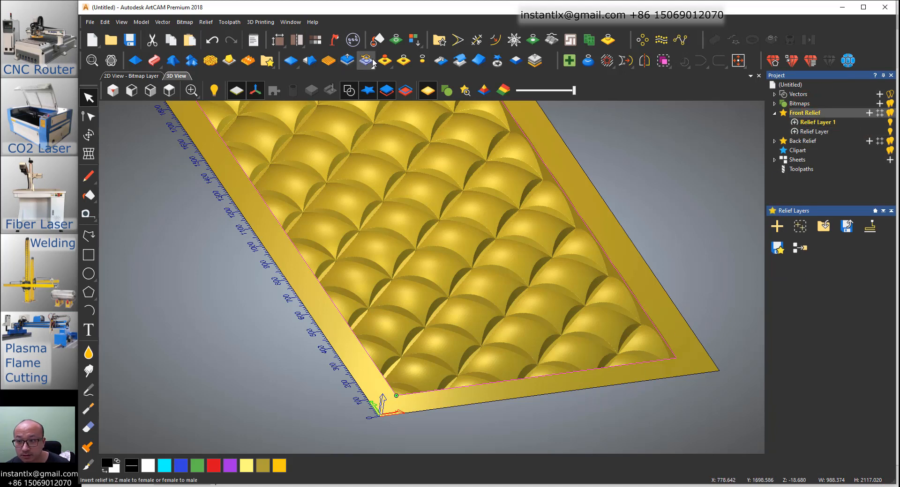
left_click(814, 131)
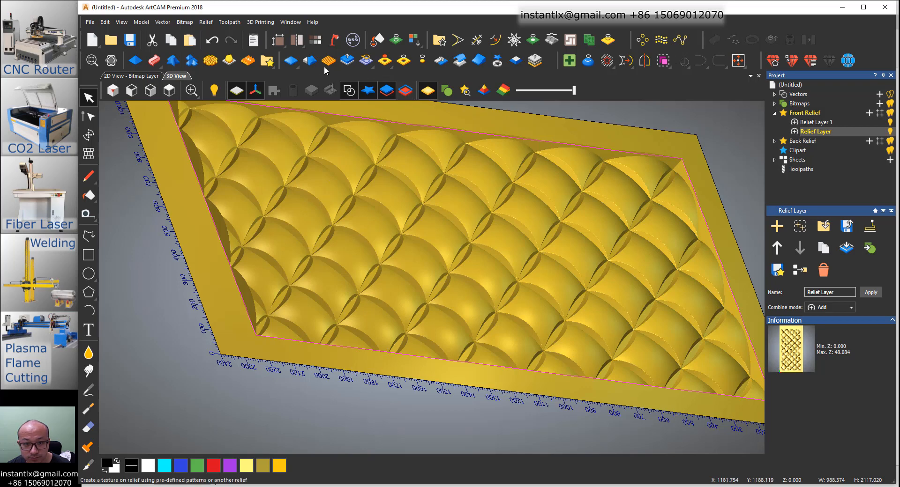
mouse_move(422, 60)
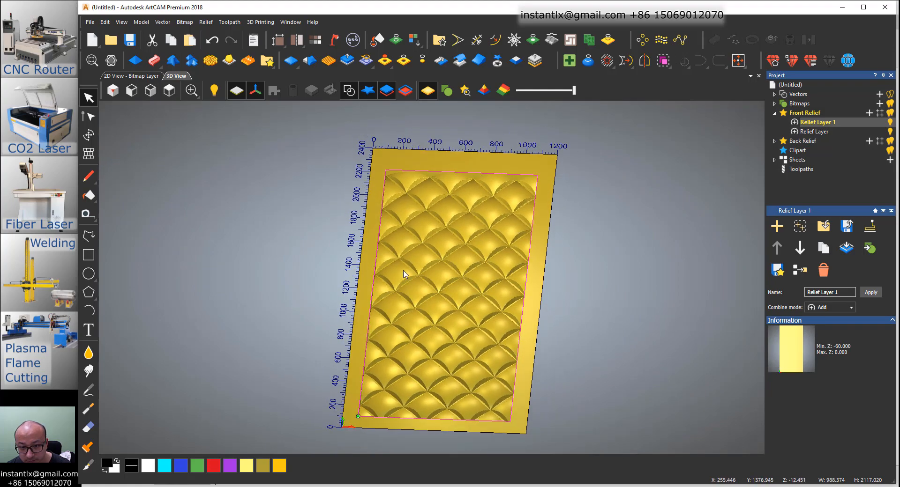
left_click(804, 113)
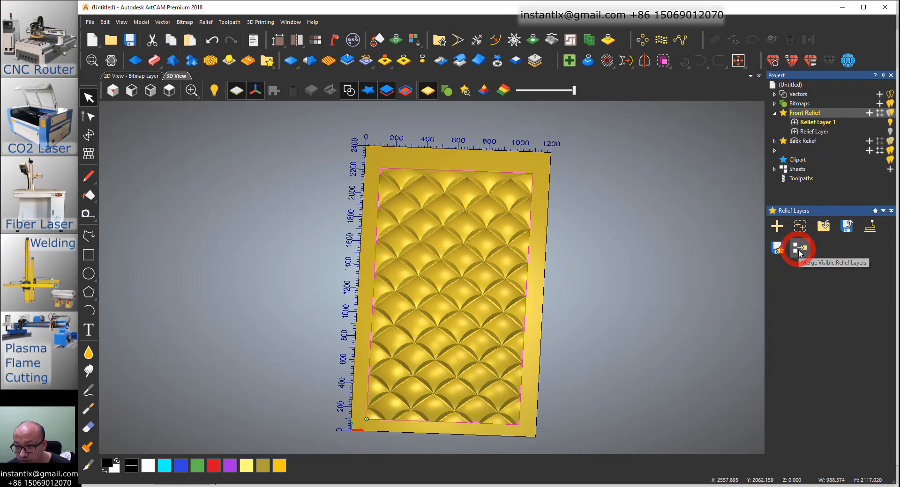
left_click(800, 248)
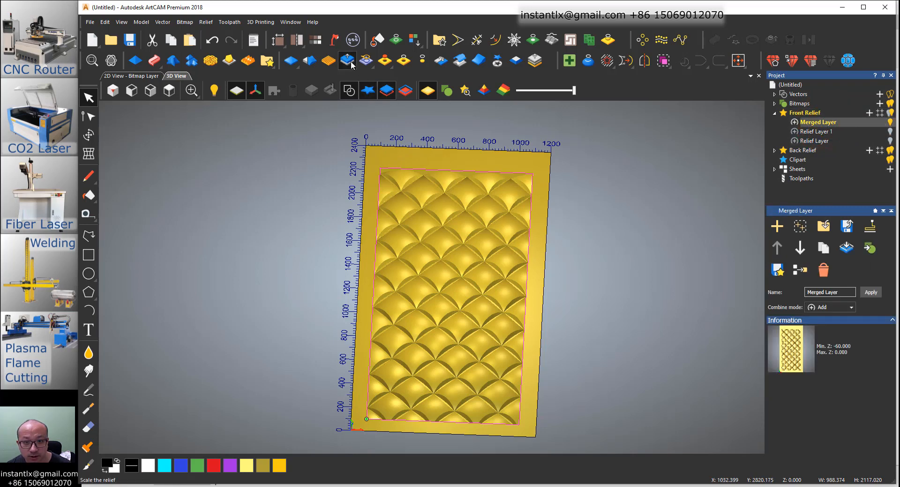
left_click(346, 60)
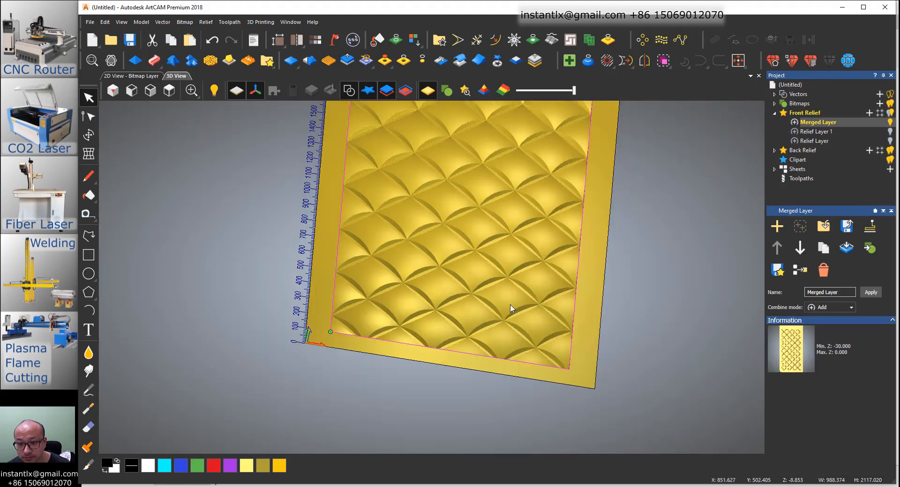
left_click_drag(511, 308, 422, 209)
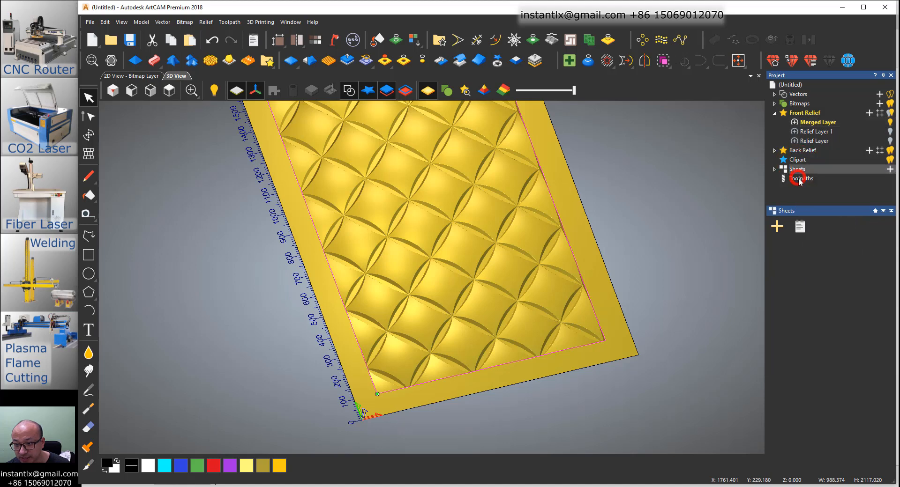
Start a Machine Relief toolpath over the whole relief with the 6 mm ball nose cutter.
left_click(801, 178)
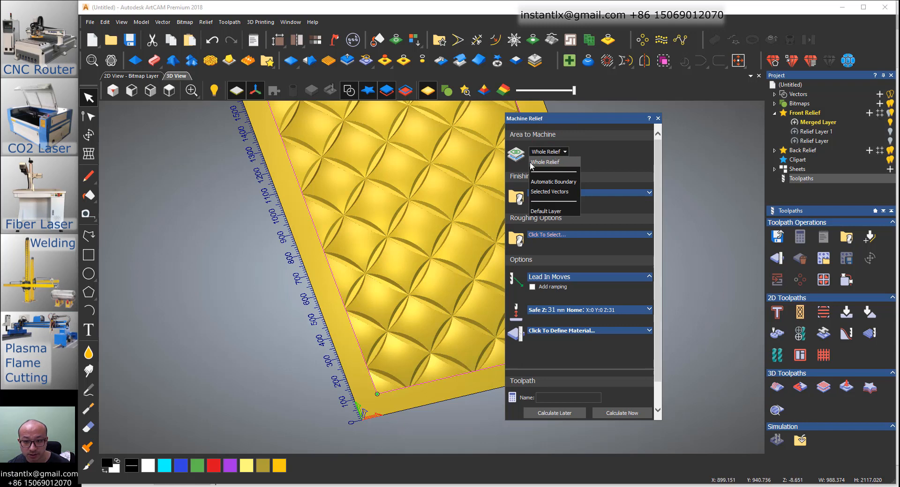
left_click(548, 193)
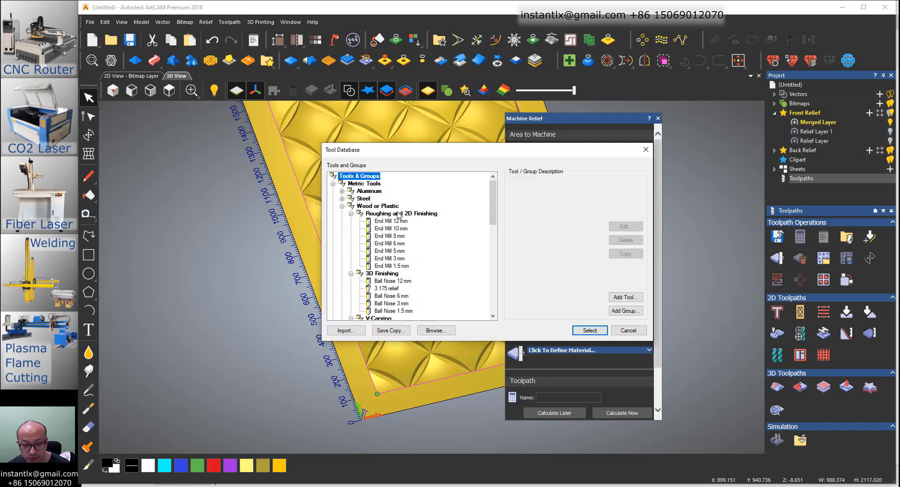
mouse_move(407, 263)
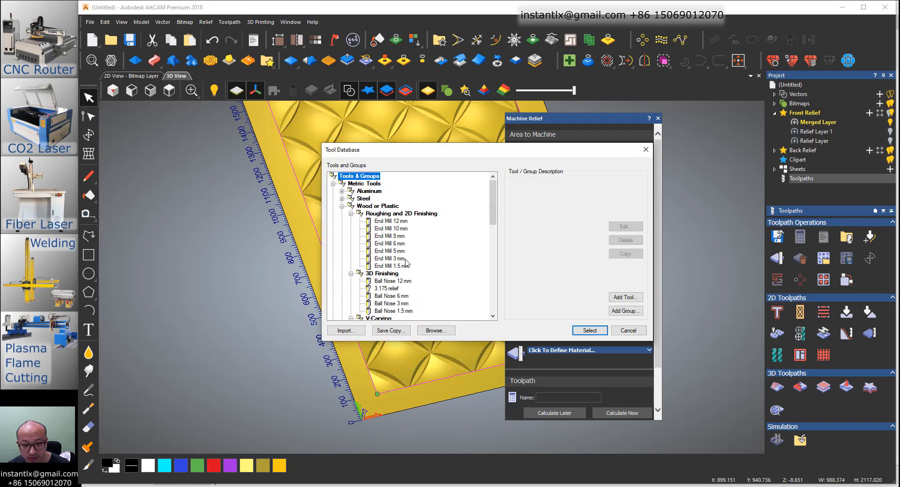
scroll("down", 3)
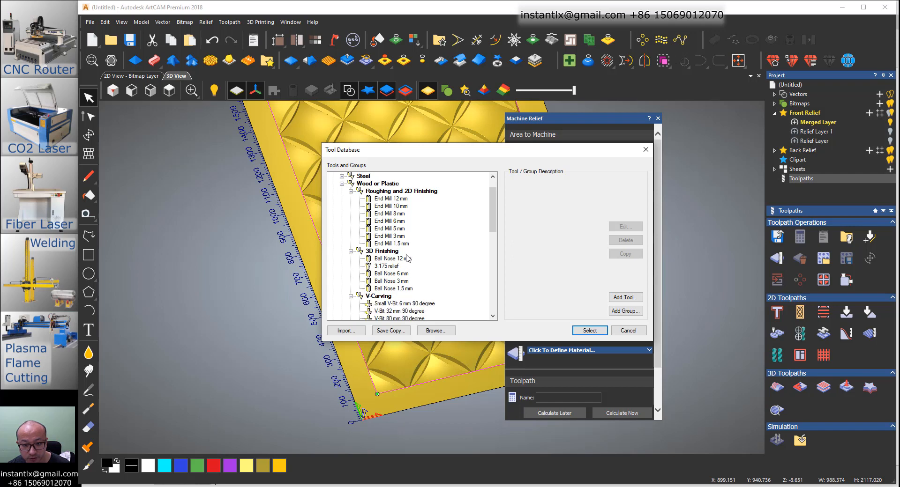
mouse_move(405, 268)
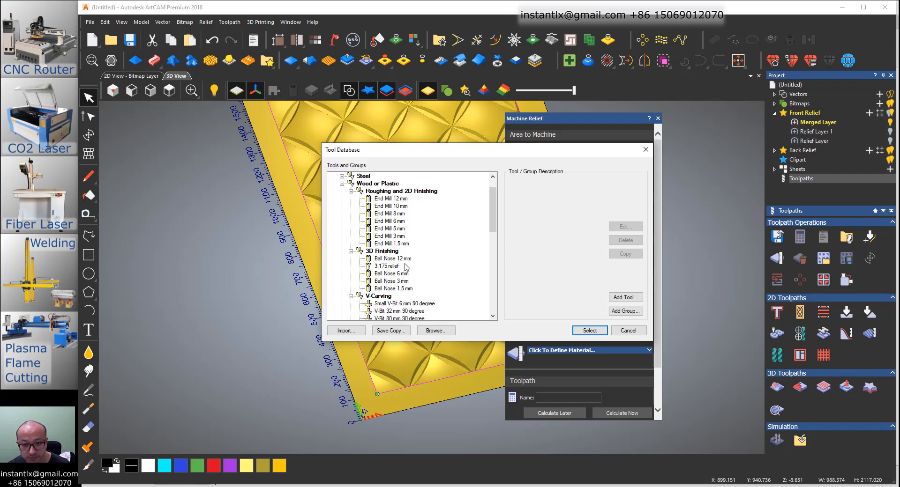
left_click(392, 274)
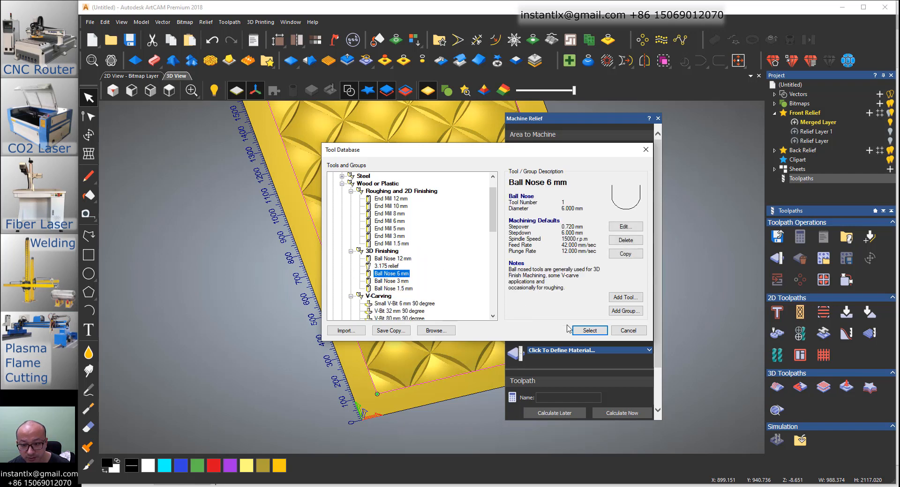
left_click(588, 331)
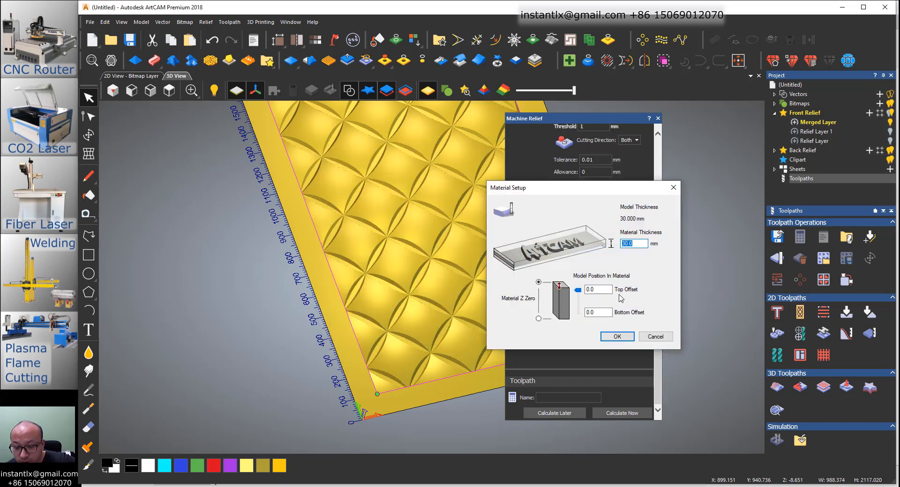
Set material thickness to 40 mm and calculate the relief machining toolpath.
type("40")
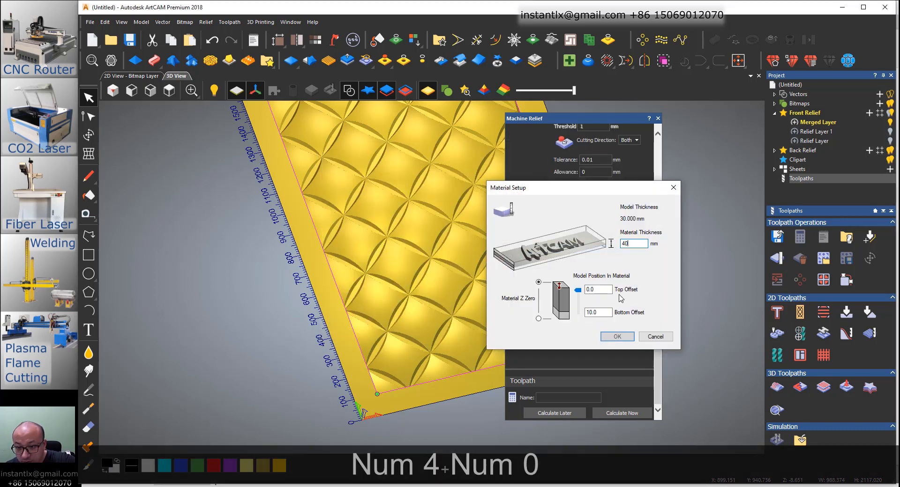
left_click(617, 336)
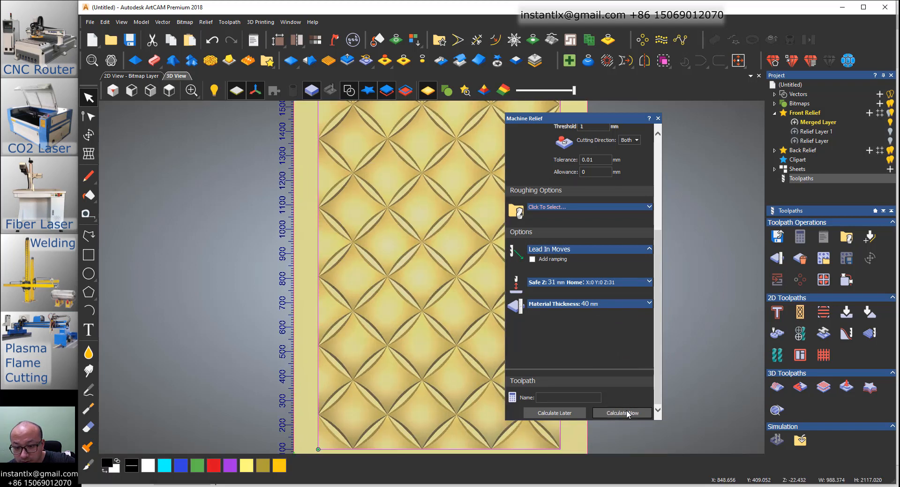
left_click(621, 412)
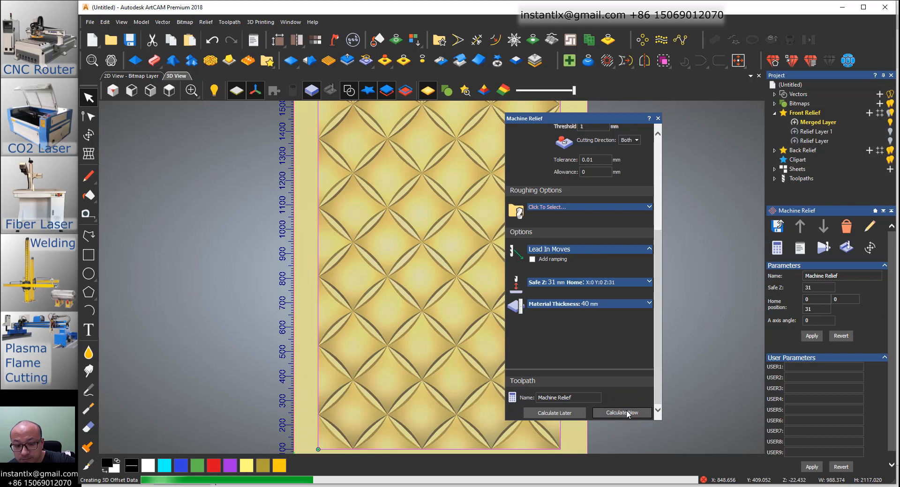
left_click(621, 412)
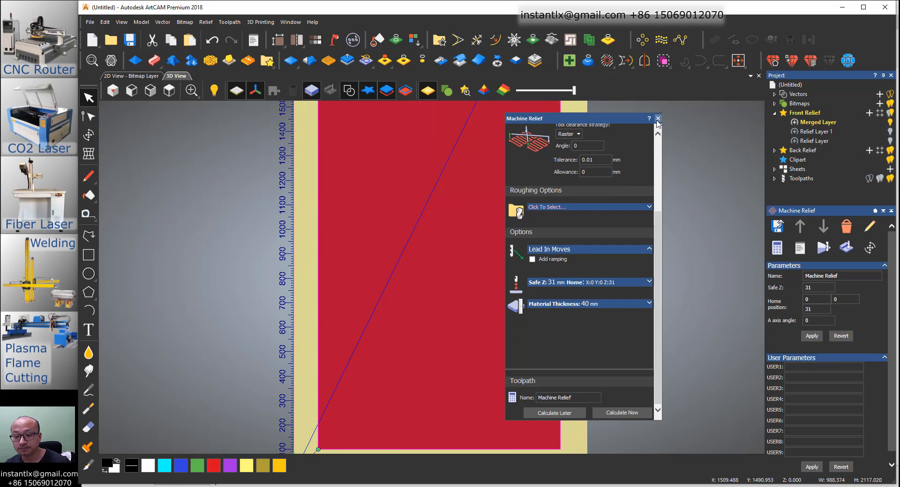
Create a profile toolpath along the border vector with the 14 mm veining tool and set its finish depth.
left_click(658, 118)
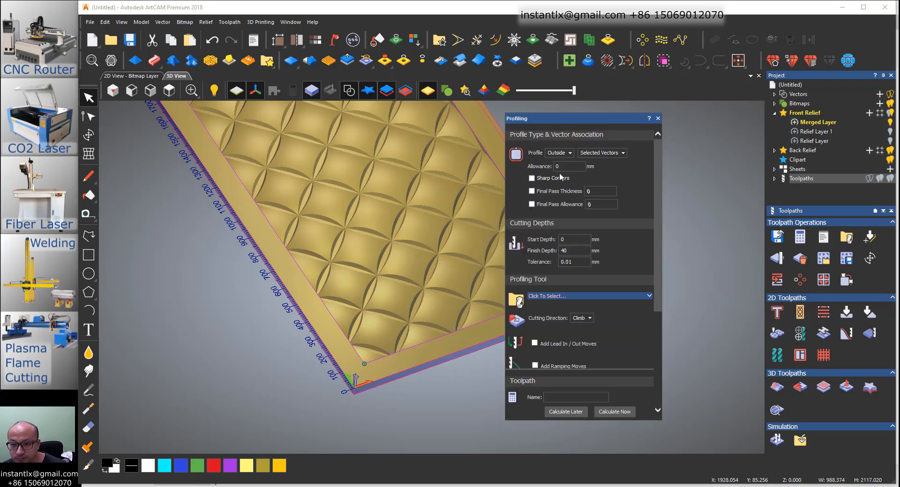
left_click(557, 153)
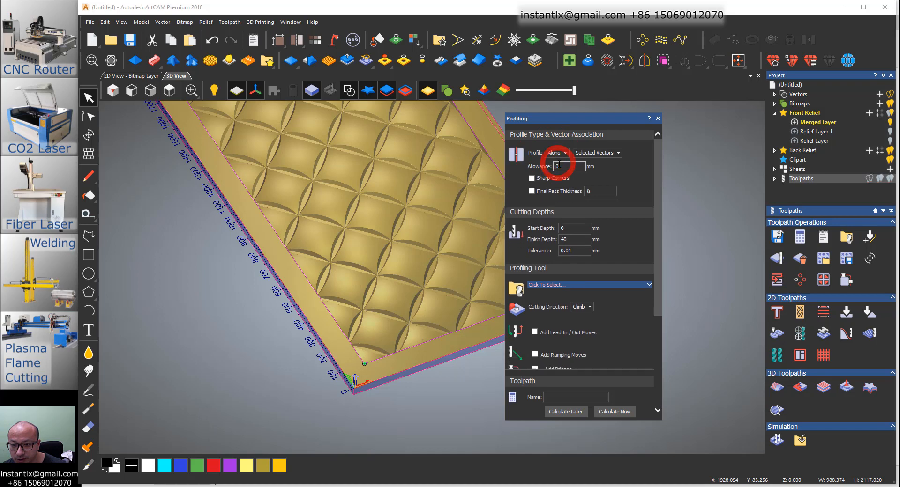
left_click(658, 134)
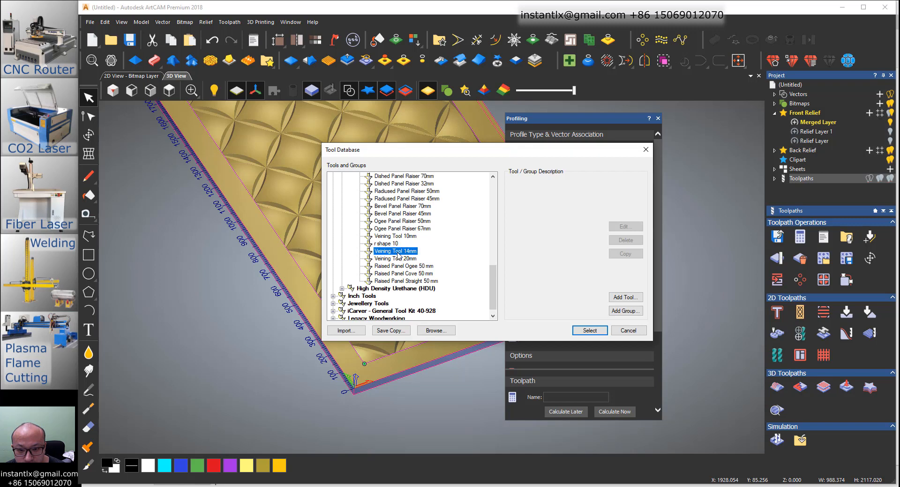
left_click(394, 251)
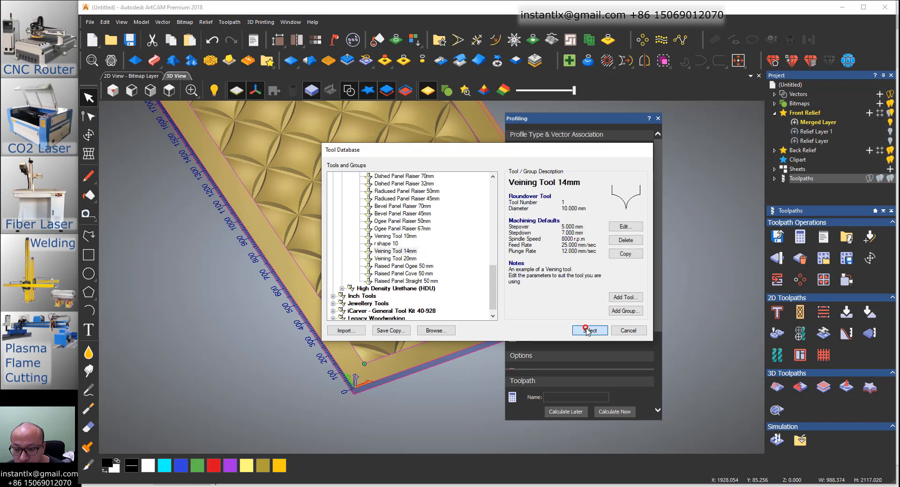
left_click(589, 331)
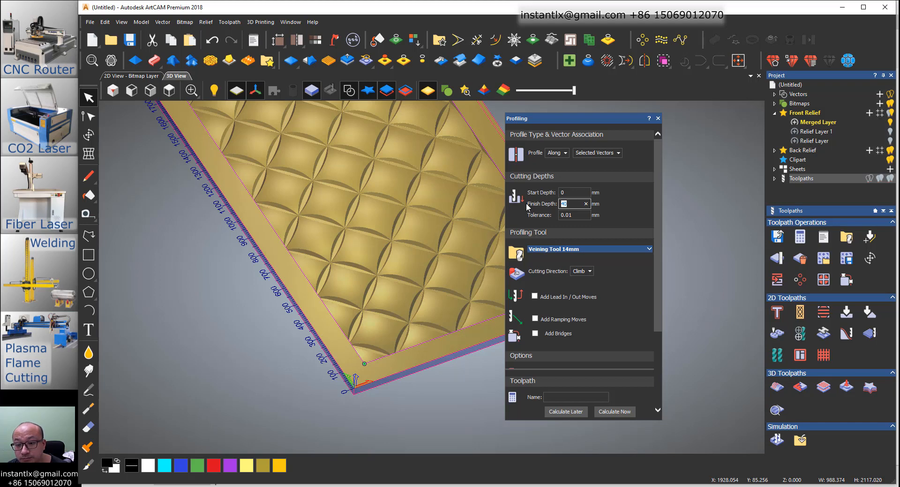
key("5")
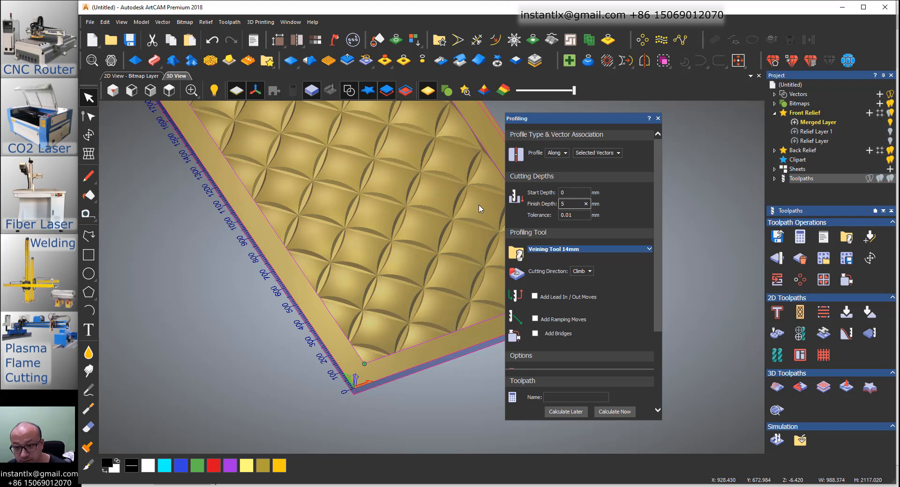
type("6")
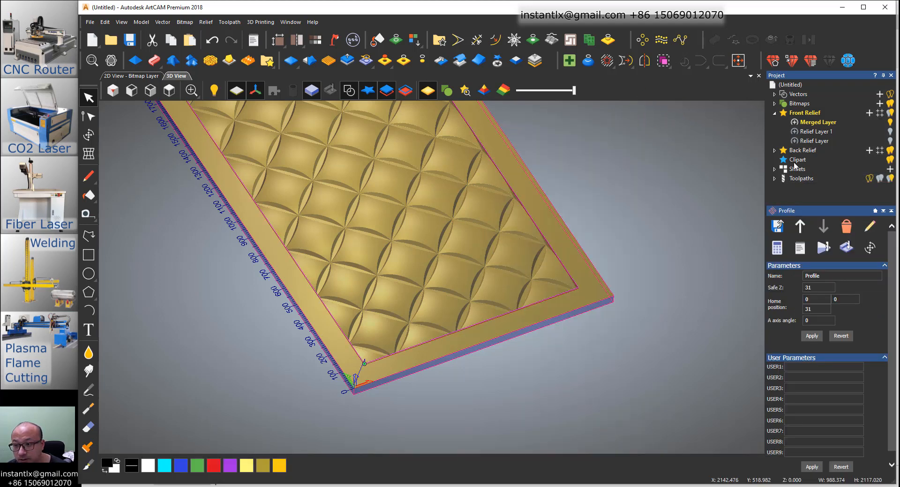
Simulate all toolpaths in the 40 mm block, revealing the carved quilted panel and edge groove.
left_click(775, 178)
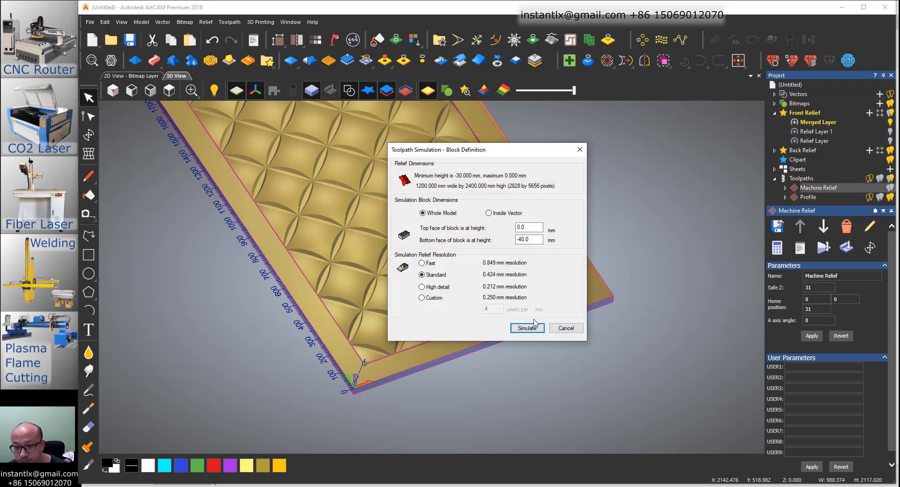
left_click(526, 328)
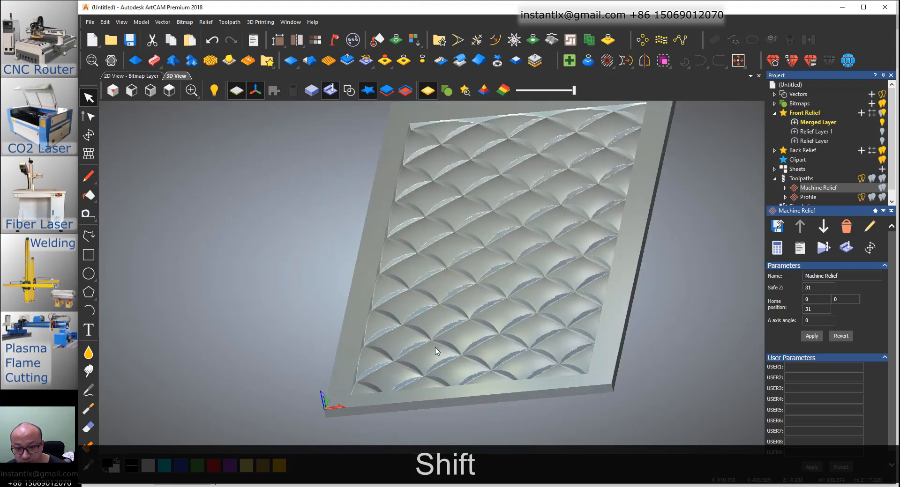
left_click(808, 197)
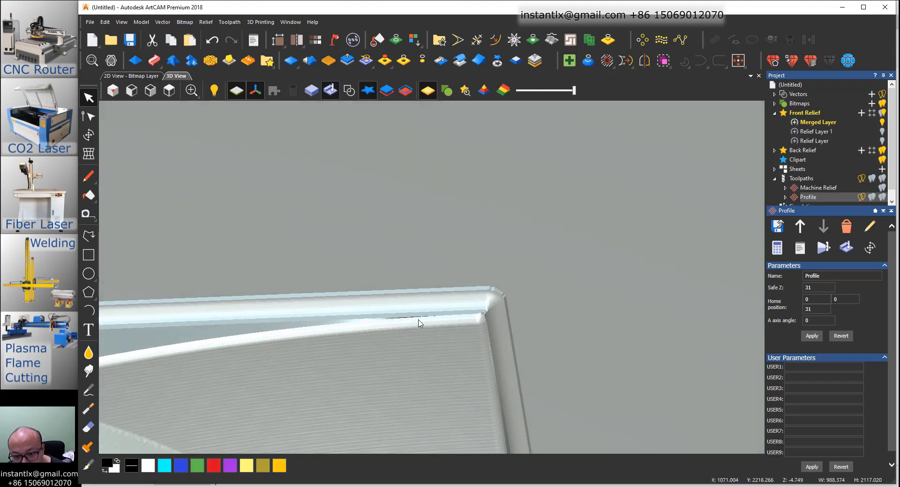
left_click_drag(419, 324, 474, 294)
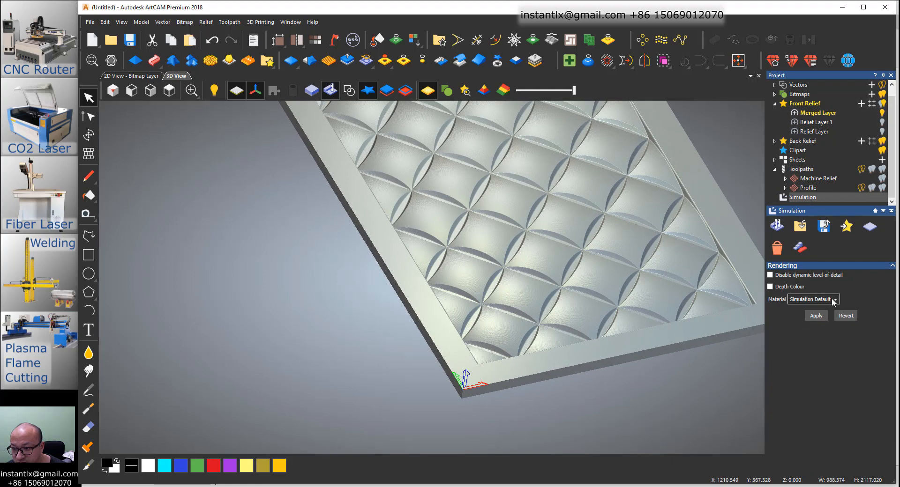
Apply Teak as the simulation material and inspect the rendered panel from several angles.
left_click(832, 299)
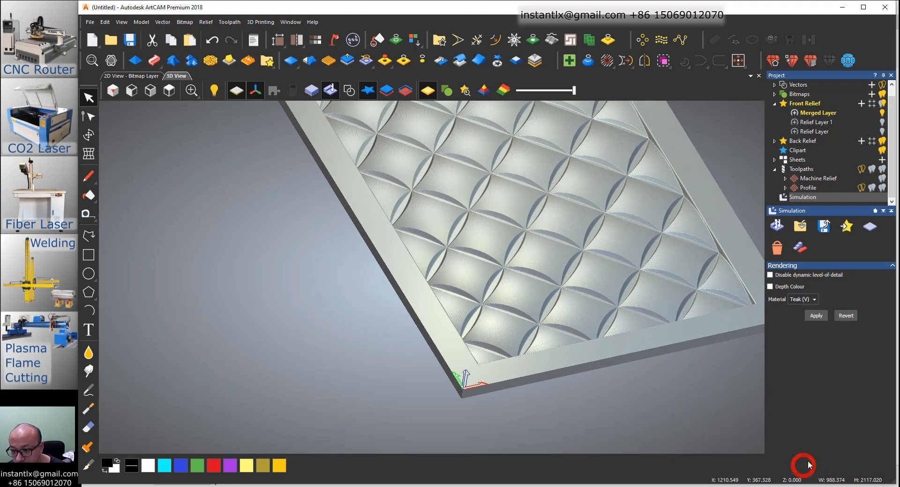
left_click(815, 316)
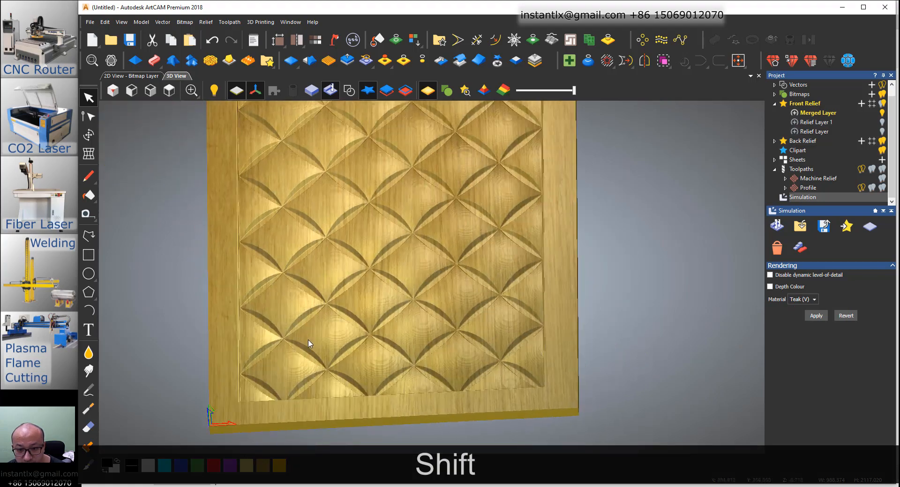
left_click_drag(310, 344, 410, 251)
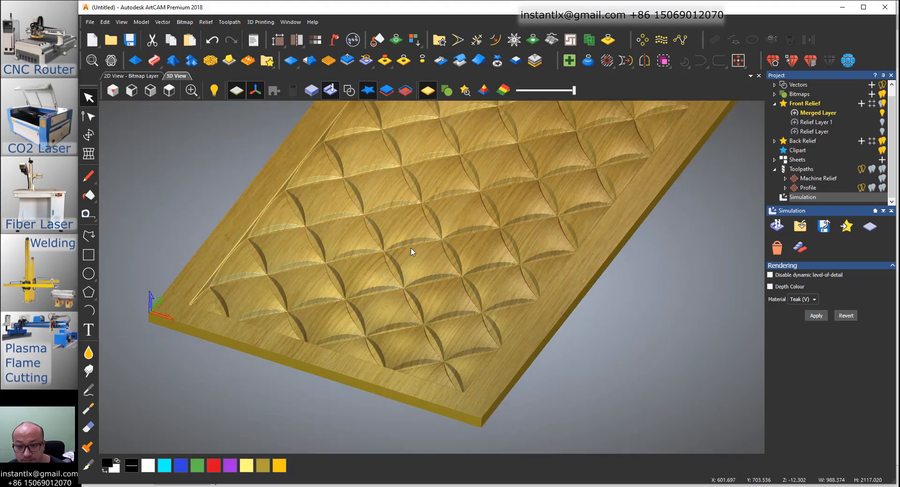
left_click_drag(411, 252, 372, 242)
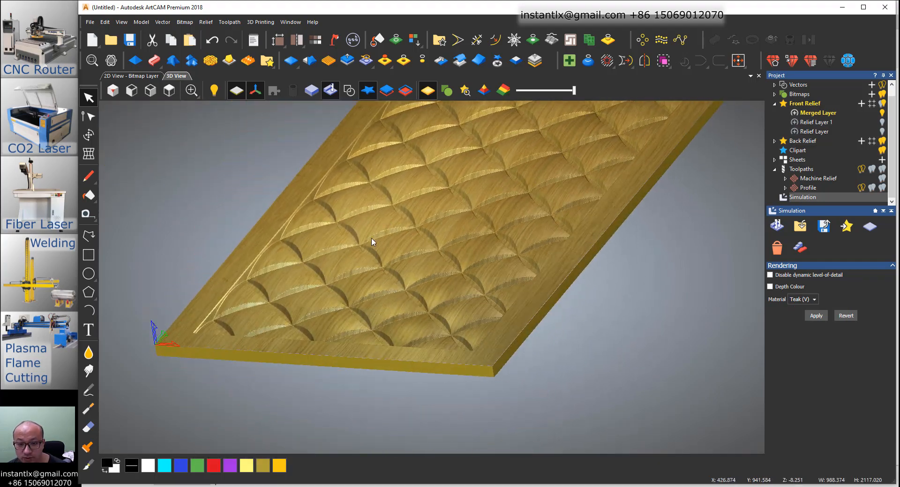
left_click_drag(371, 242, 432, 374)
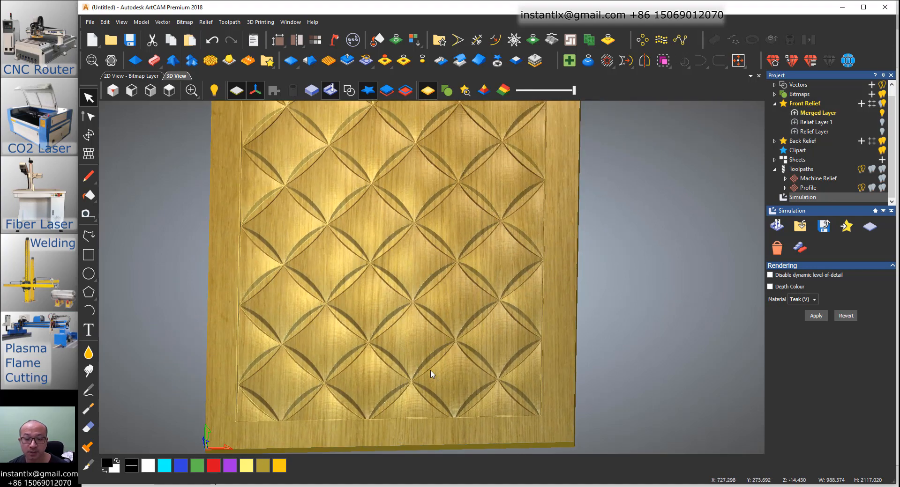